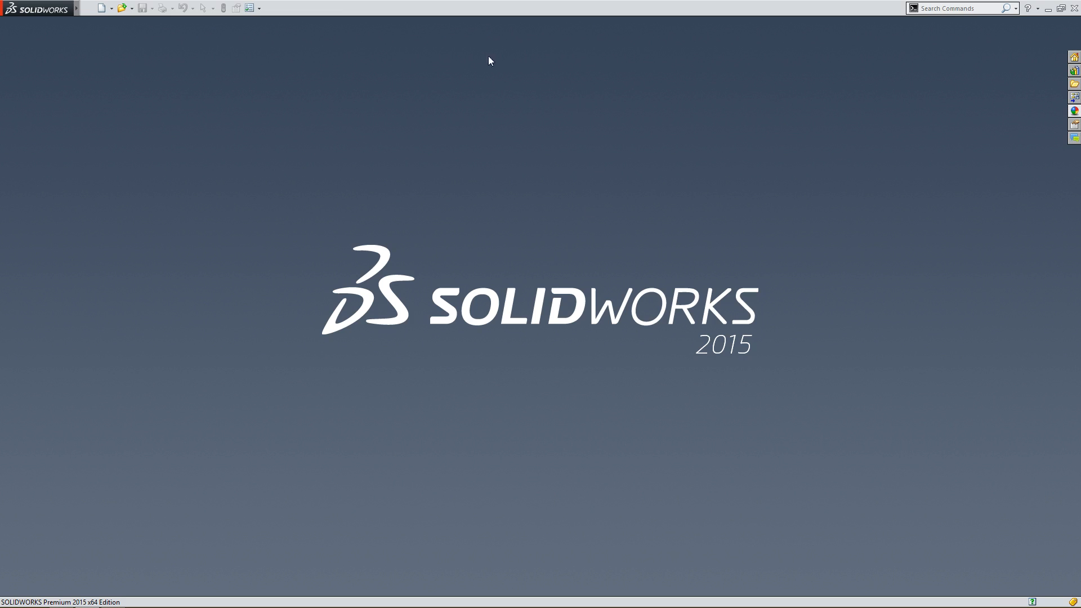
mouse_move(527, 168)
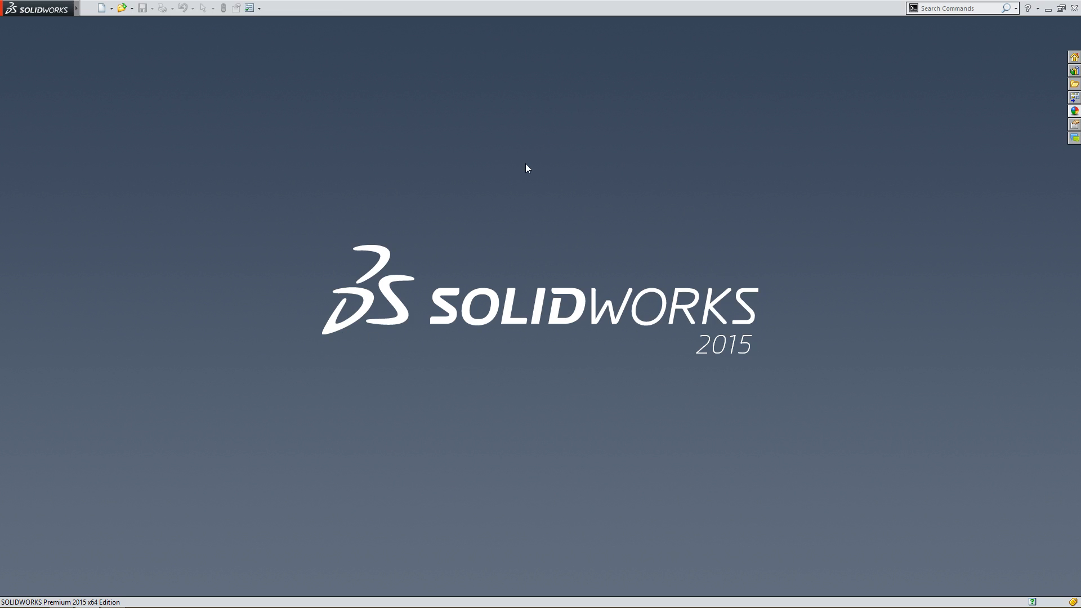
mouse_move(502, 168)
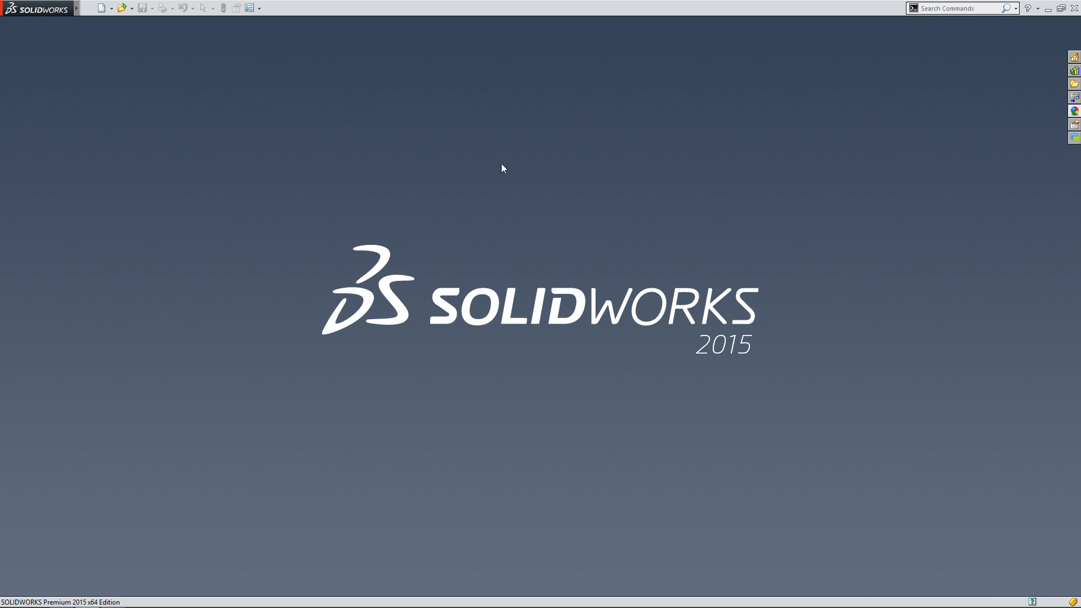
mouse_move(103, 11)
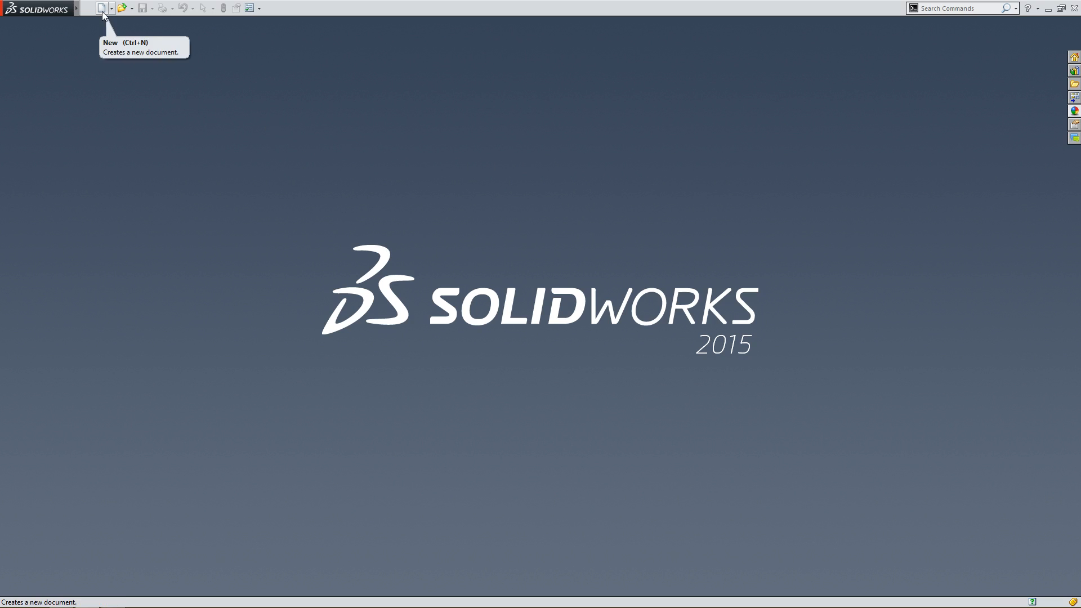
Step: Create a new Part document from the New SOLIDWORKS Document dialog
click(104, 9)
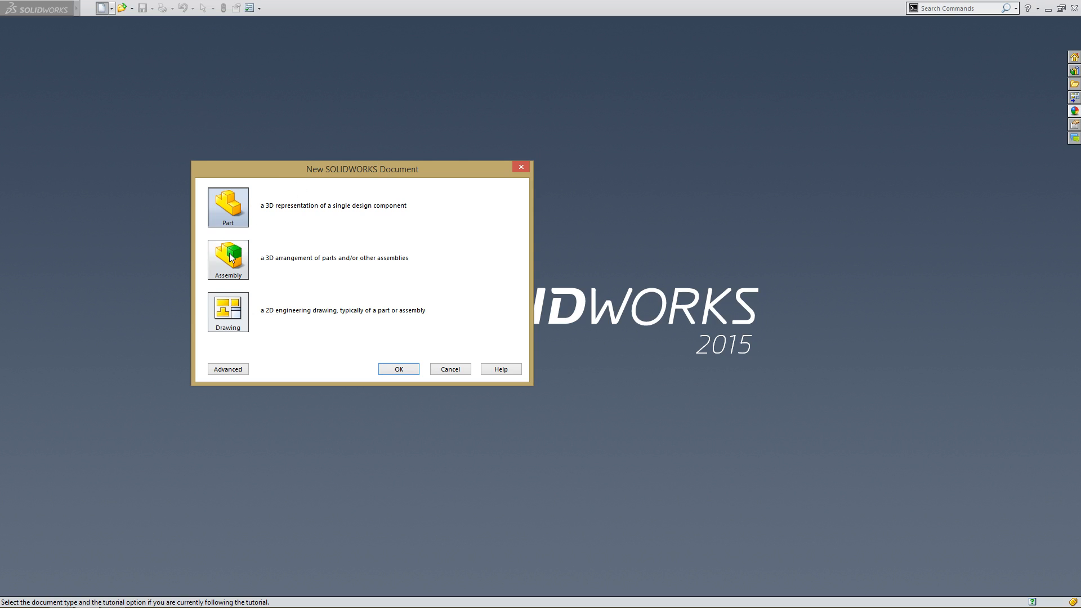
mouse_move(231, 317)
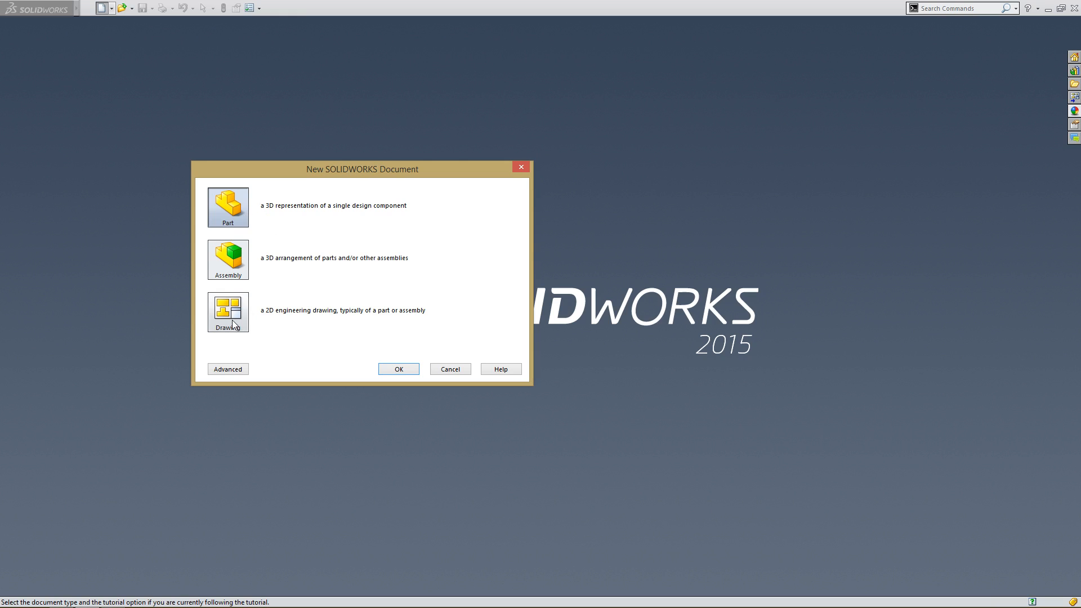
mouse_move(263, 229)
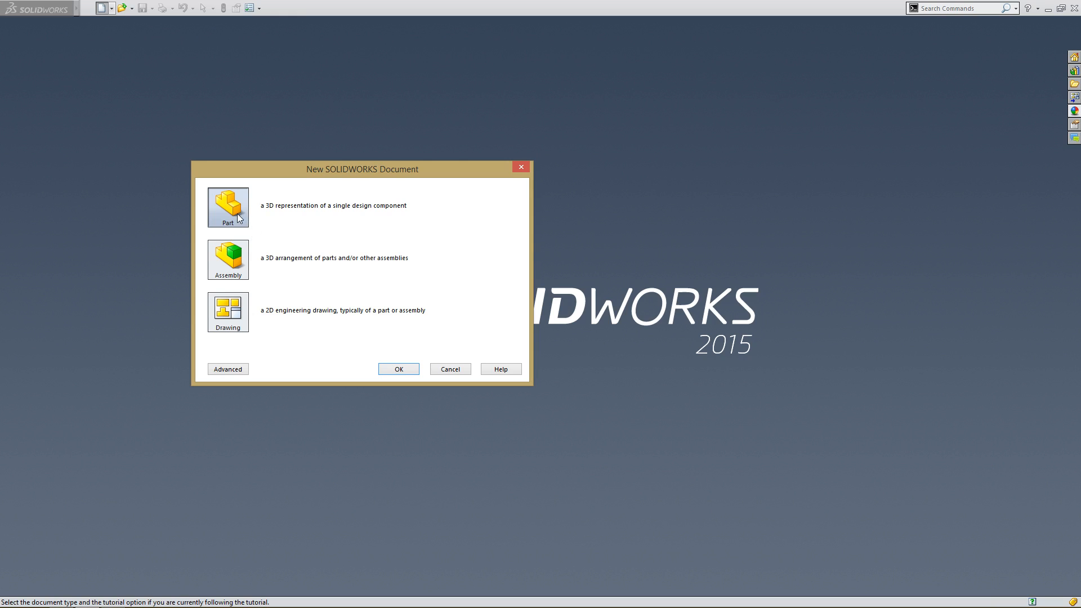
mouse_move(424, 364)
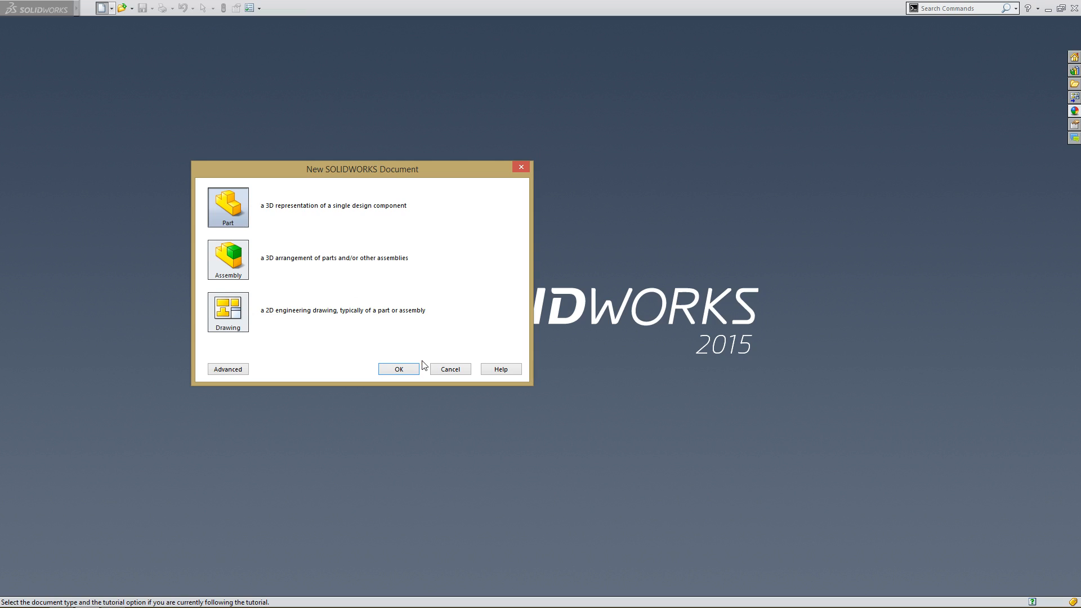
click(399, 368)
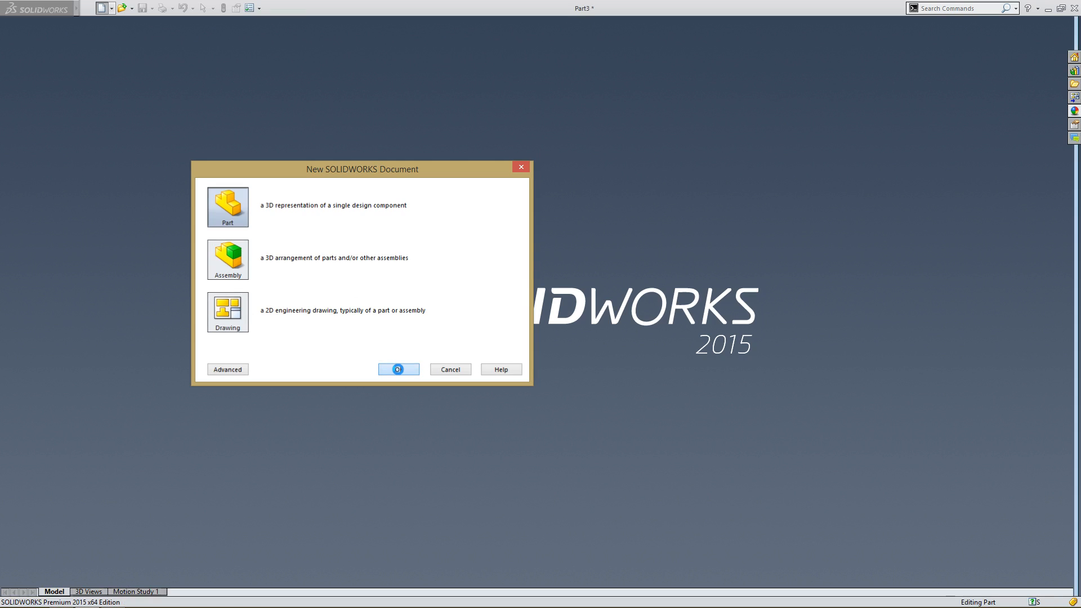
Step: Activate the graphics area of the newly opened empty part Part3
click(399, 368)
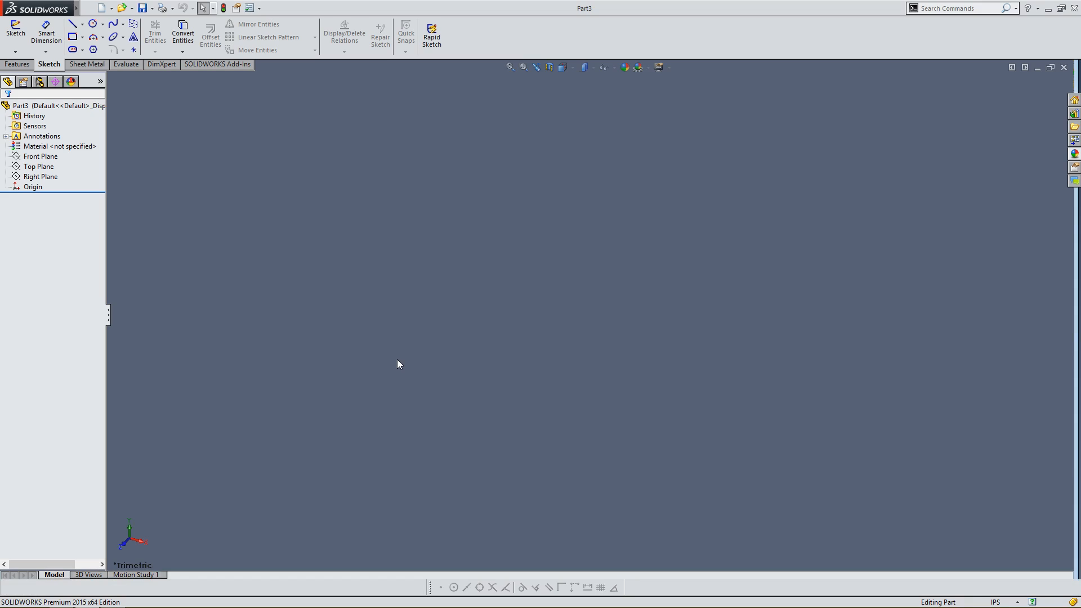
mouse_move(257, 227)
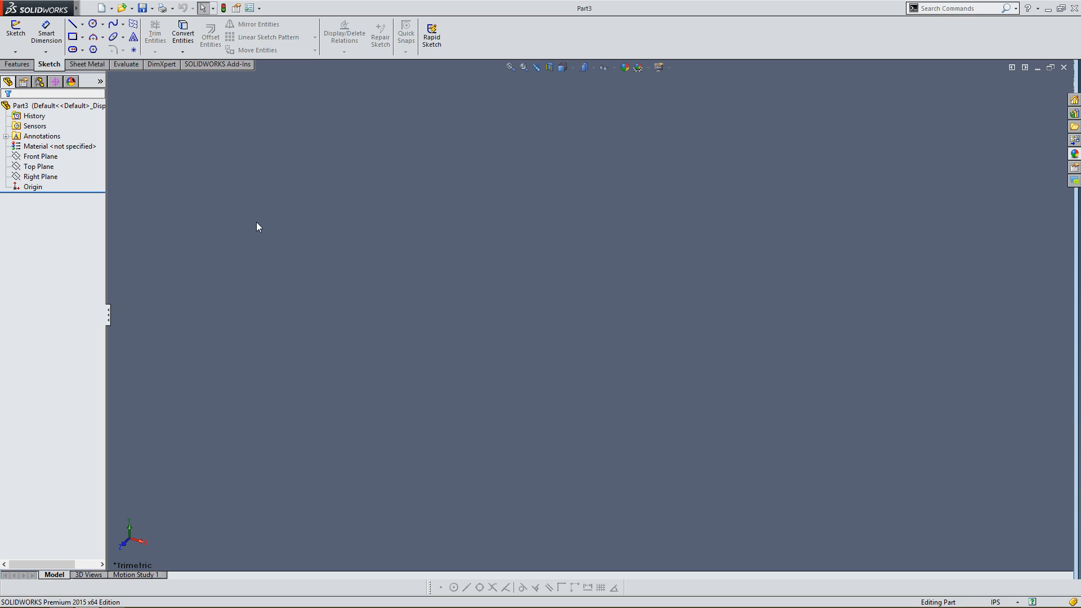
mouse_move(746, 304)
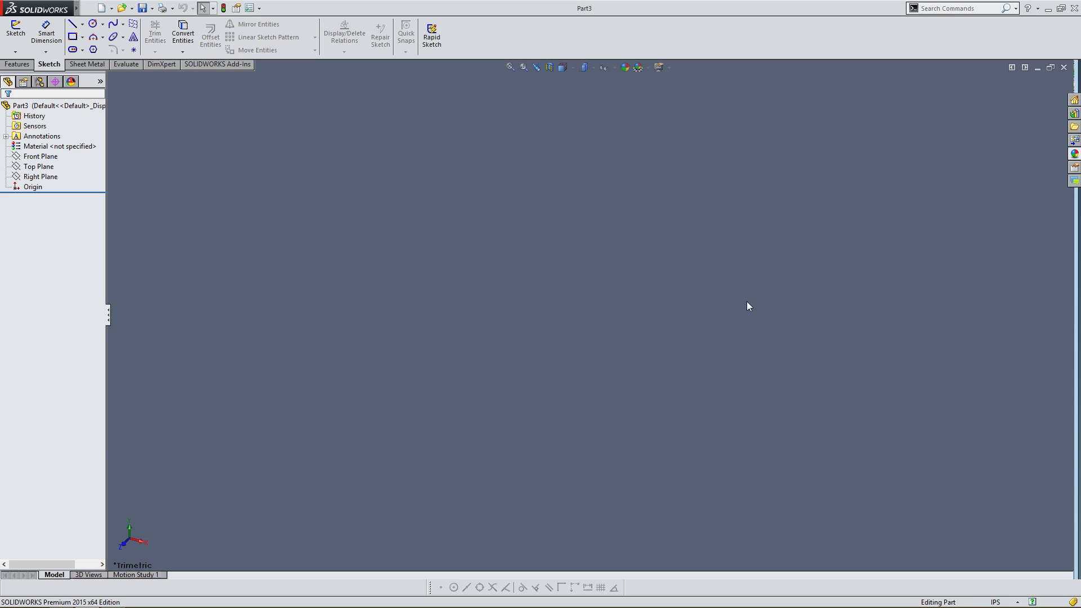
mouse_move(496, 274)
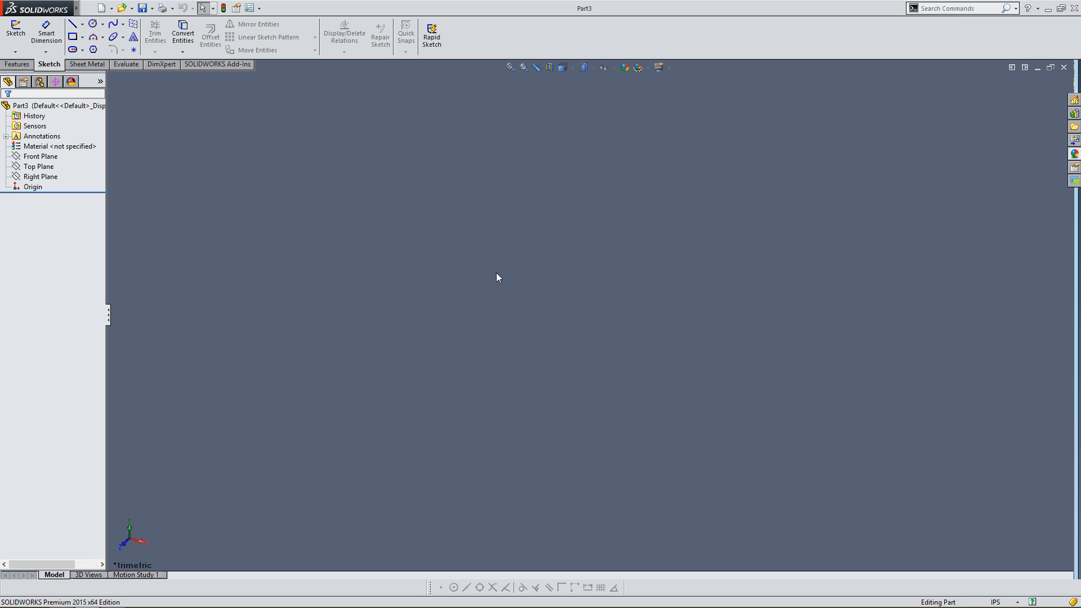
mouse_move(487, 274)
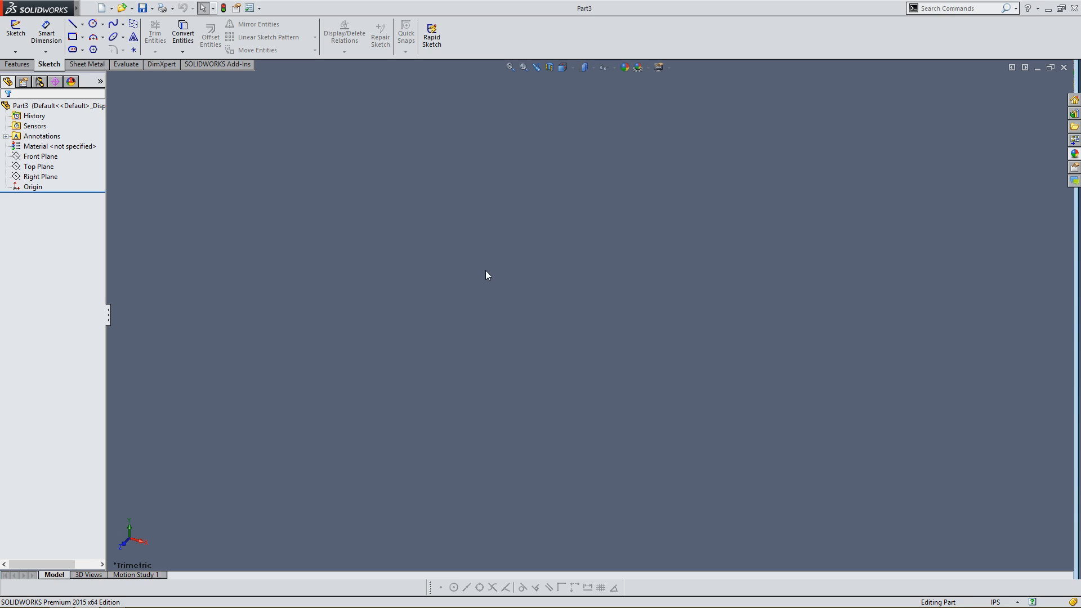
mouse_move(52, 162)
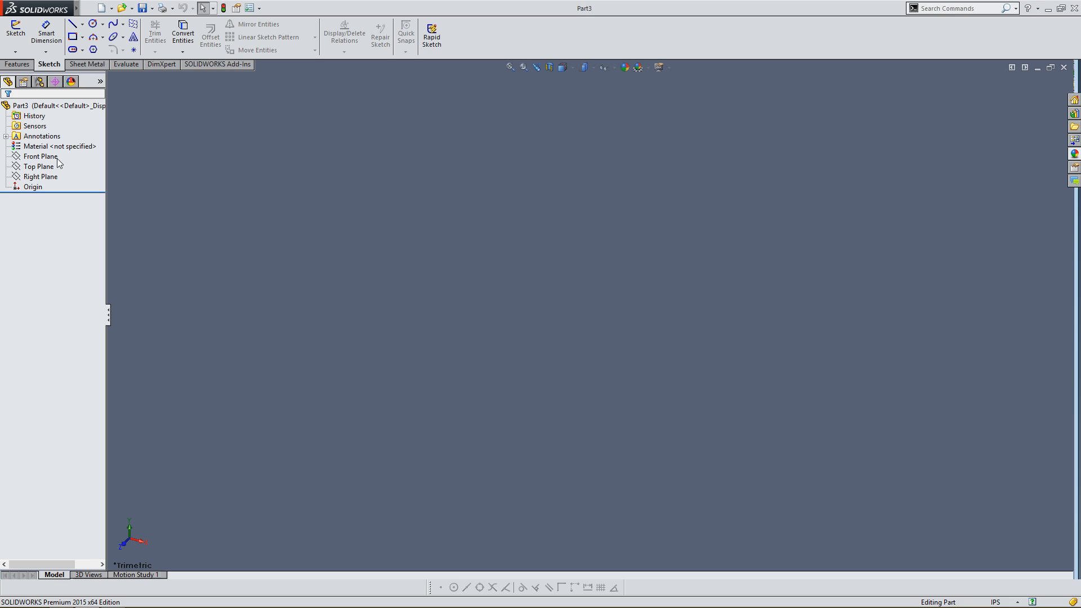
Step: Show the Top Plane and orbit to view it from above and edge-on
click(41, 176)
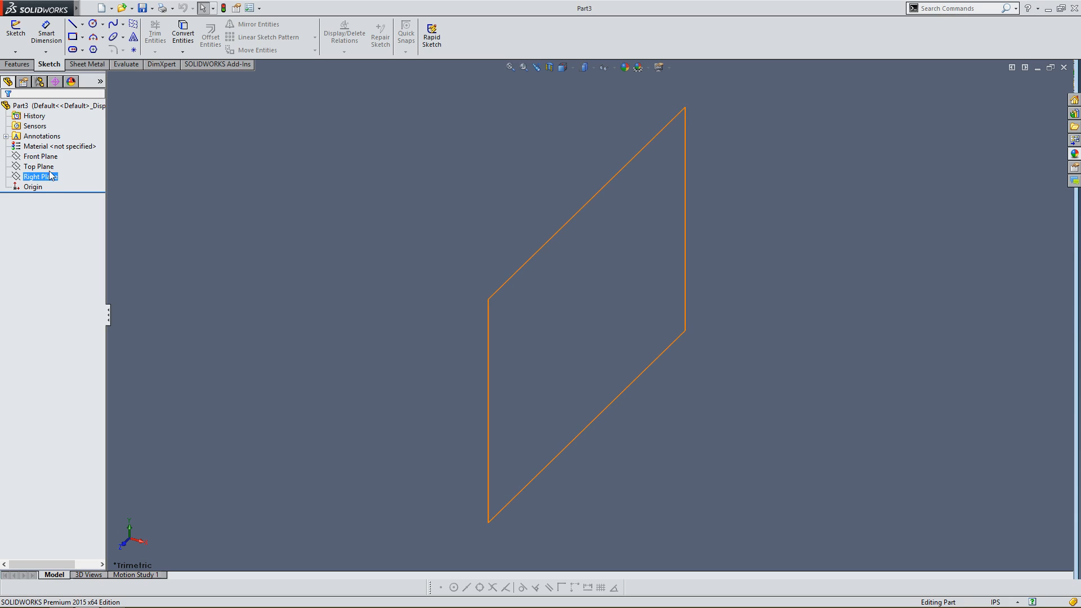
click(38, 167)
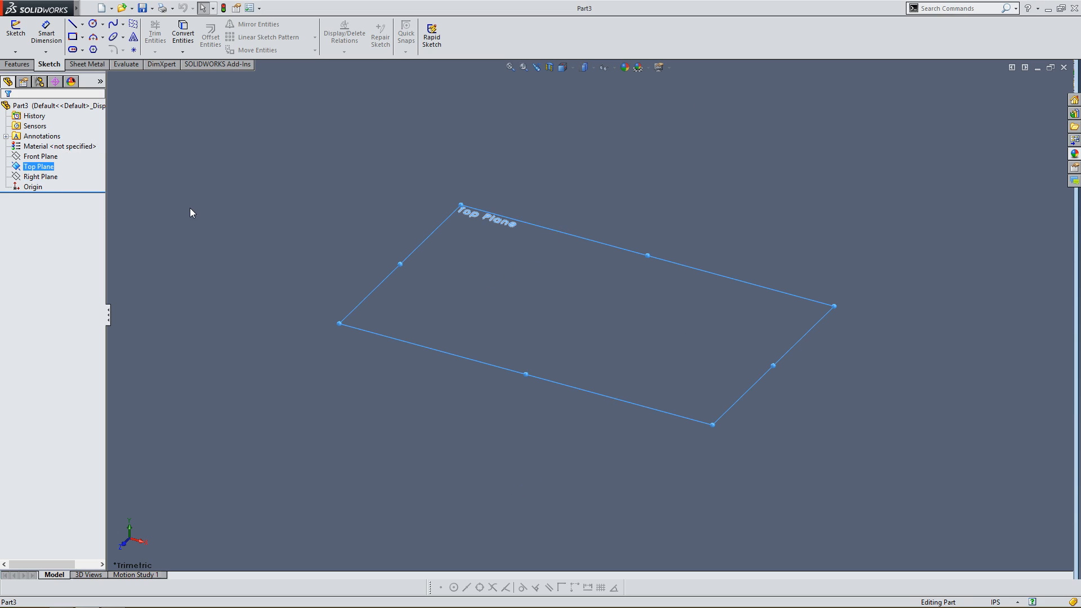
mouse_move(132, 201)
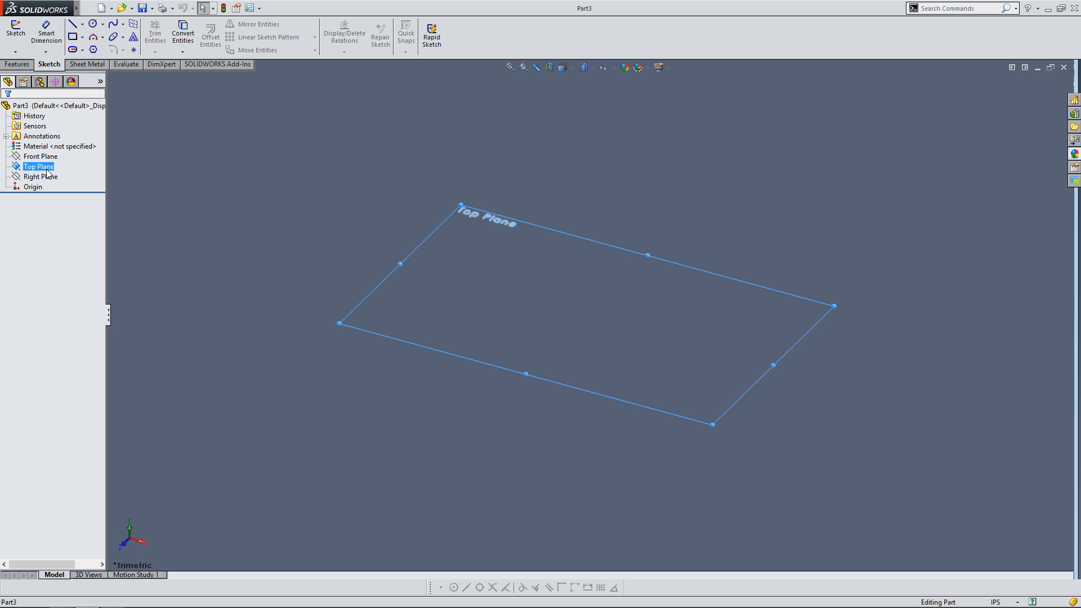
mouse_move(583, 320)
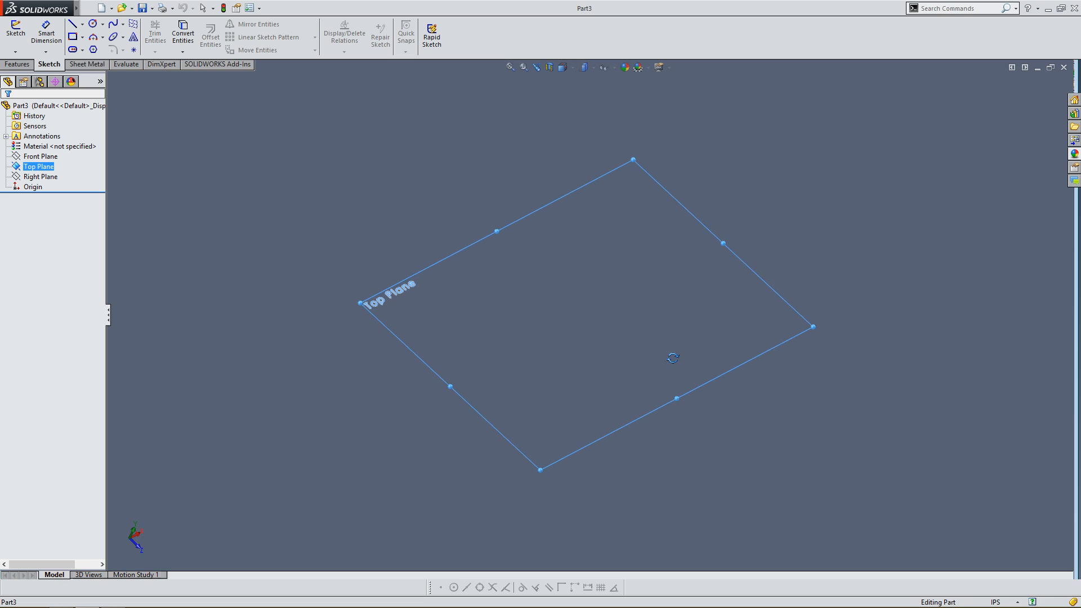
drag(672, 358, 617, 236)
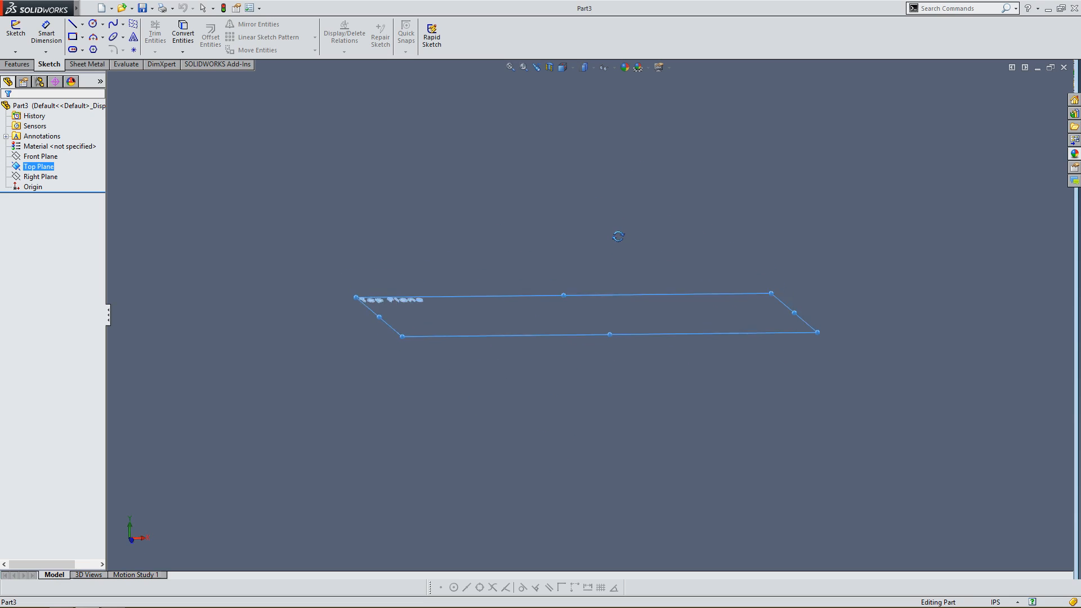
drag(619, 236, 599, 291)
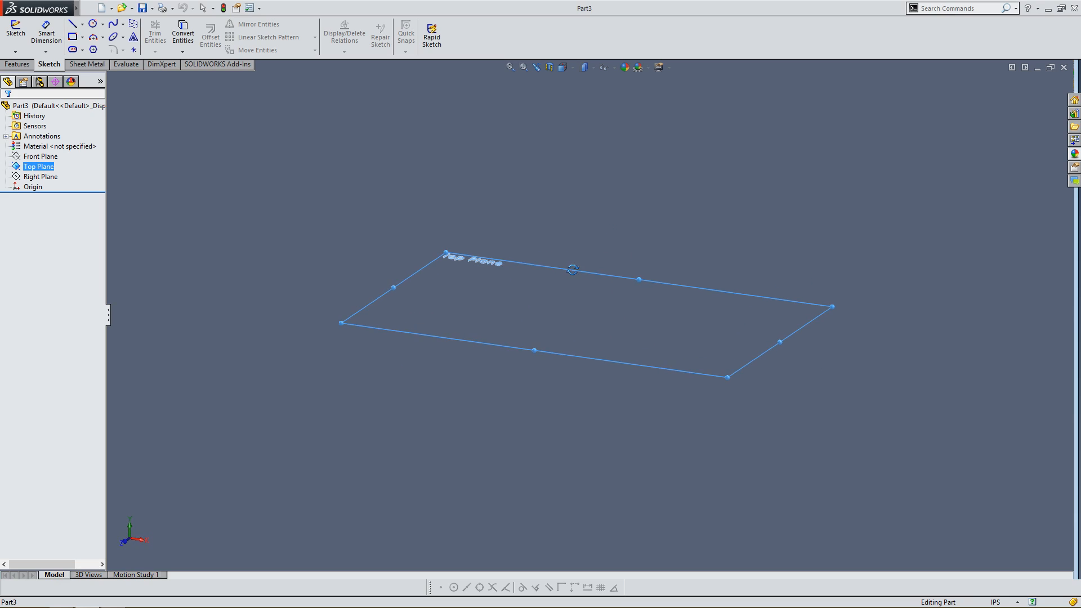
Step: Show the Front and Right Planes with the Top Plane, inspect their intersection, then clear all three
click(35, 155)
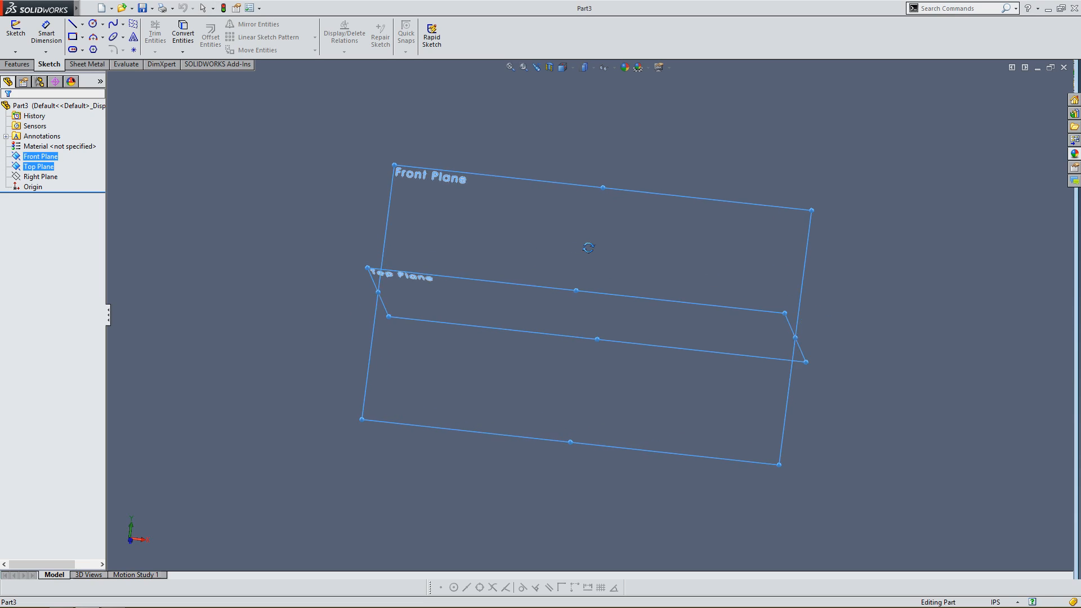
drag(588, 248, 675, 268)
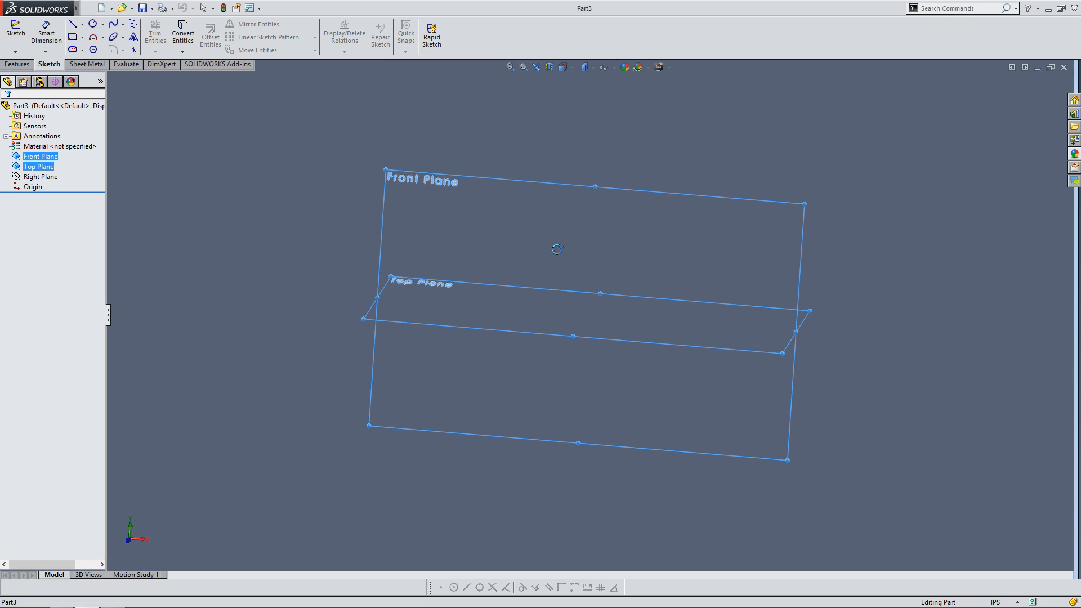
click(41, 176)
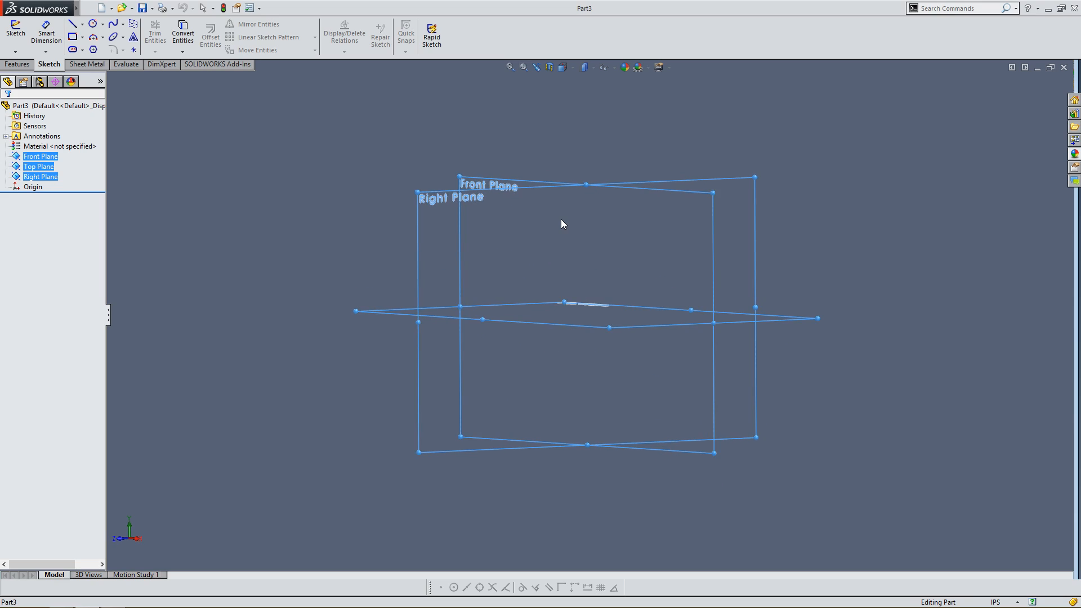
drag(562, 224, 629, 240)
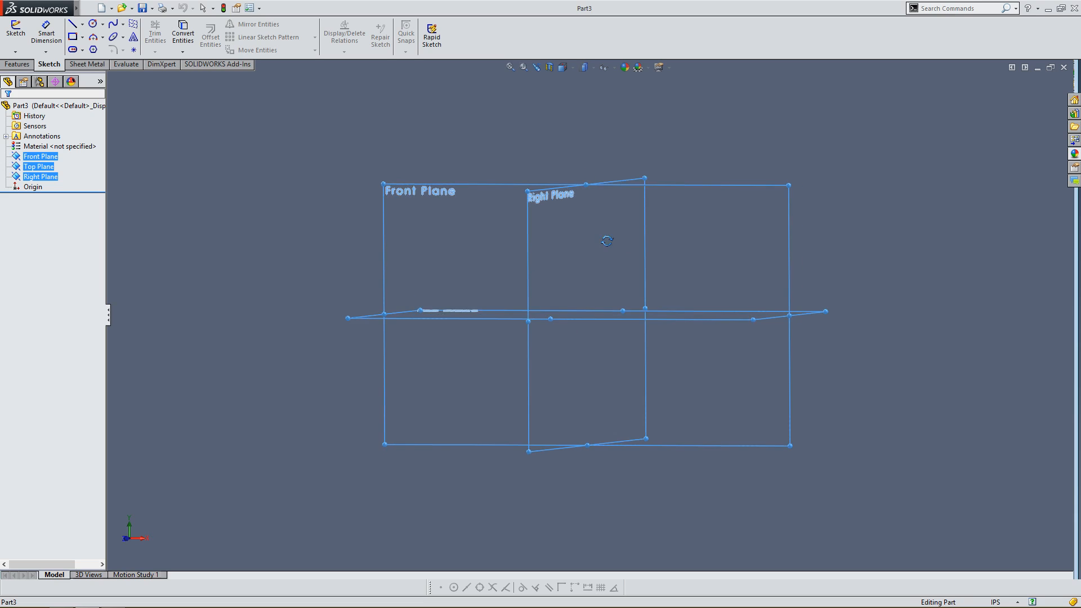
drag(607, 241, 594, 283)
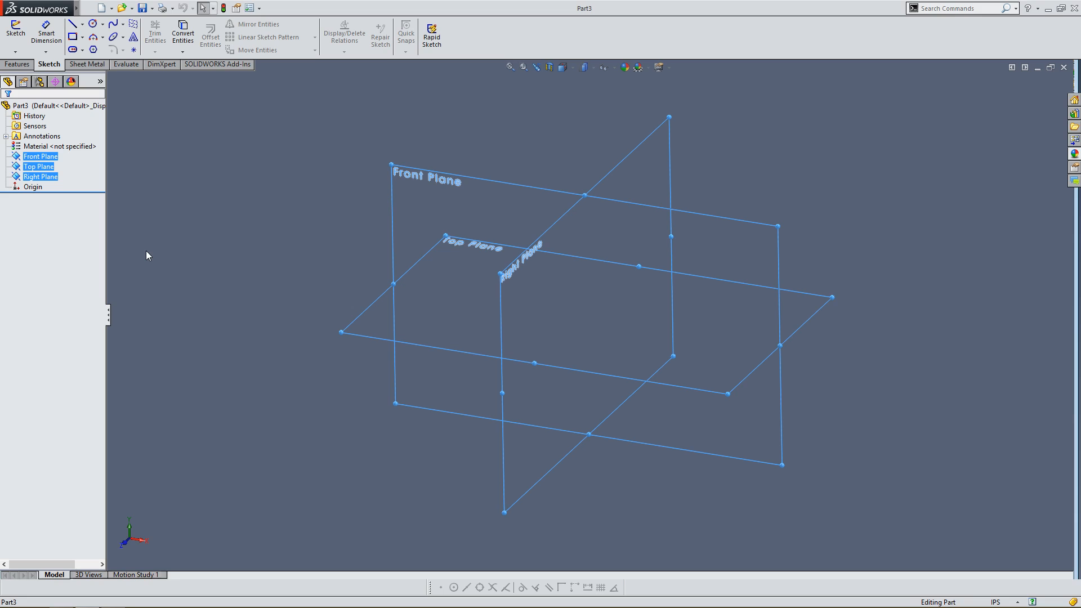
click(28, 187)
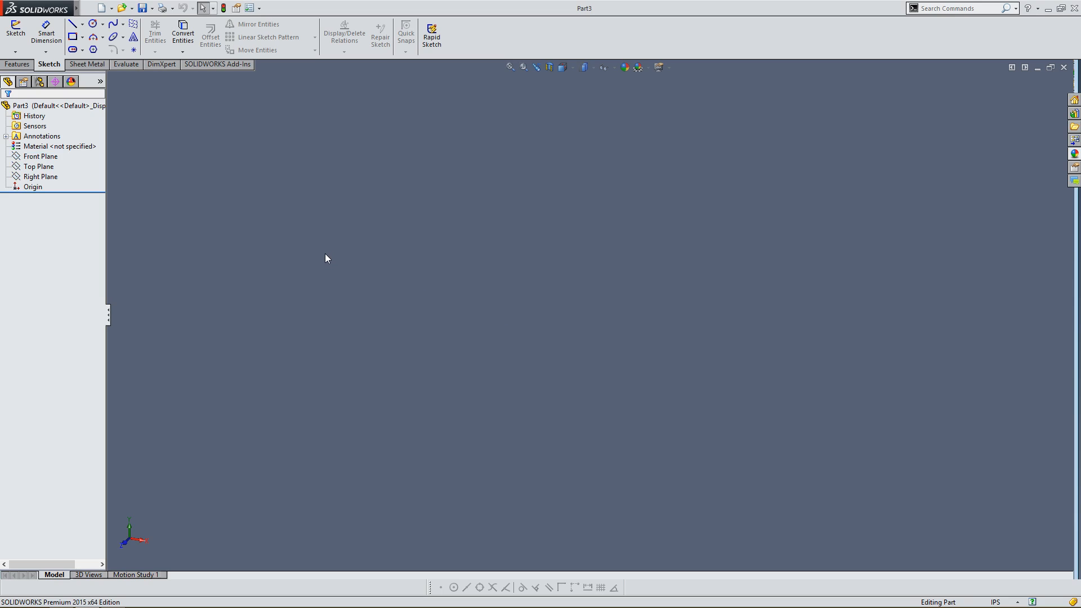
mouse_move(317, 259)
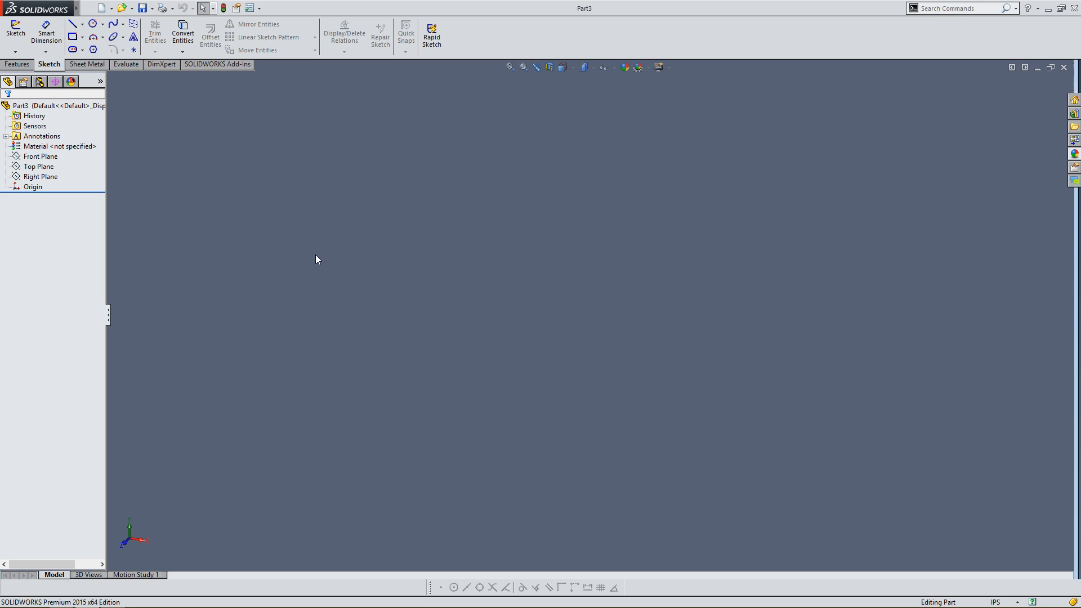
mouse_move(172, 214)
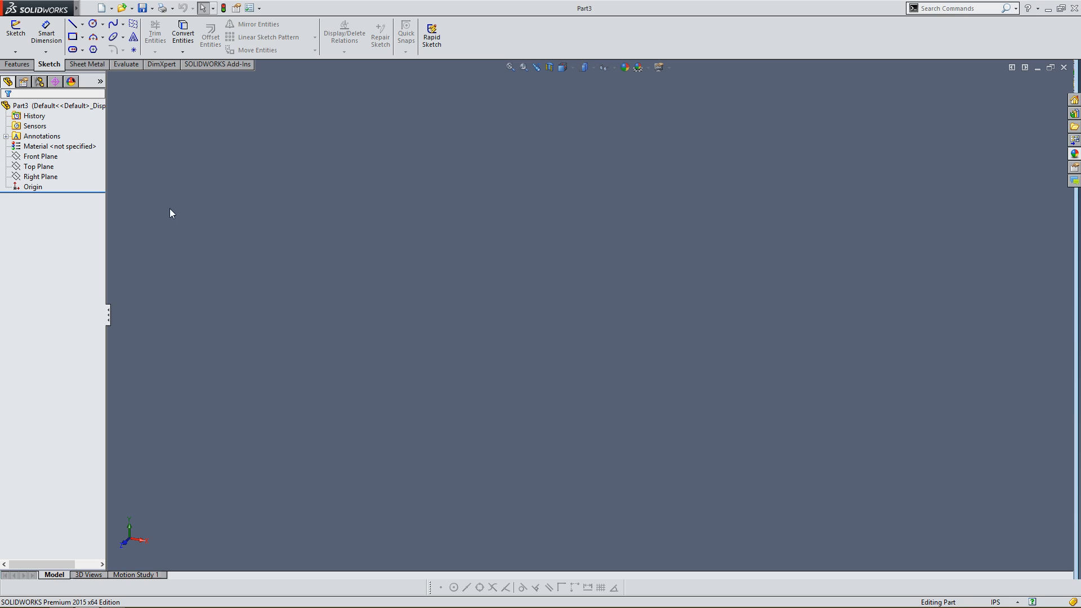
Step: Select the Top Plane on its own as the base sketch plane
click(38, 167)
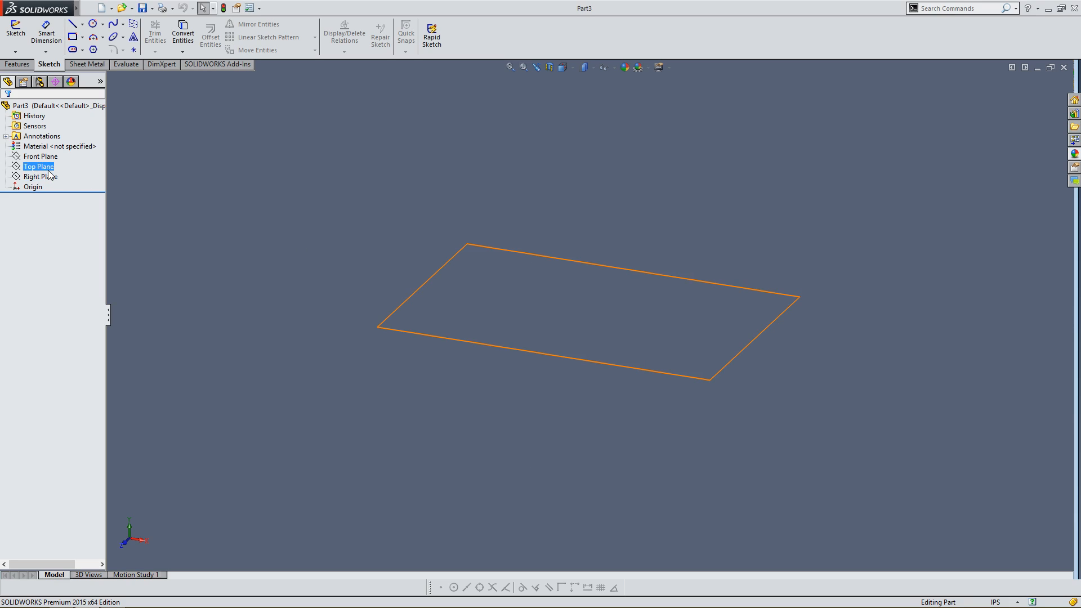
click(39, 166)
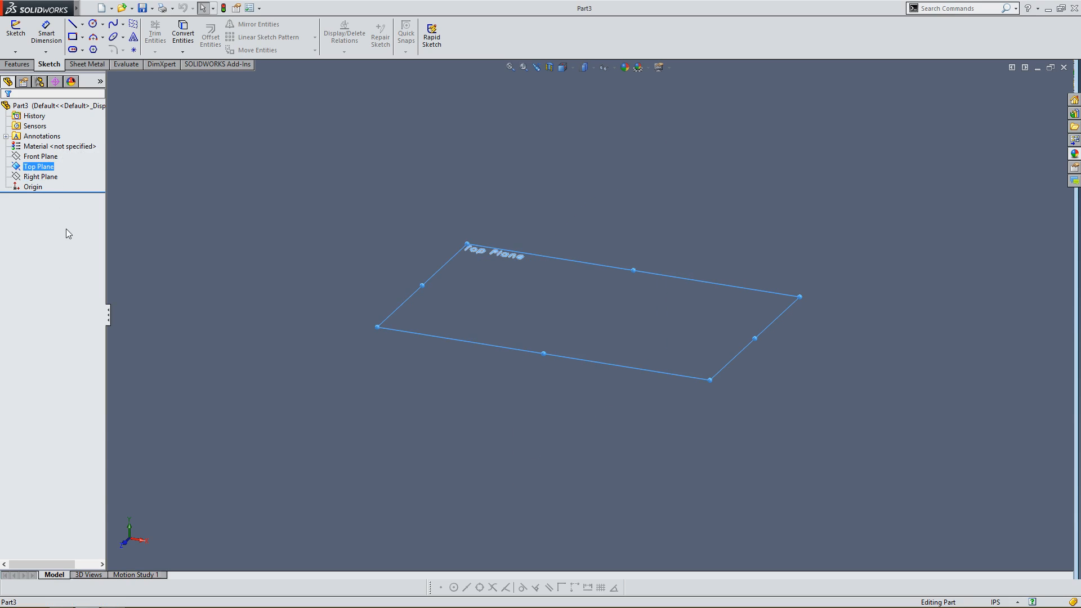
mouse_move(130, 545)
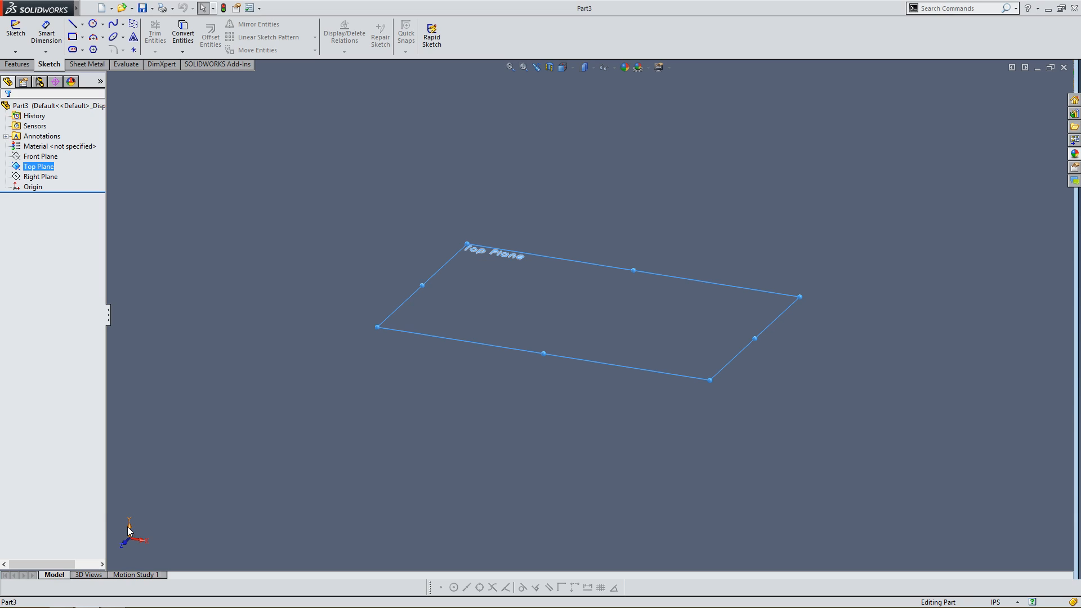
mouse_move(650, 257)
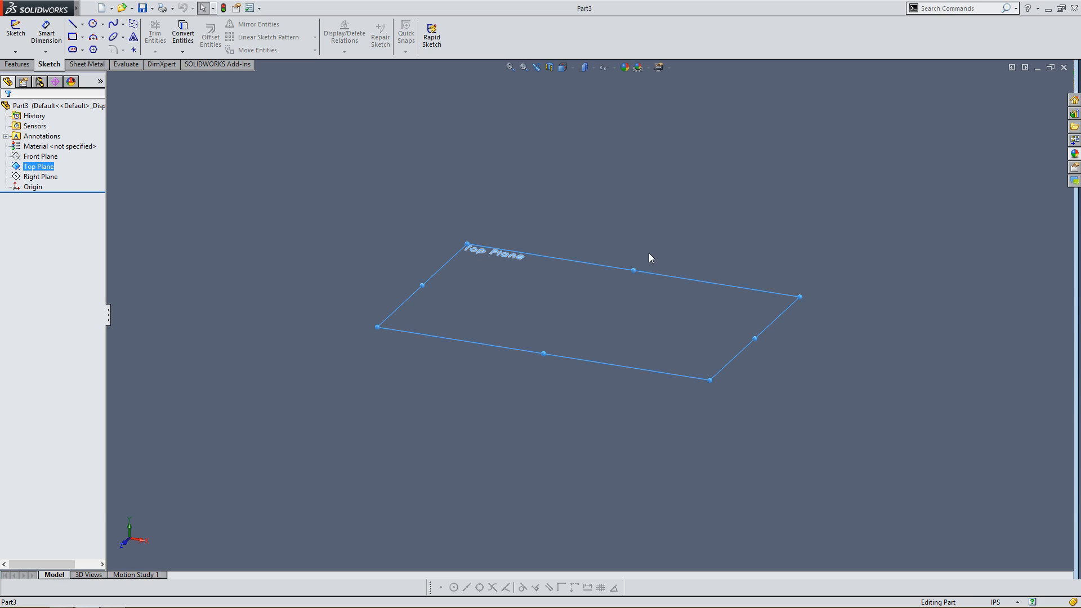
mouse_move(534, 230)
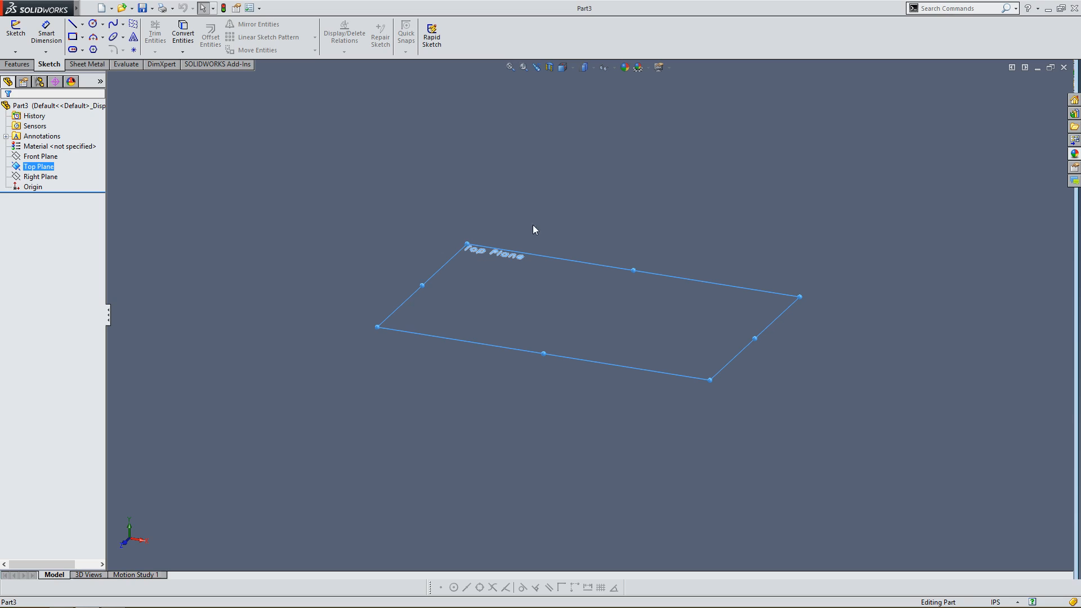
mouse_move(590, 335)
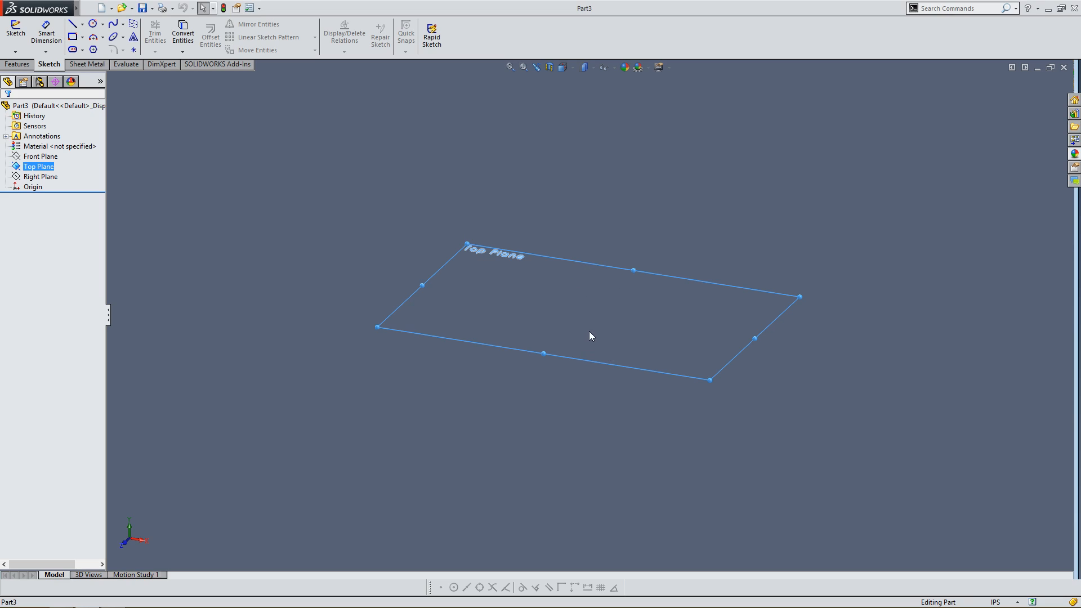
mouse_move(571, 331)
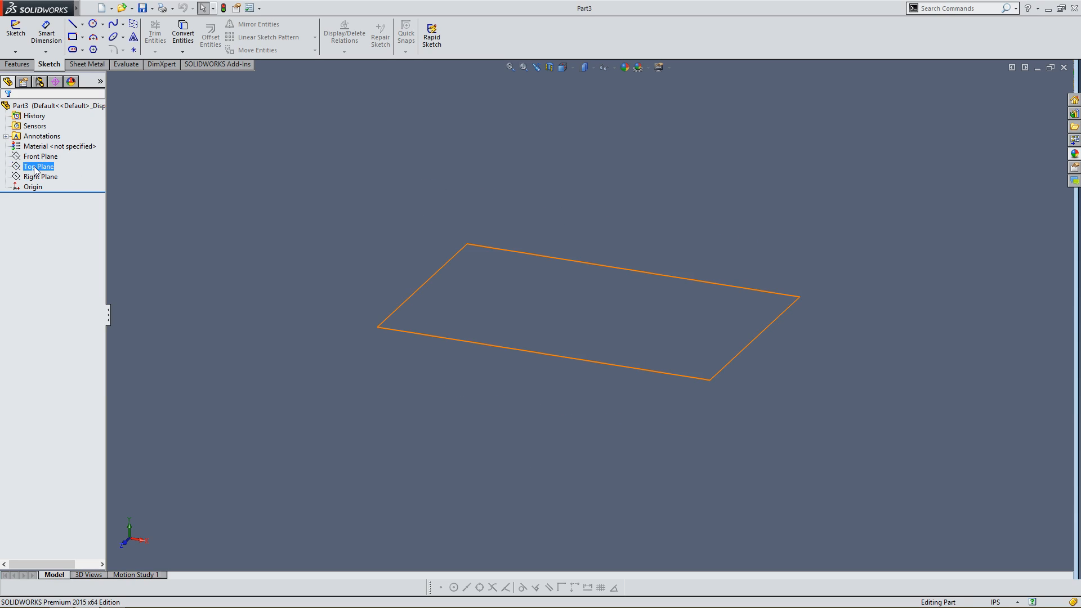
Step: Orient the view normal to the Top Plane so it appears face-on
click(39, 167)
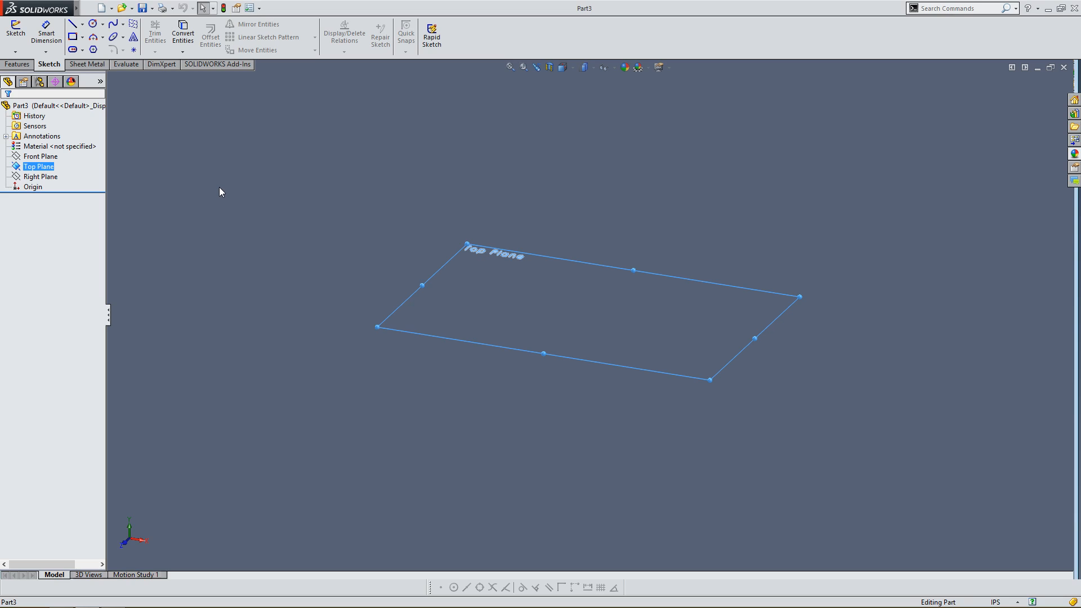
mouse_move(498, 297)
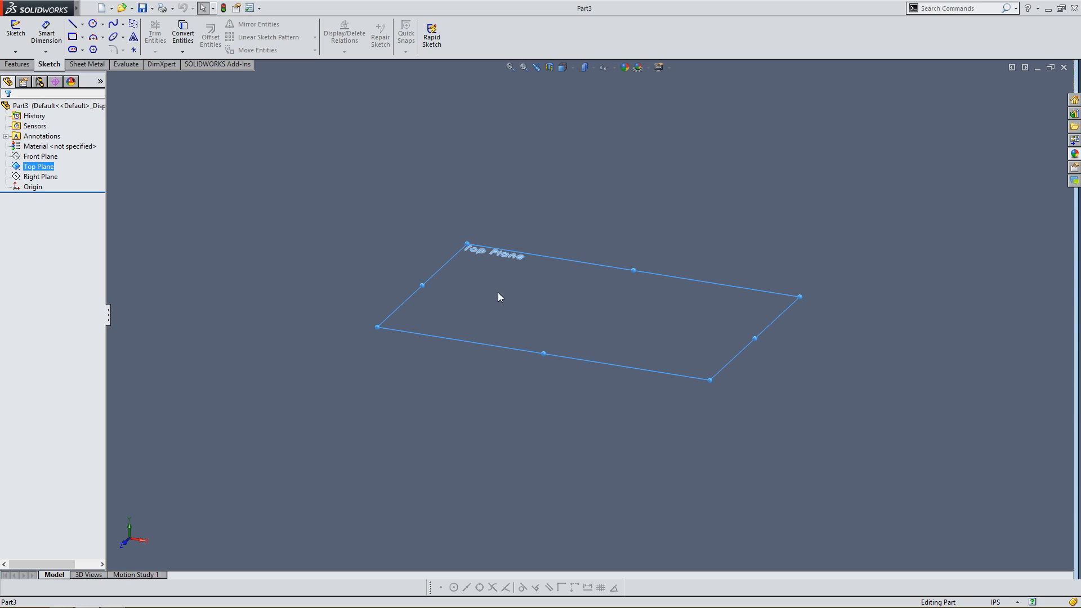
mouse_move(575, 324)
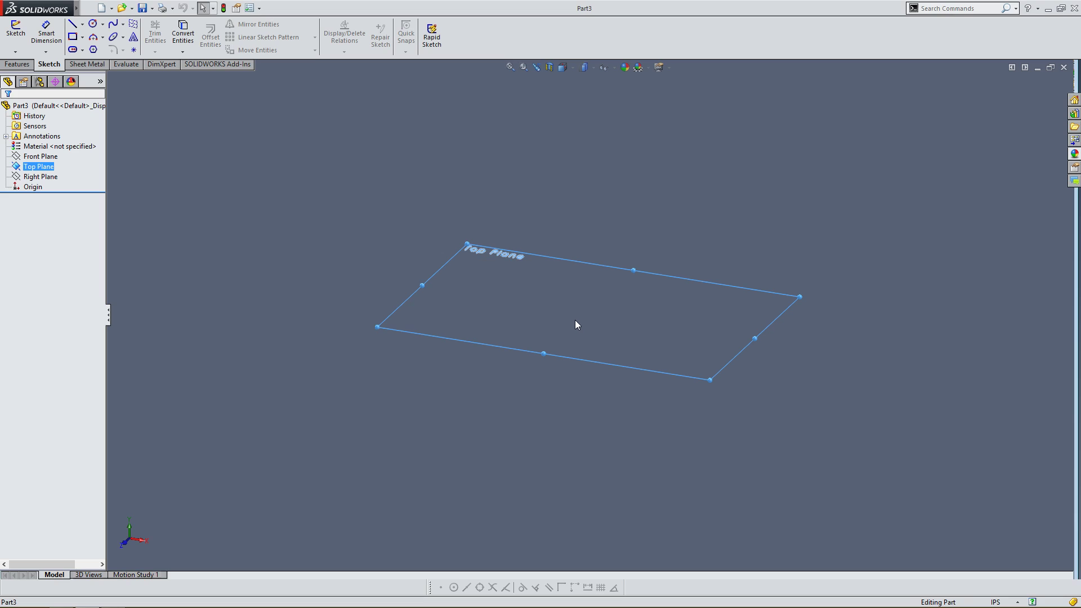
mouse_move(212, 459)
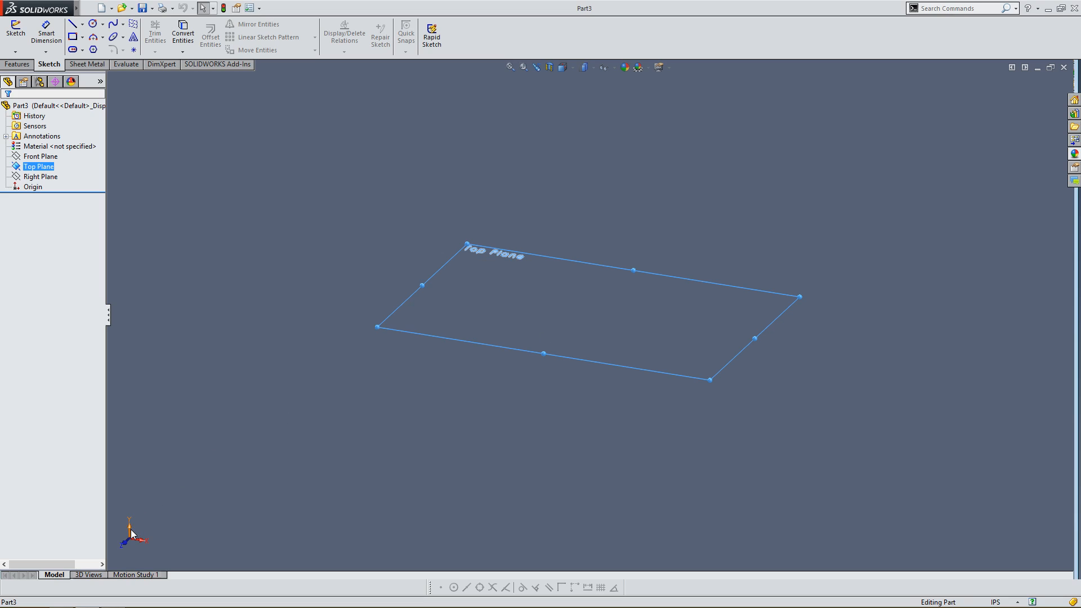
mouse_move(130, 527)
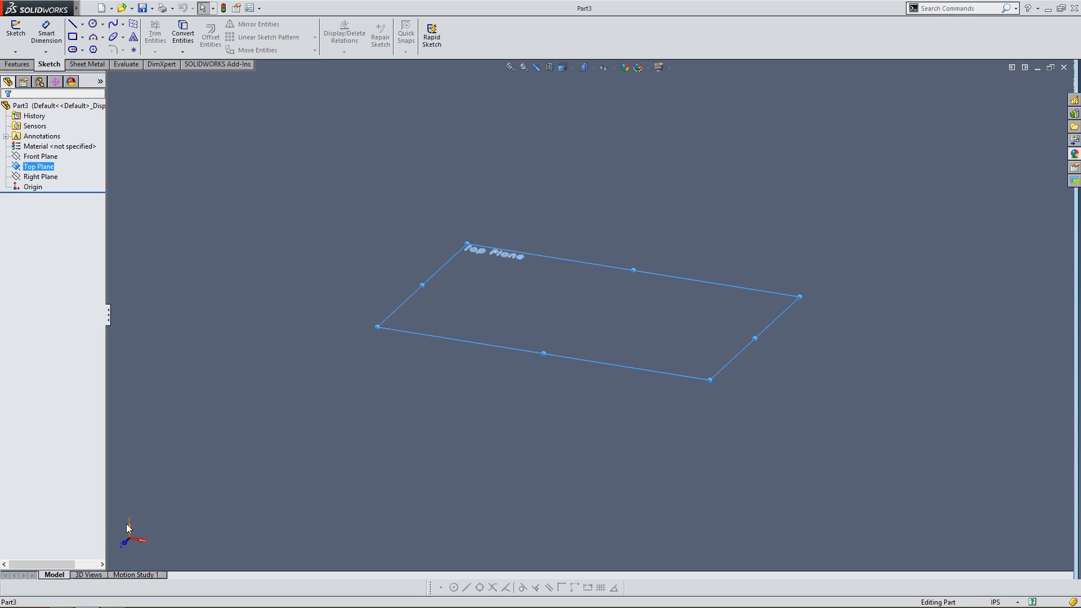
mouse_move(131, 545)
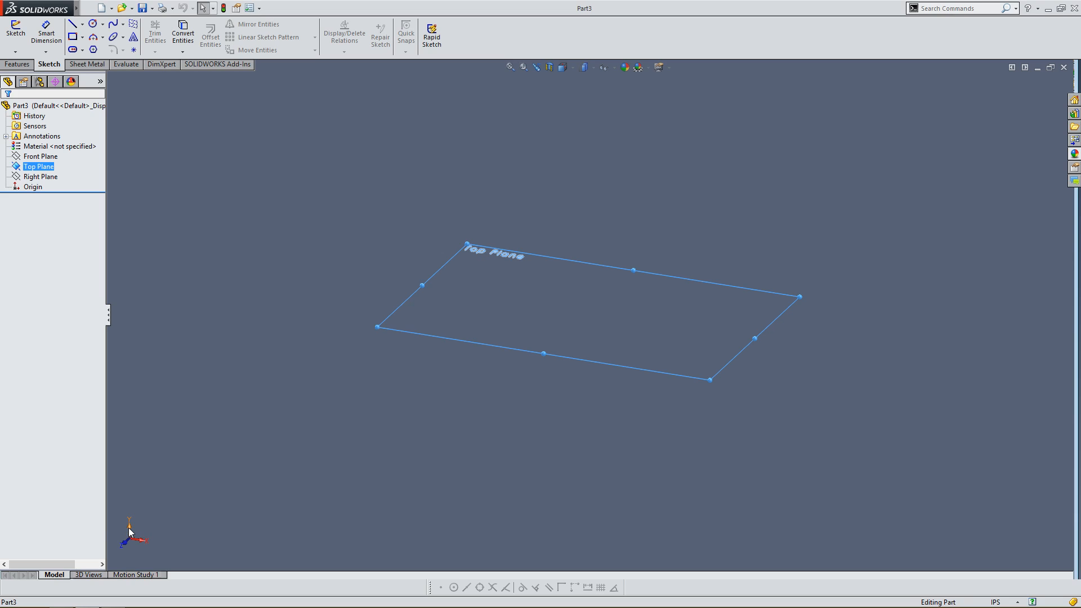
mouse_move(131, 542)
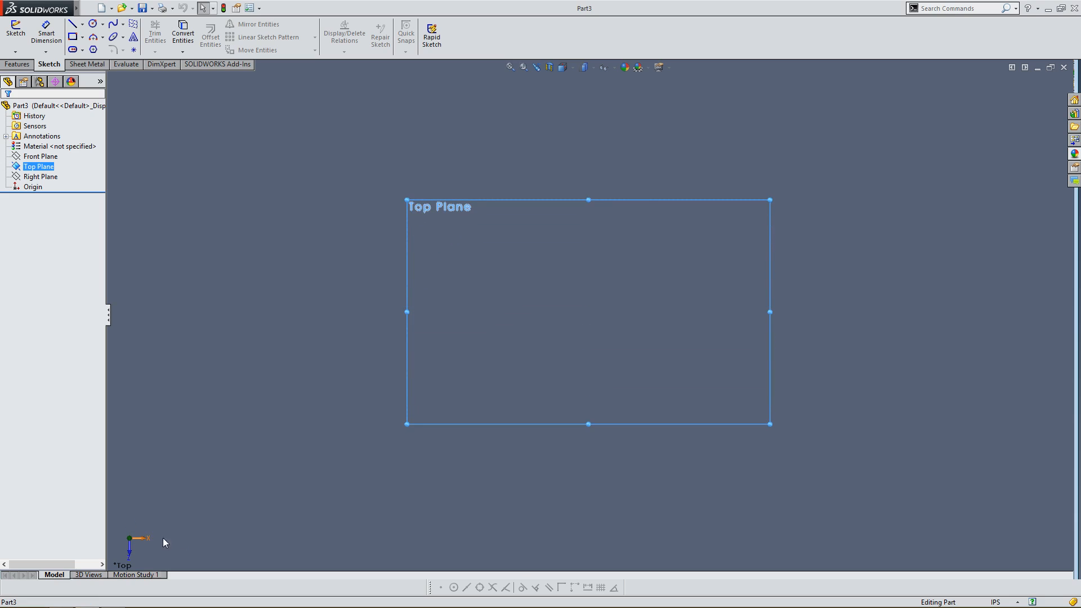
mouse_move(638, 203)
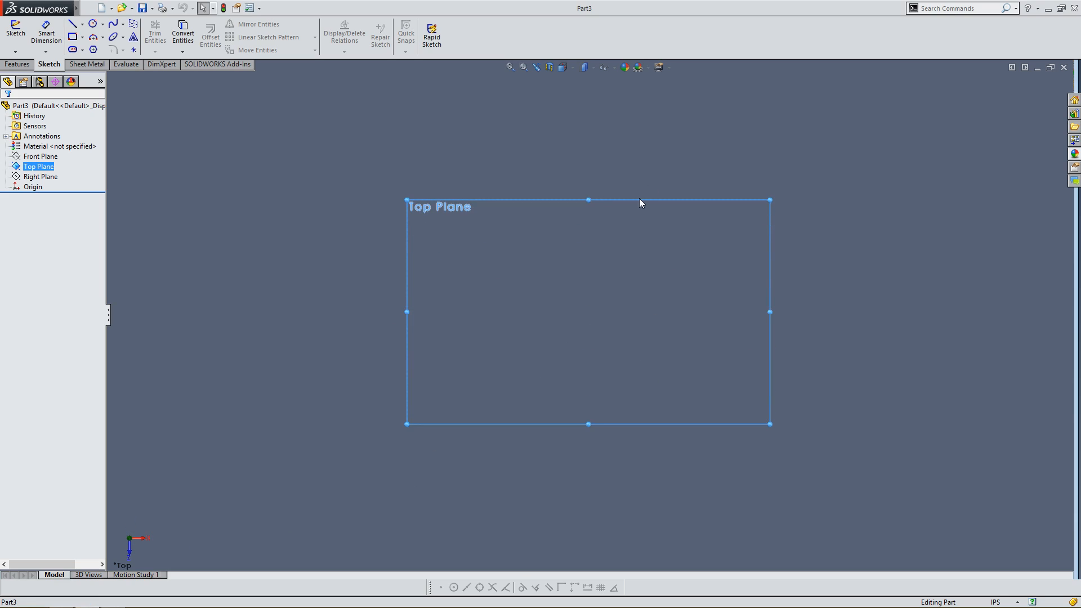
mouse_move(131, 561)
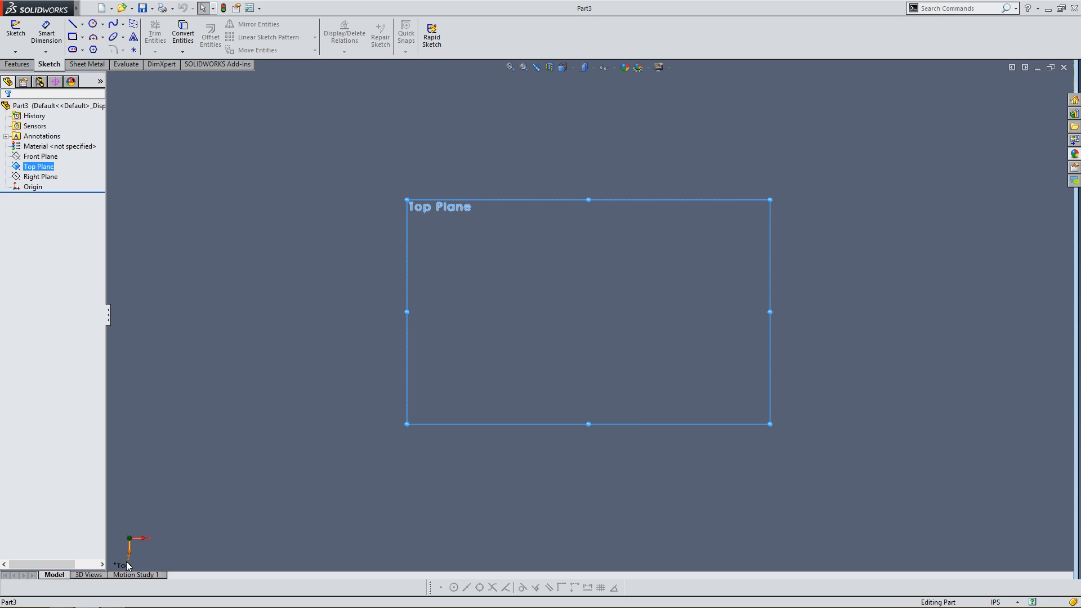
mouse_move(128, 561)
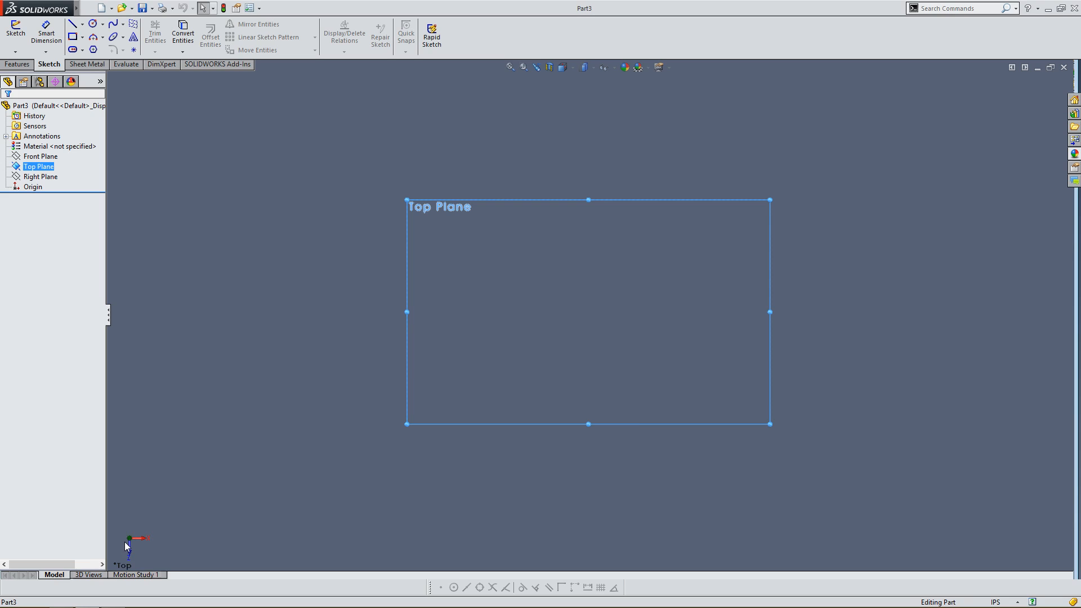
mouse_move(534, 206)
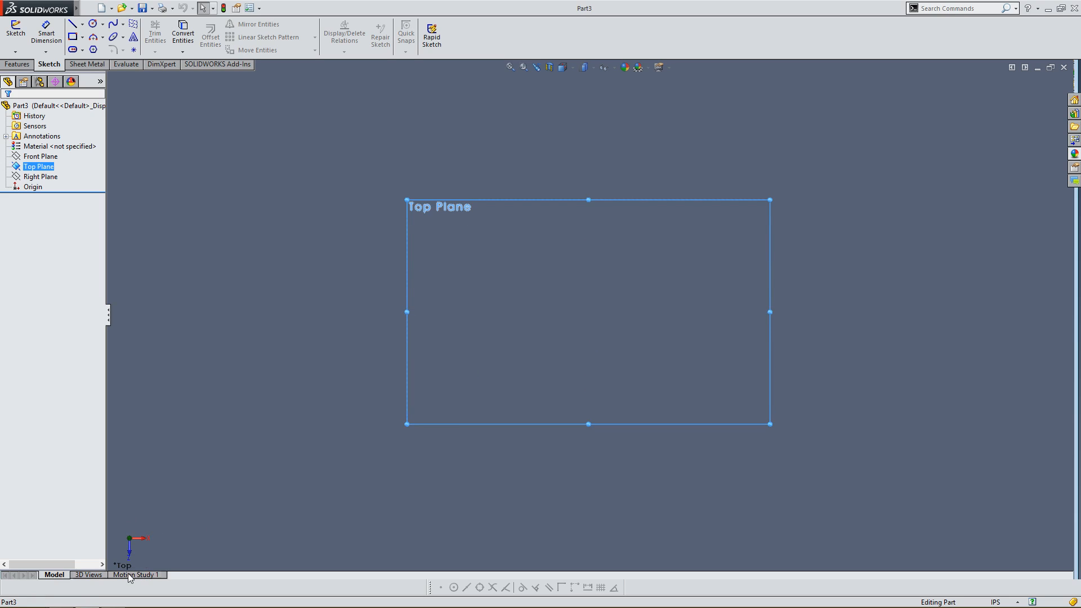
mouse_move(174, 374)
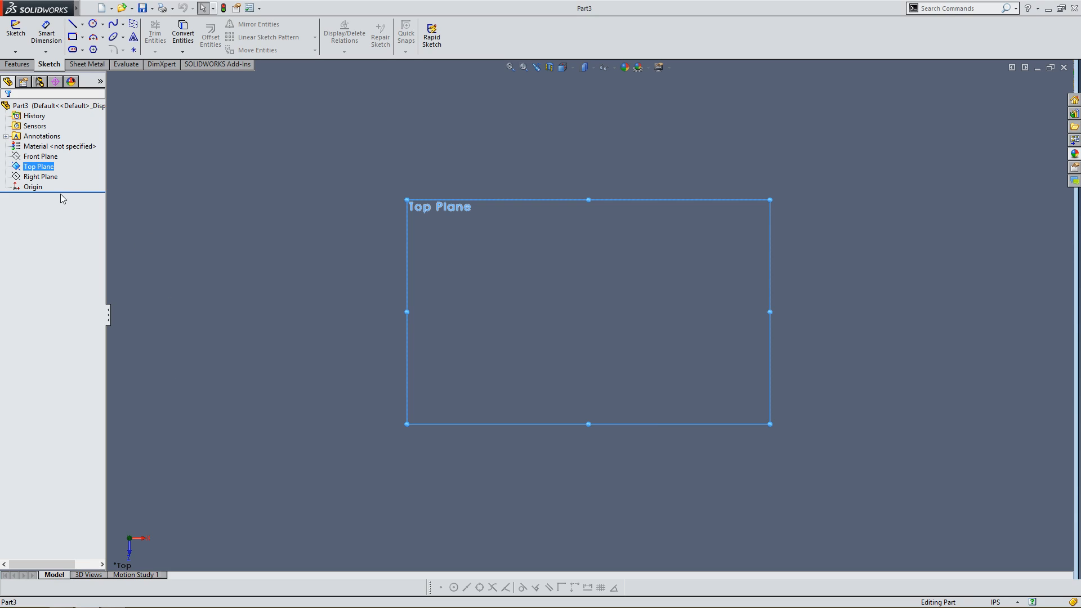
click(31, 187)
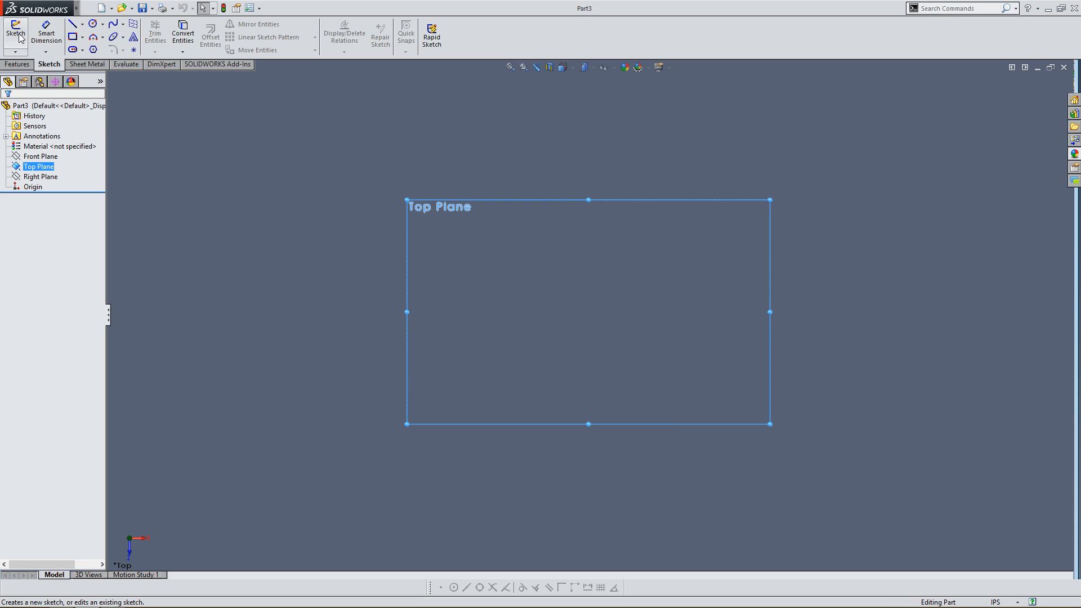
Step: Begin Sketch1 on the Top Plane and review the list of rectangle types
click(13, 27)
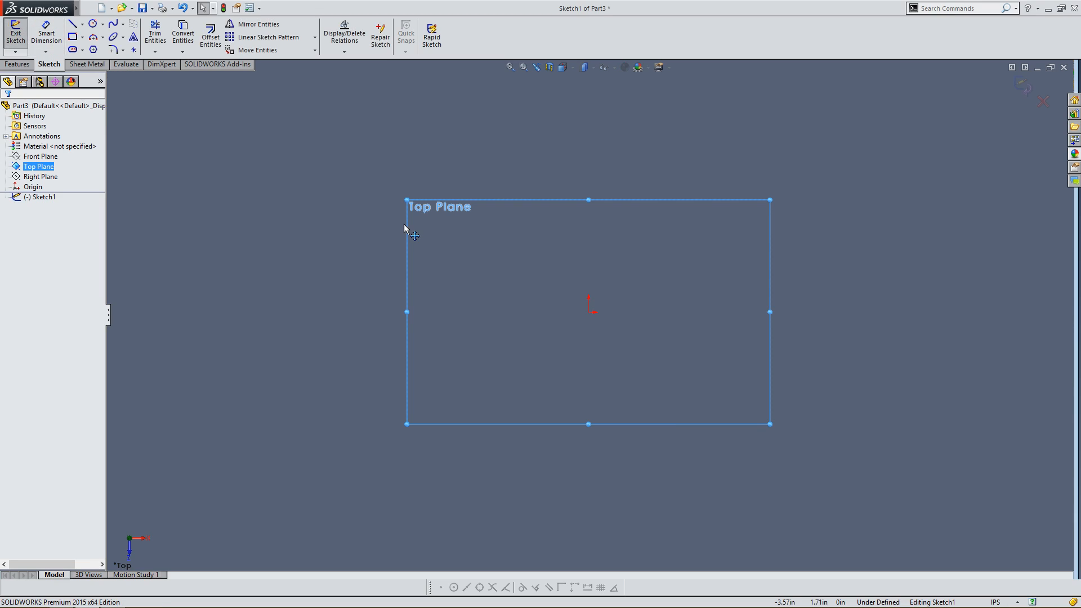
mouse_move(384, 232)
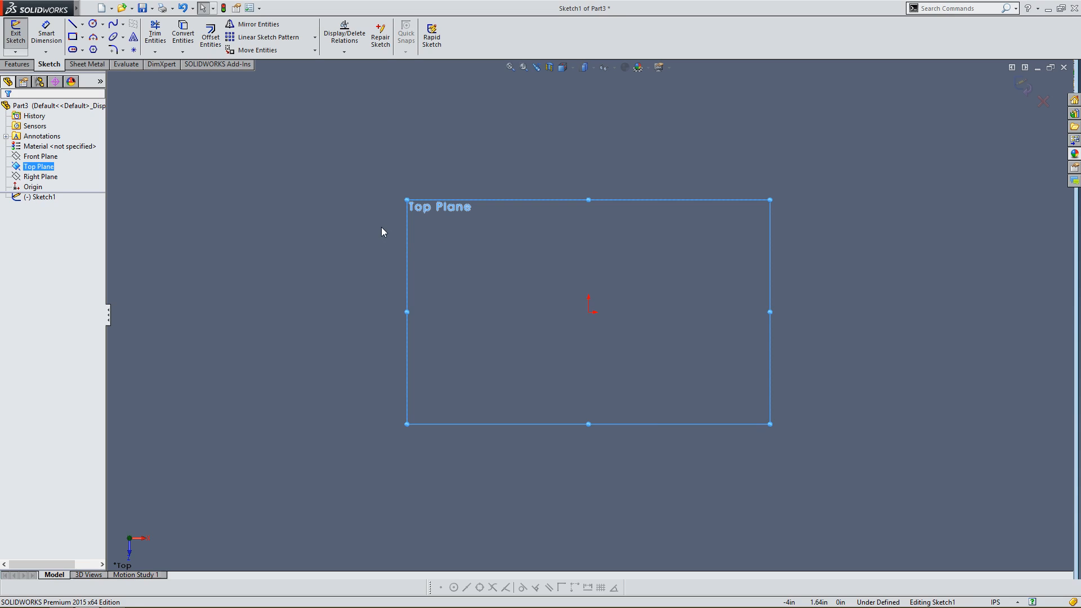
mouse_move(253, 197)
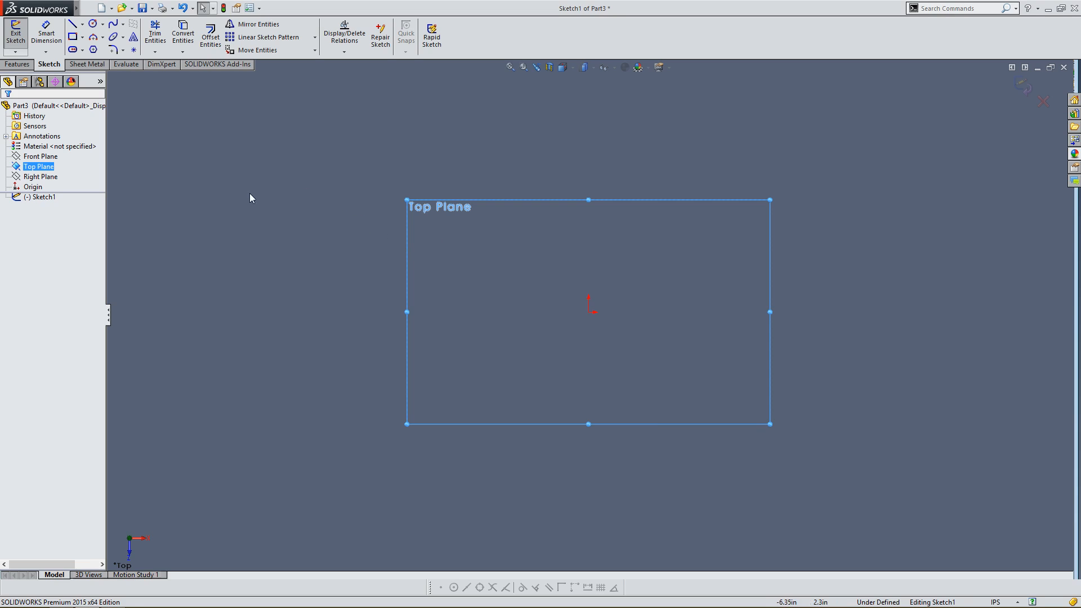
mouse_move(111, 11)
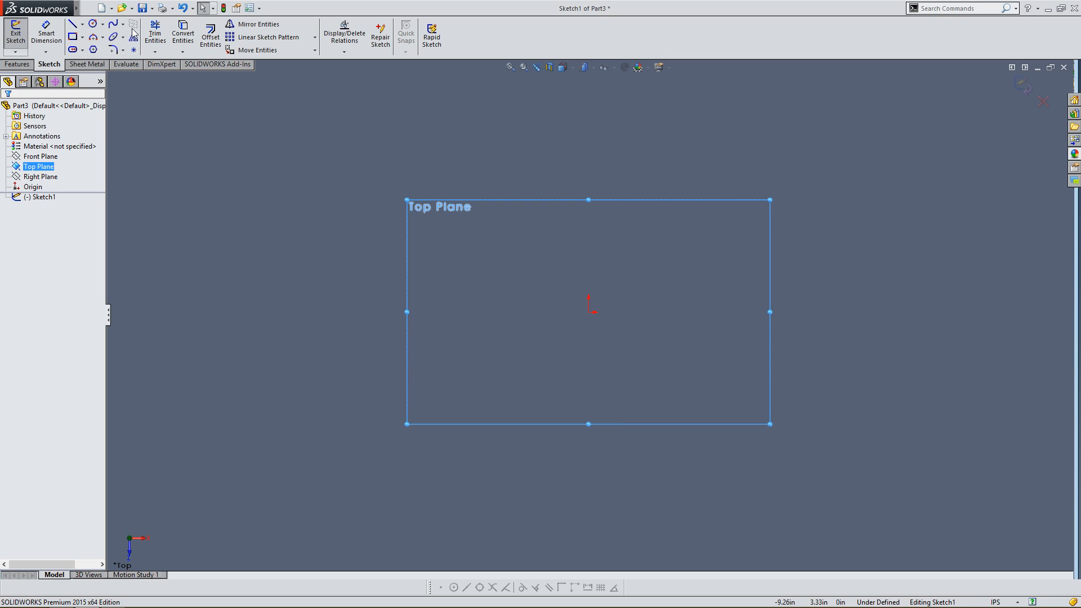
mouse_move(70, 38)
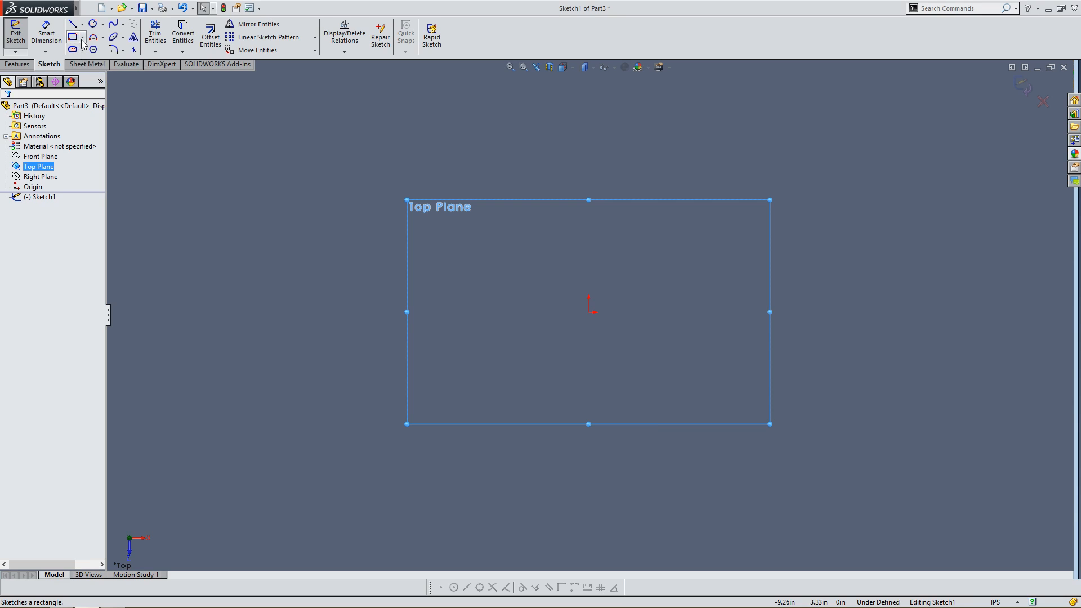
click(83, 38)
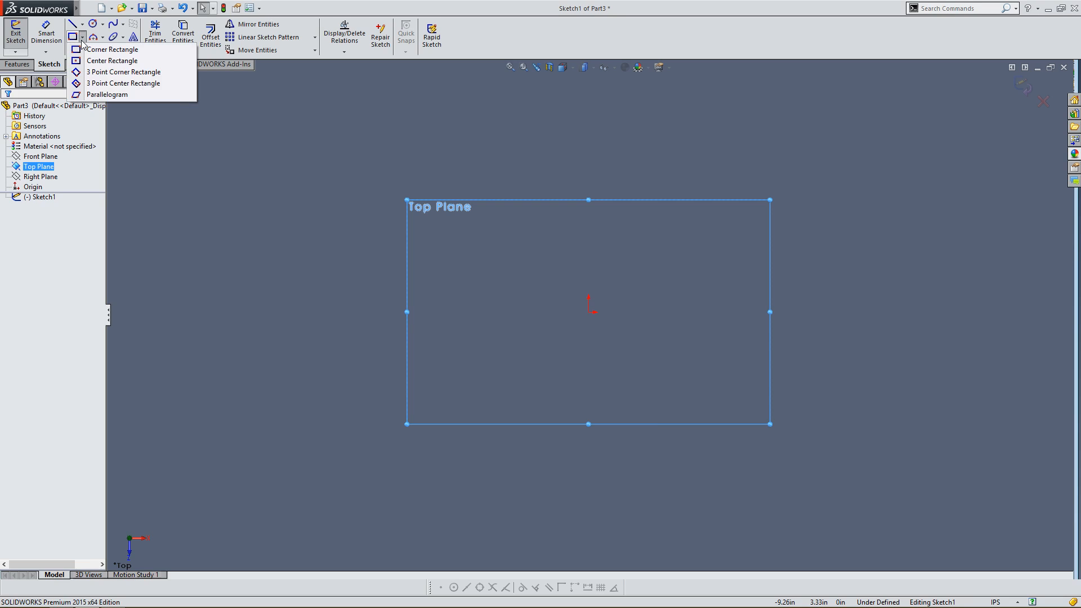
mouse_move(95, 60)
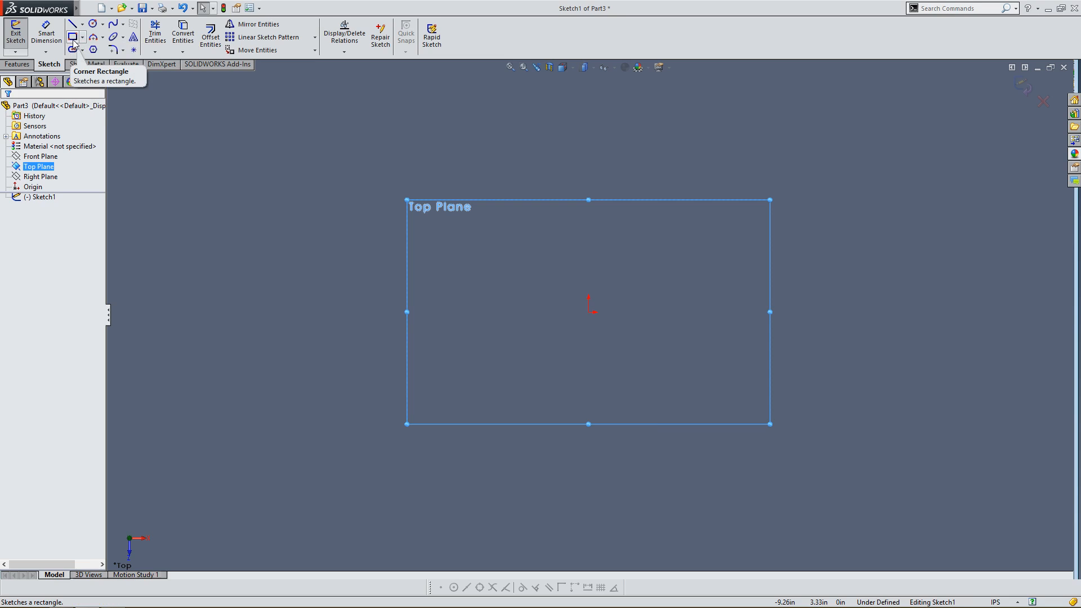
click(82, 39)
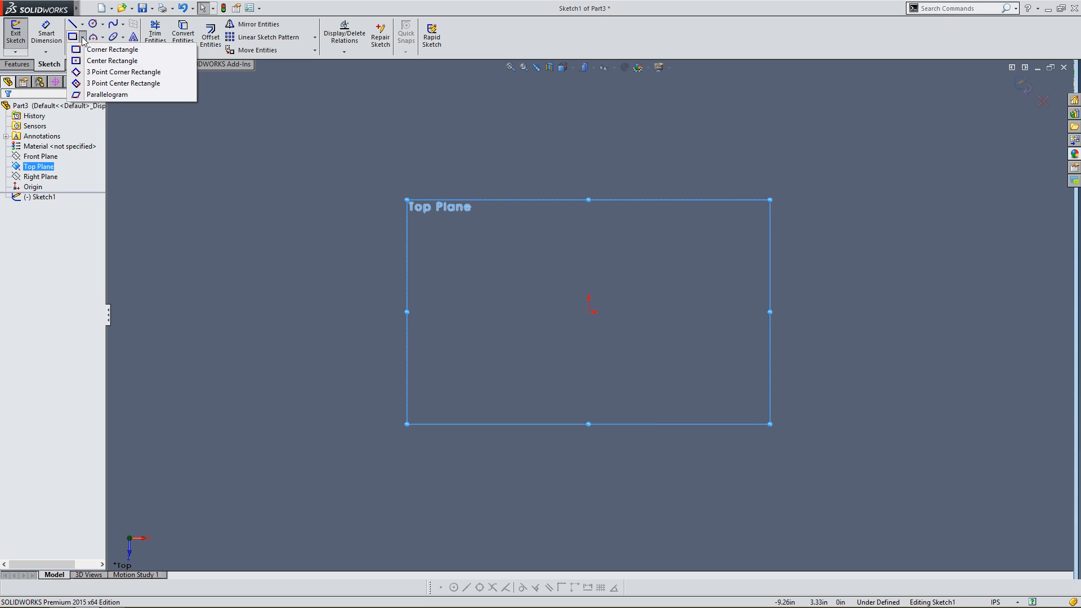
mouse_move(93, 61)
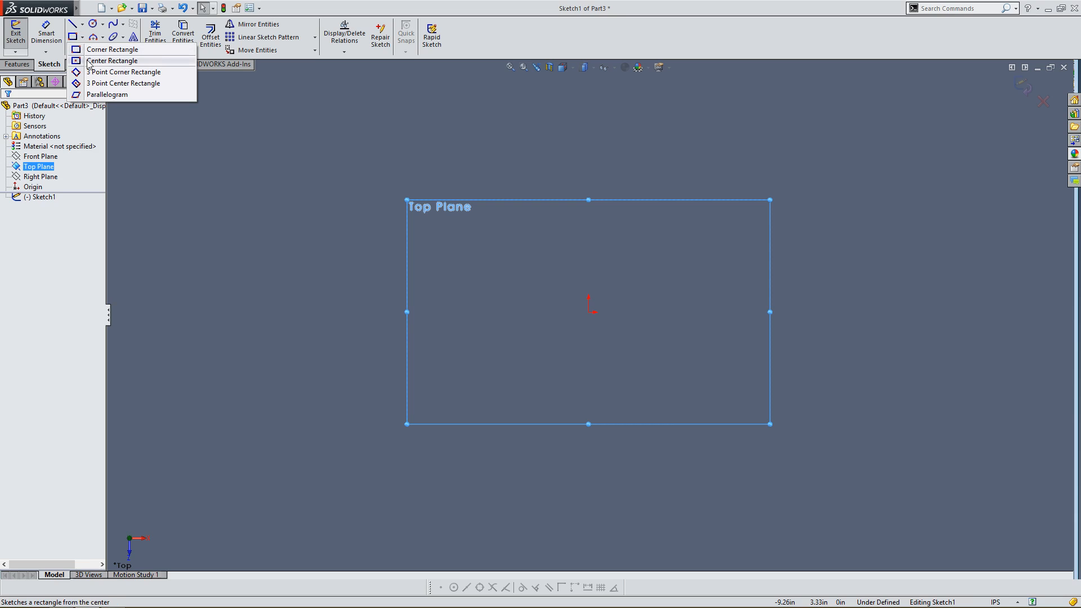
Step: Draw a Center Rectangle anchored on the sketch origin
click(97, 61)
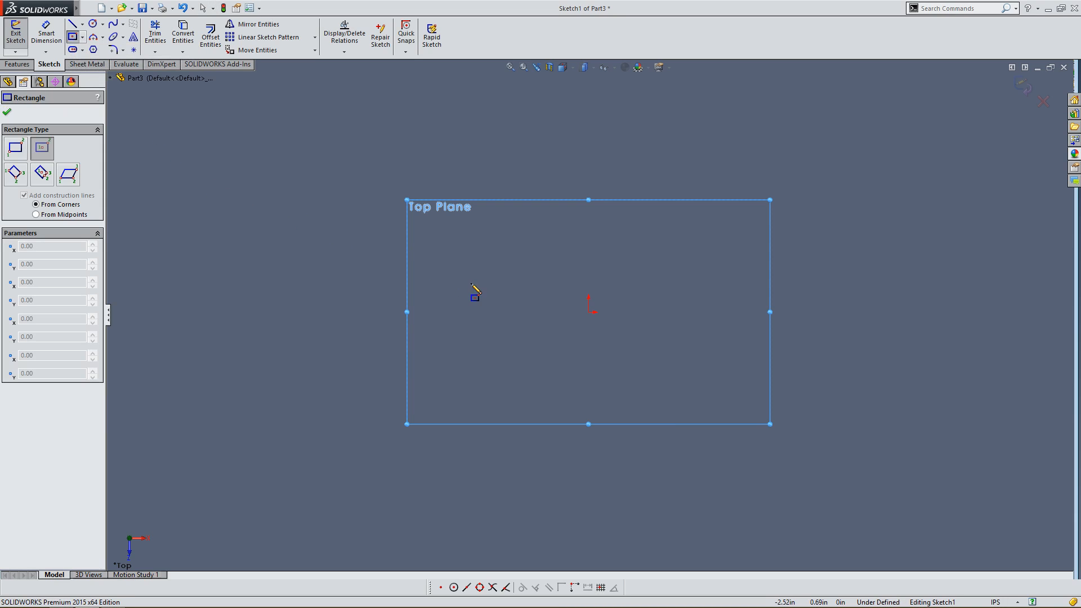
mouse_move(593, 326)
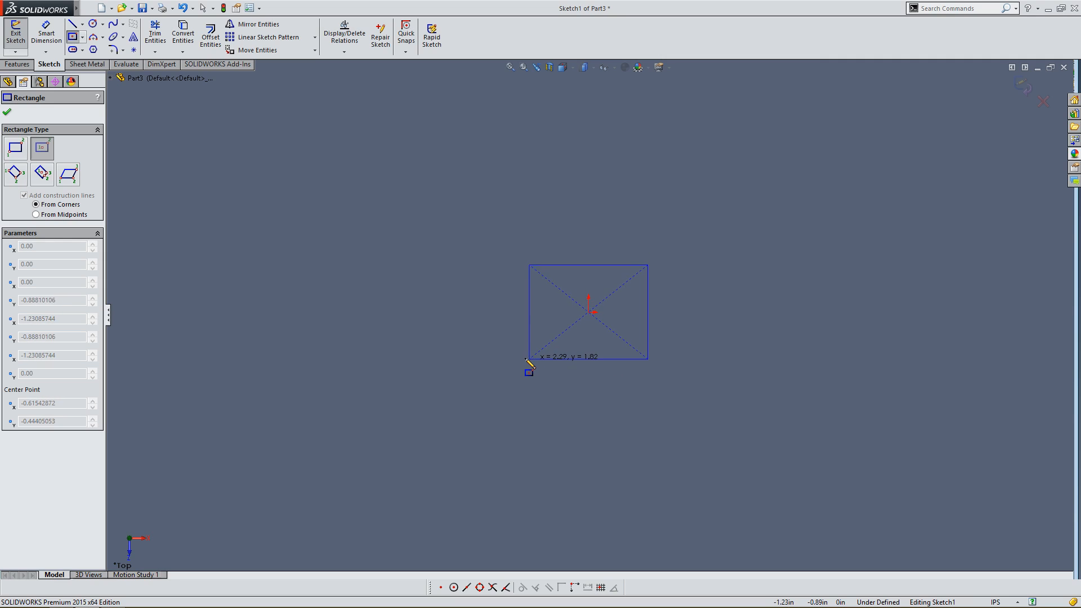
drag(531, 361, 513, 386)
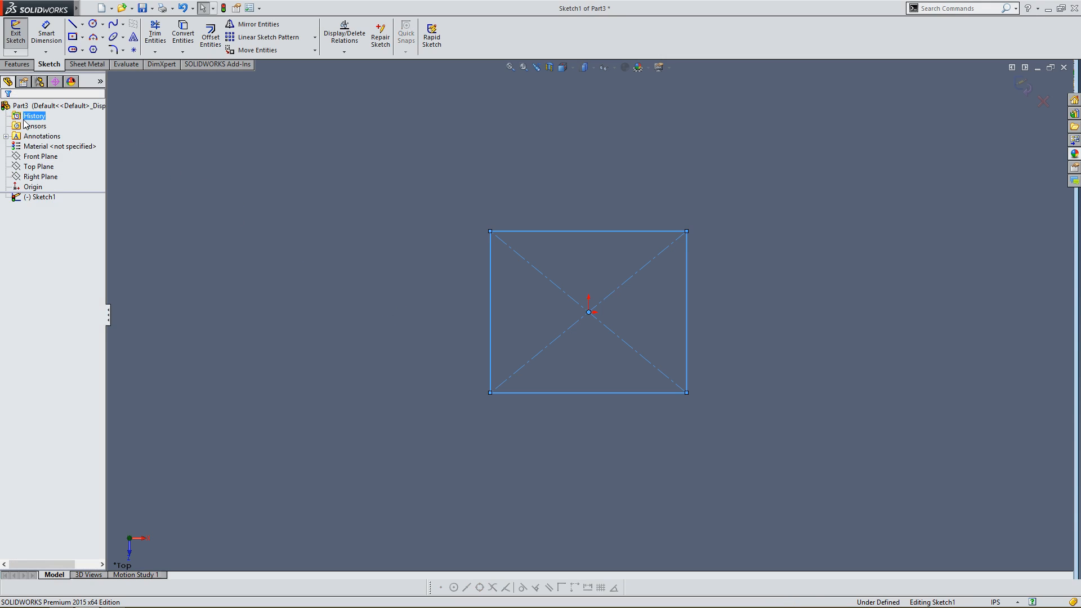
Step: Drag the rectangle's corner to reshape it symmetrically into a tall, narrow outline
click(662, 275)
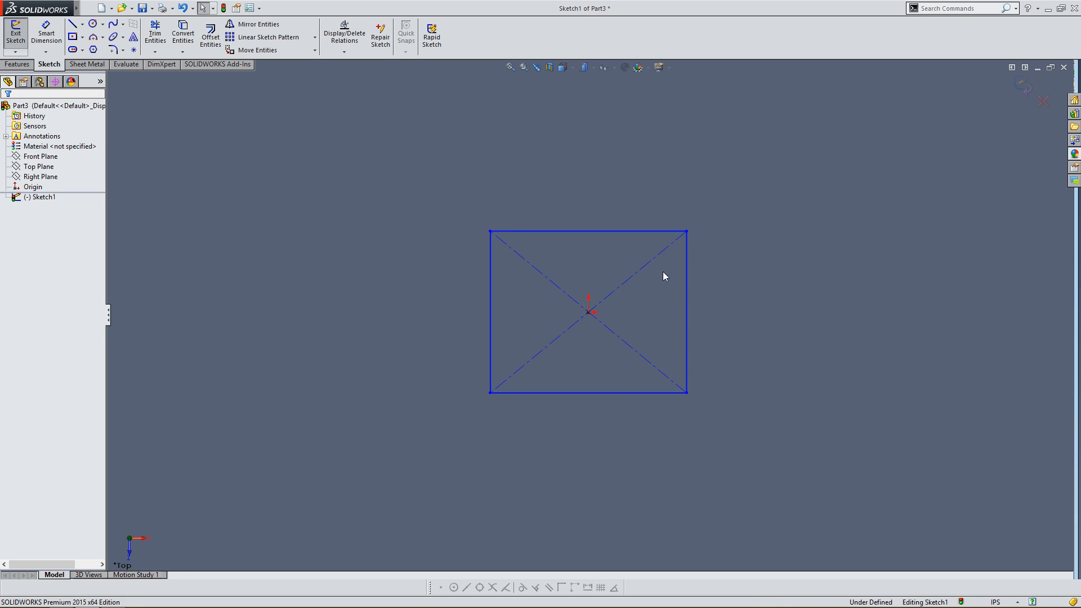
mouse_move(599, 314)
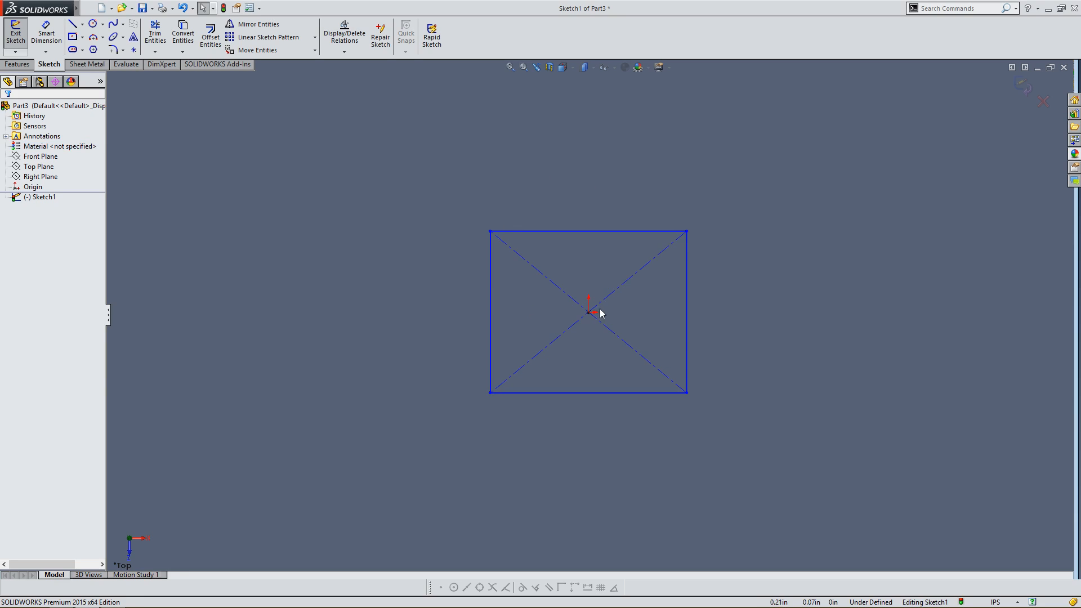
mouse_move(775, 364)
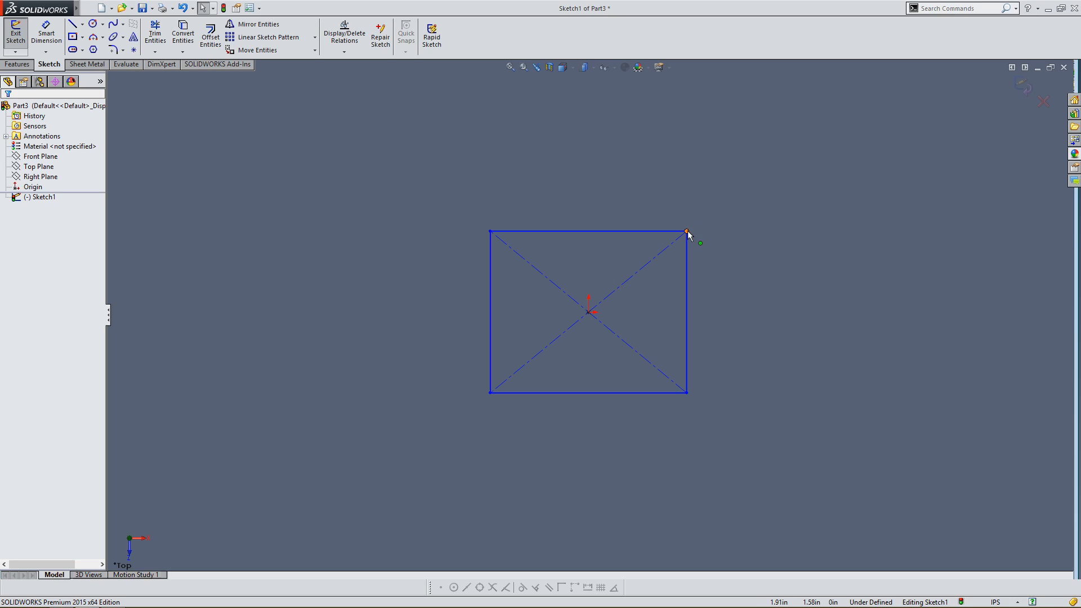
click(687, 230)
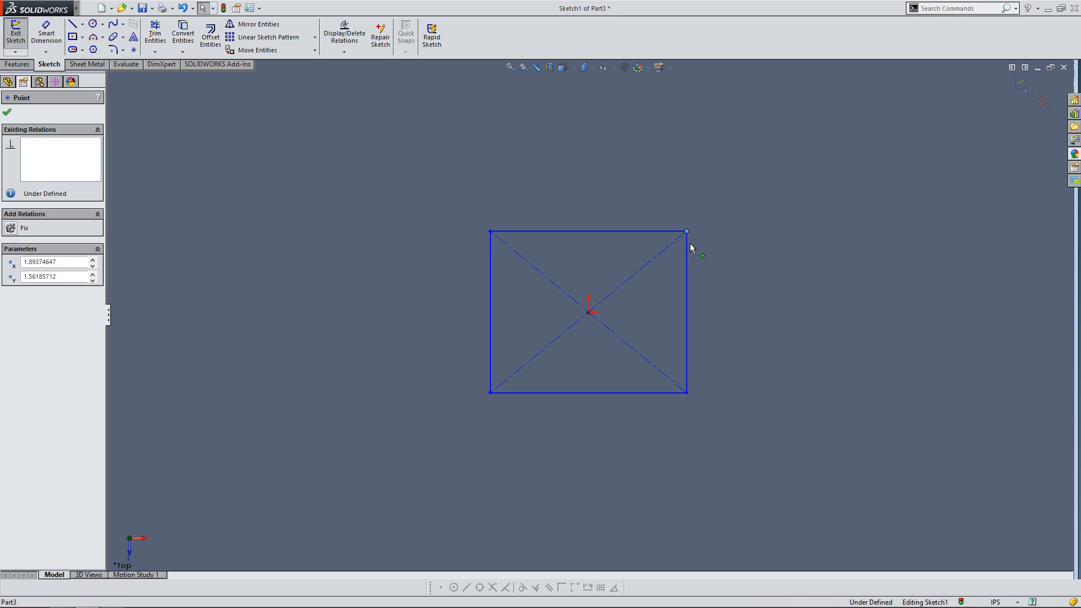
drag(687, 231, 680, 202)
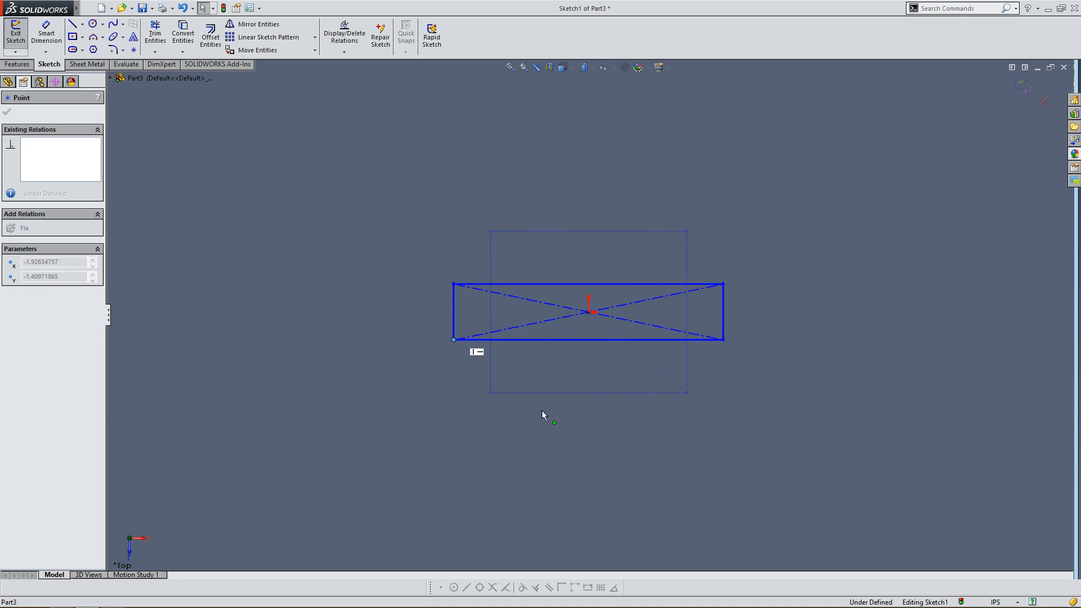
drag(453, 339, 523, 386)
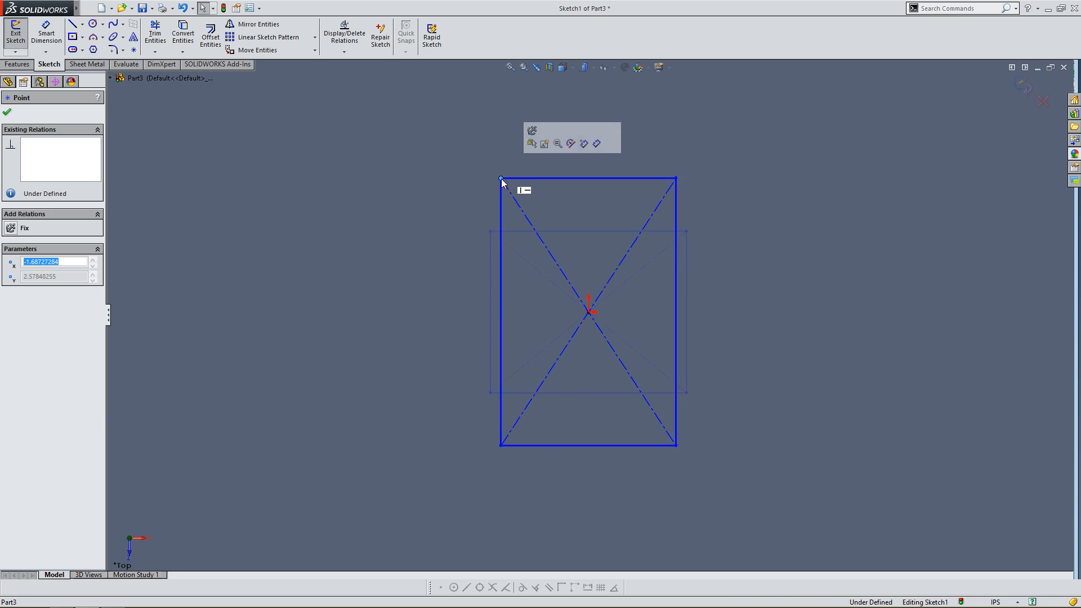
mouse_move(460, 304)
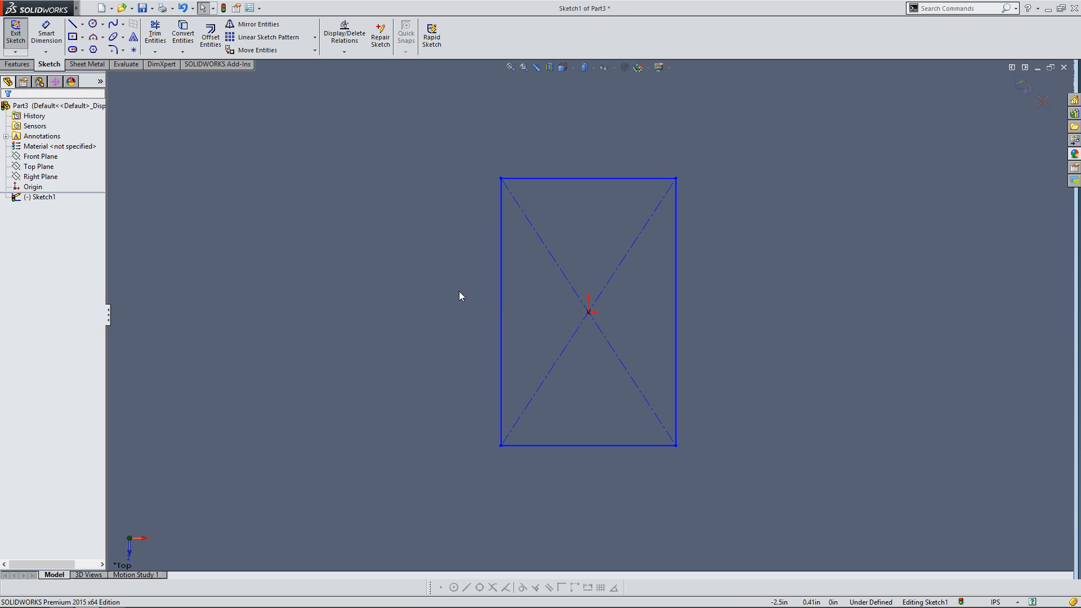
mouse_move(349, 244)
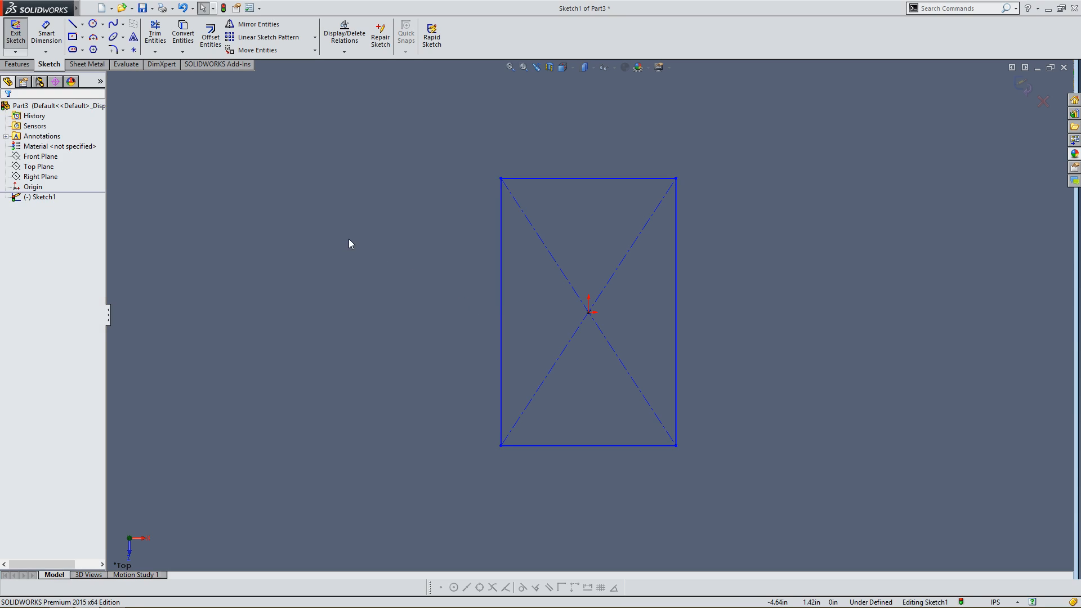
mouse_move(93, 126)
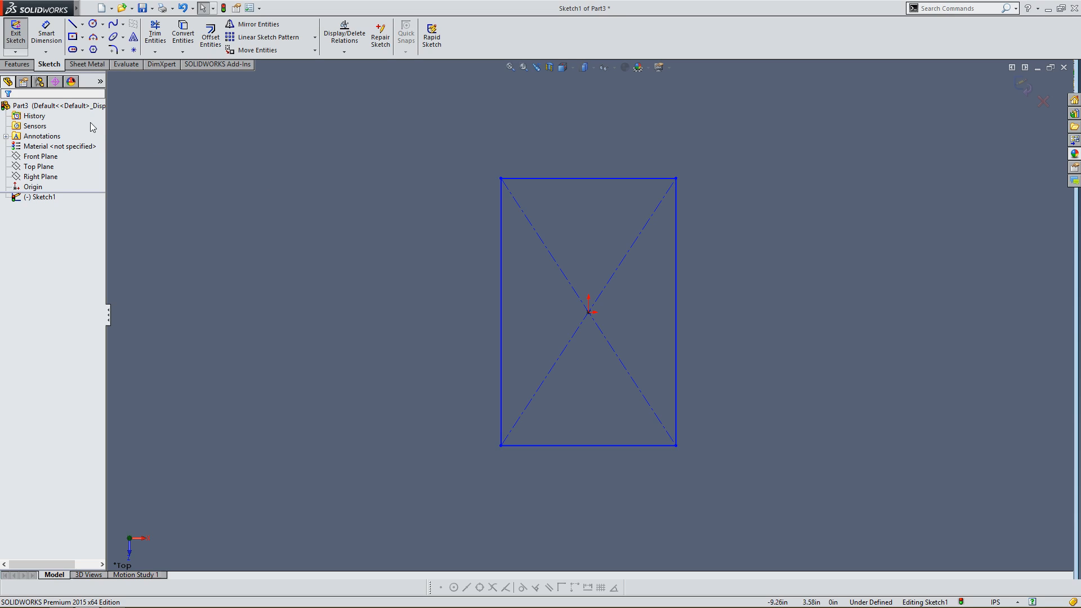
mouse_move(13, 27)
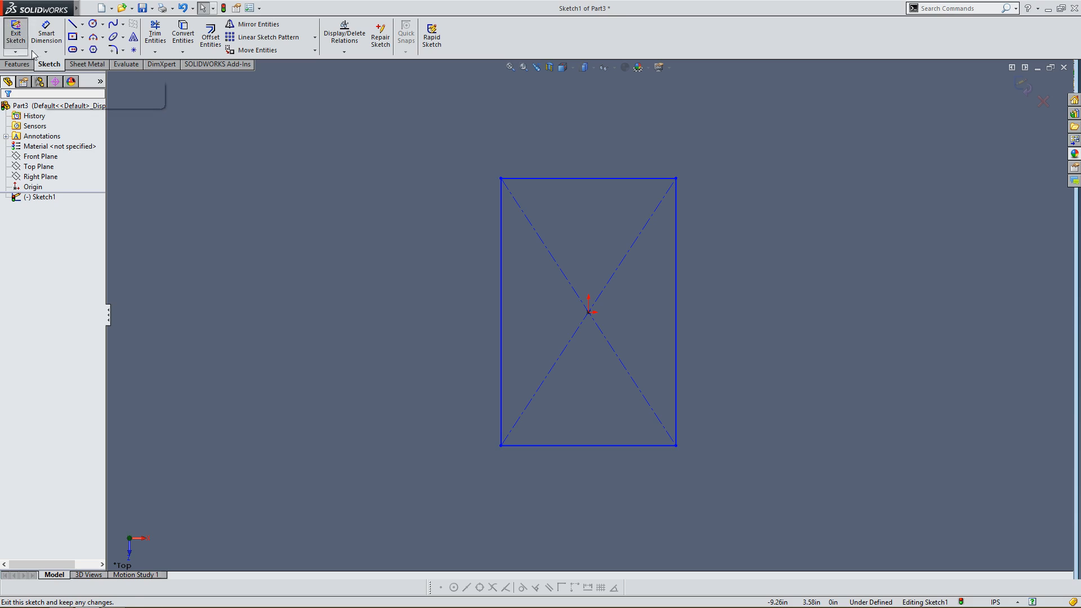
mouse_move(11, 32)
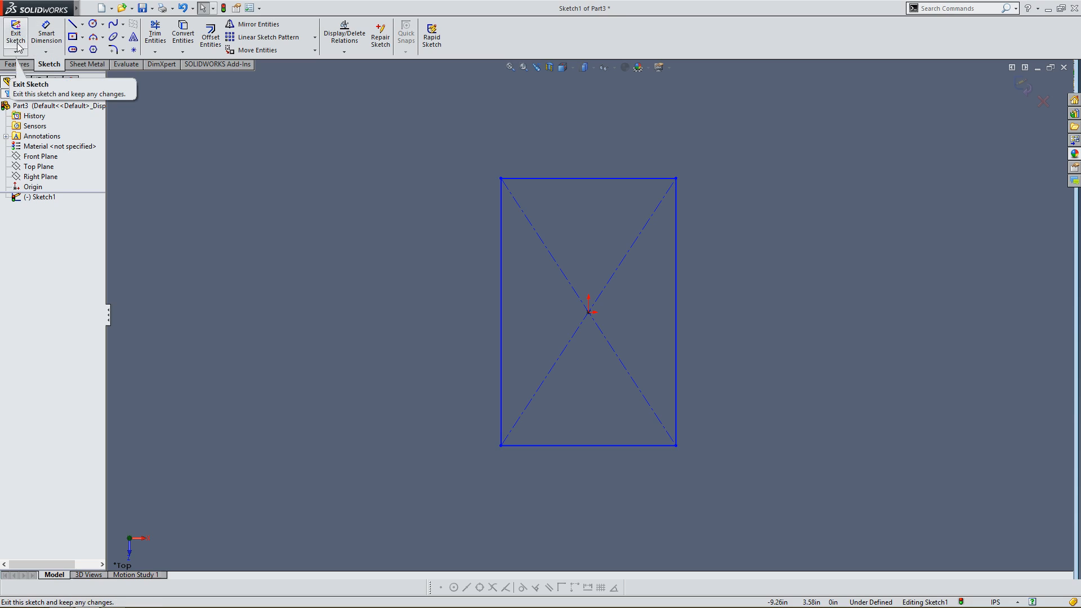
mouse_move(43, 29)
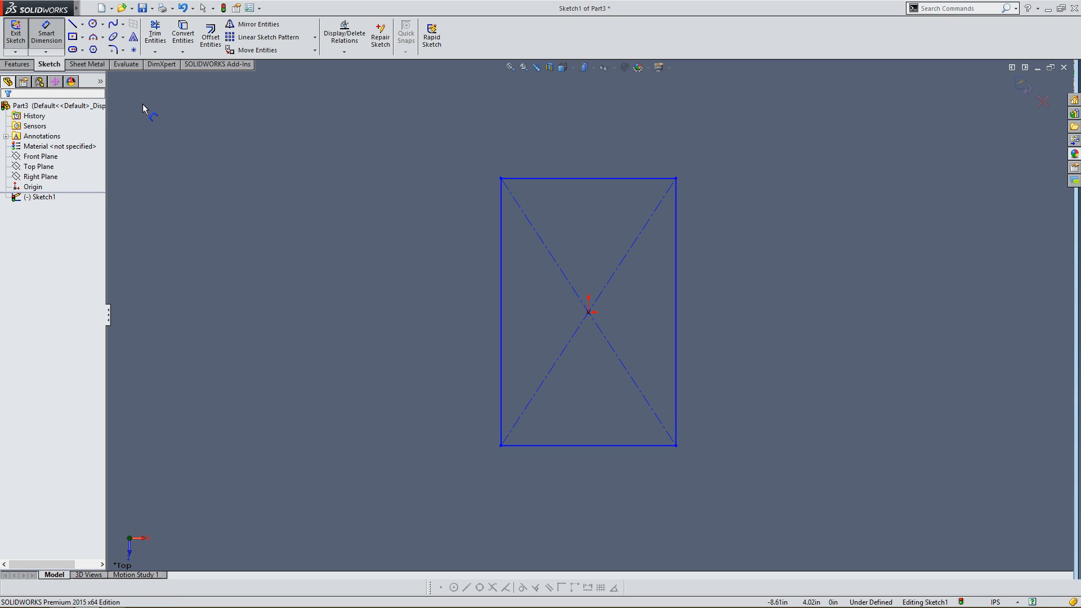
mouse_move(497, 304)
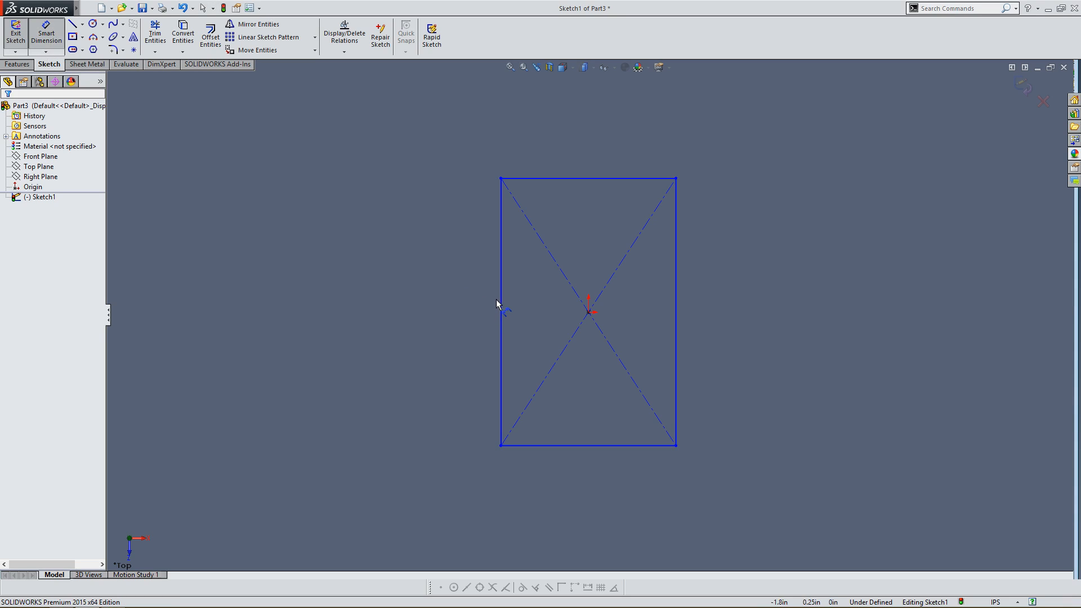
Step: Dimension the rectangle's left edge to a height of 1.00 inch
click(500, 310)
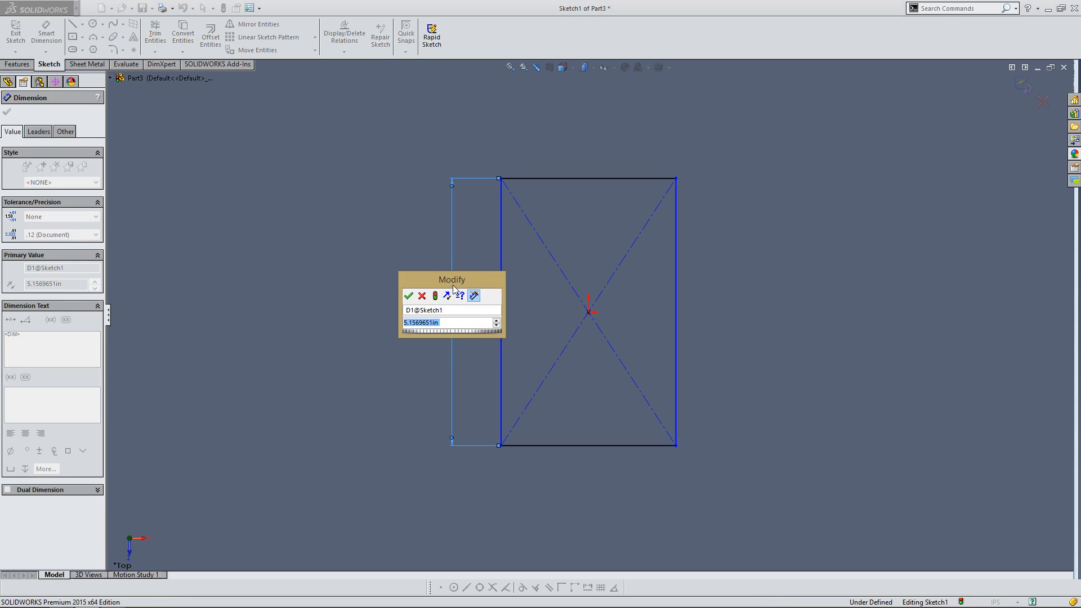
drag(451, 280, 369, 250)
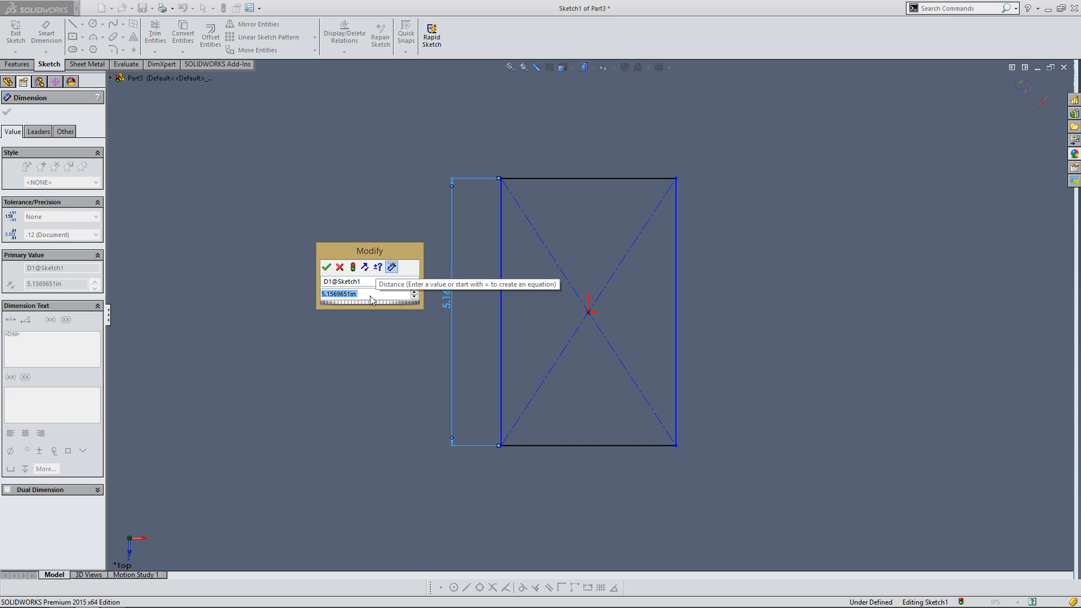
text(1)
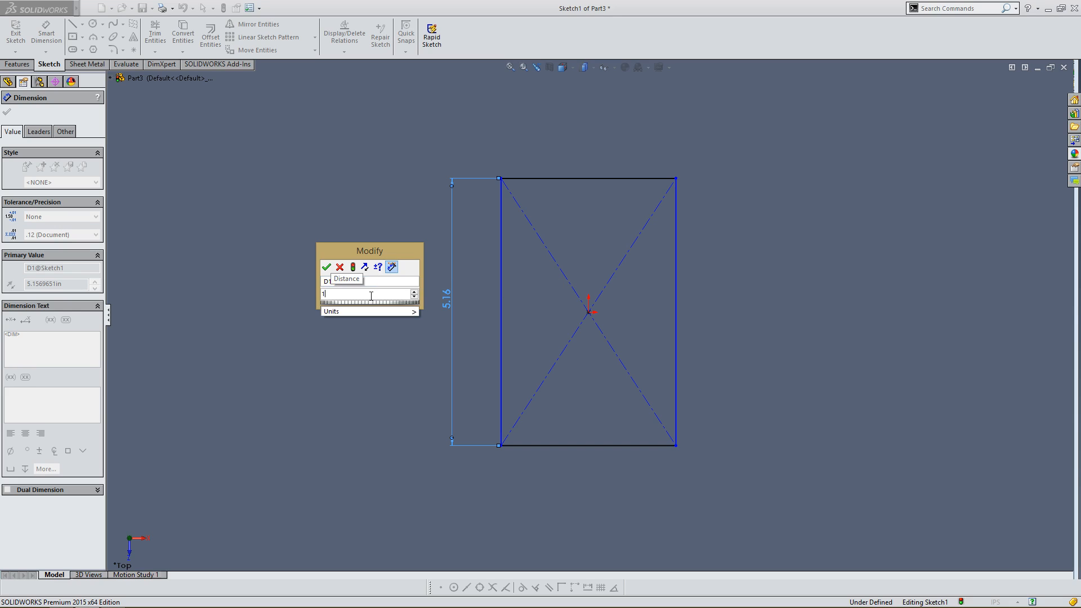
mouse_move(326, 268)
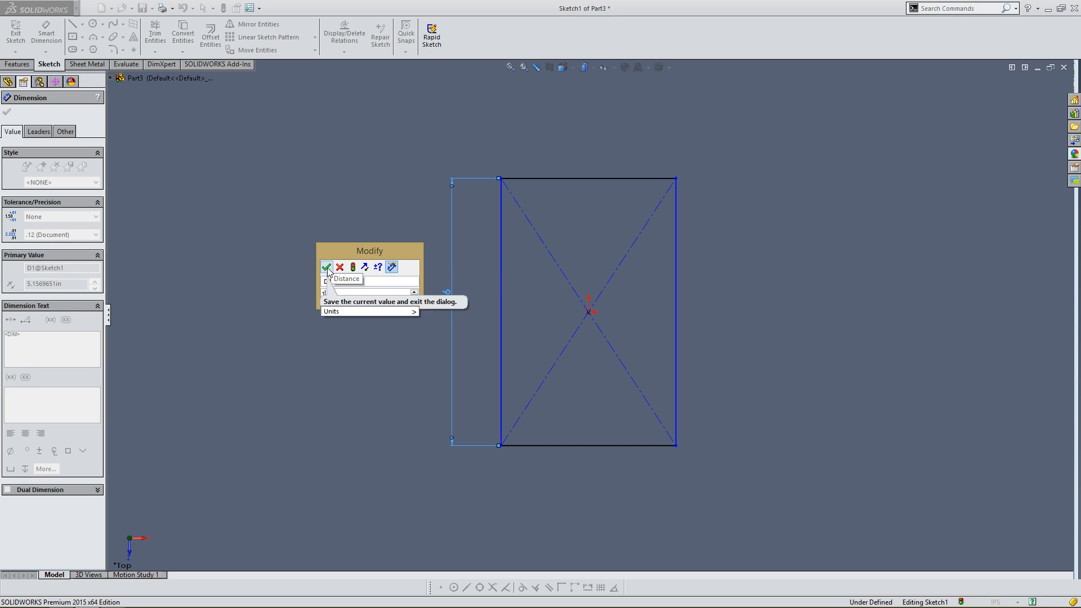
click(327, 267)
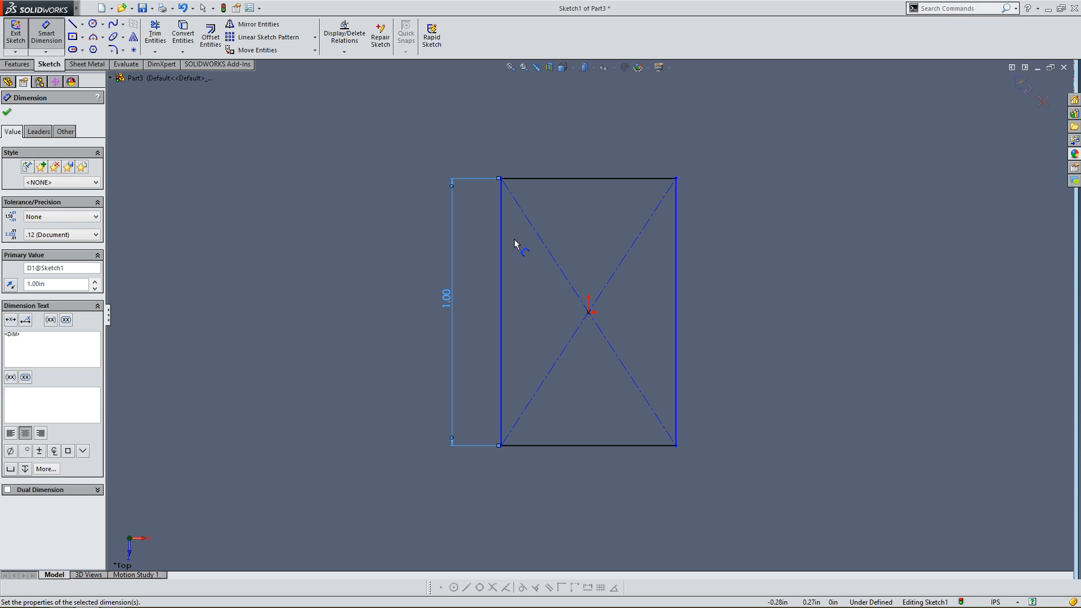
mouse_move(586, 338)
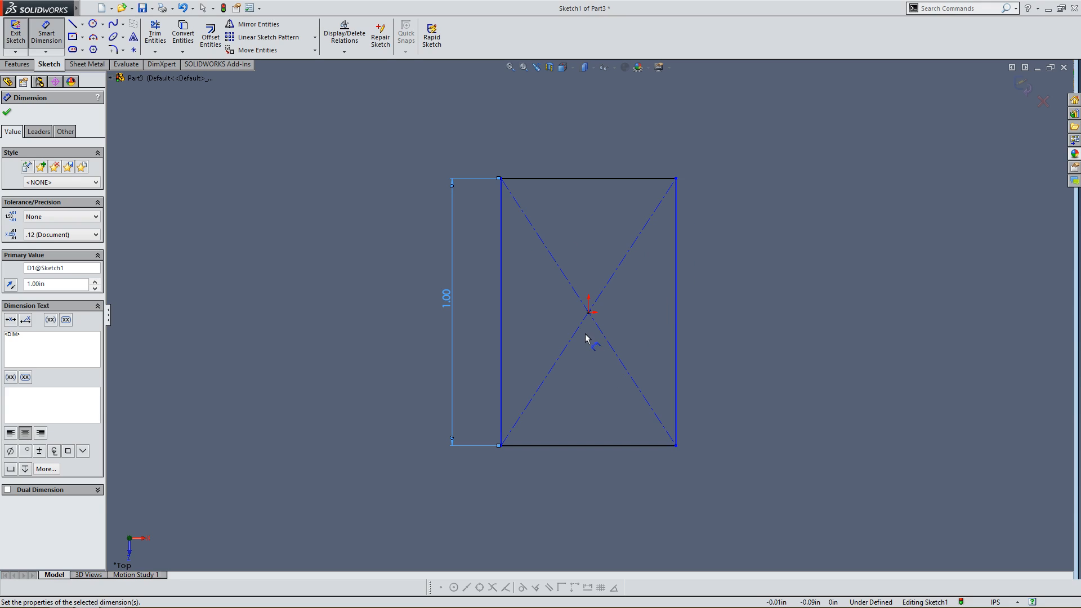
mouse_move(496, 157)
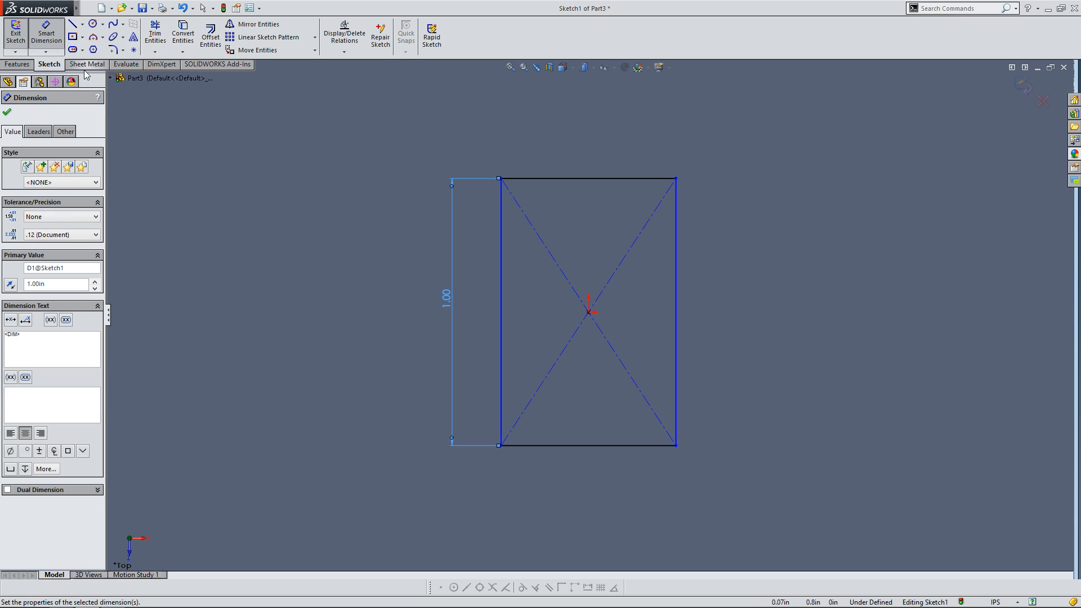
click(83, 36)
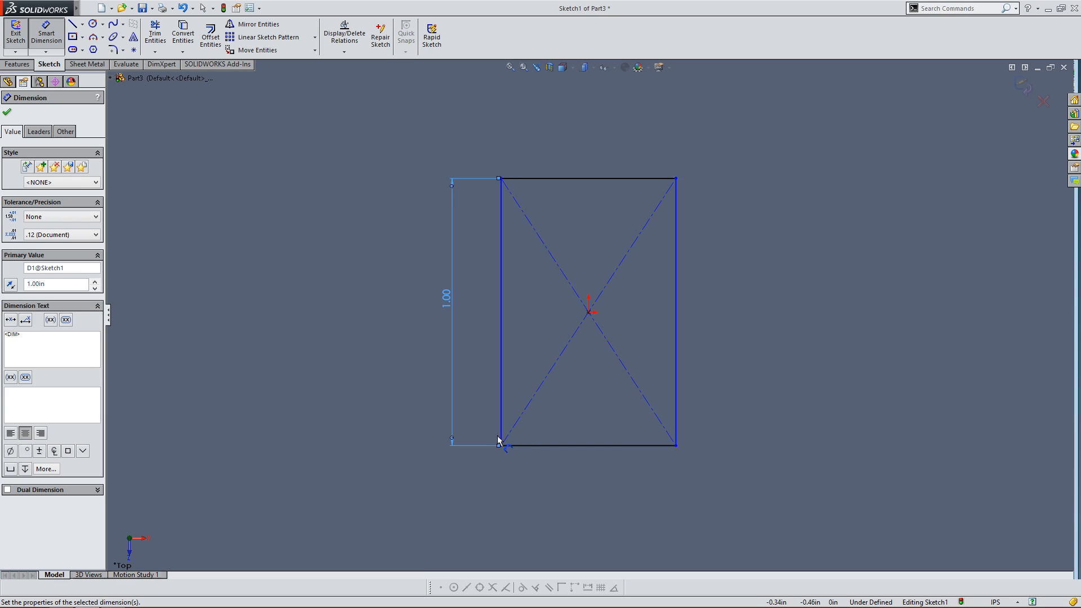
mouse_move(509, 297)
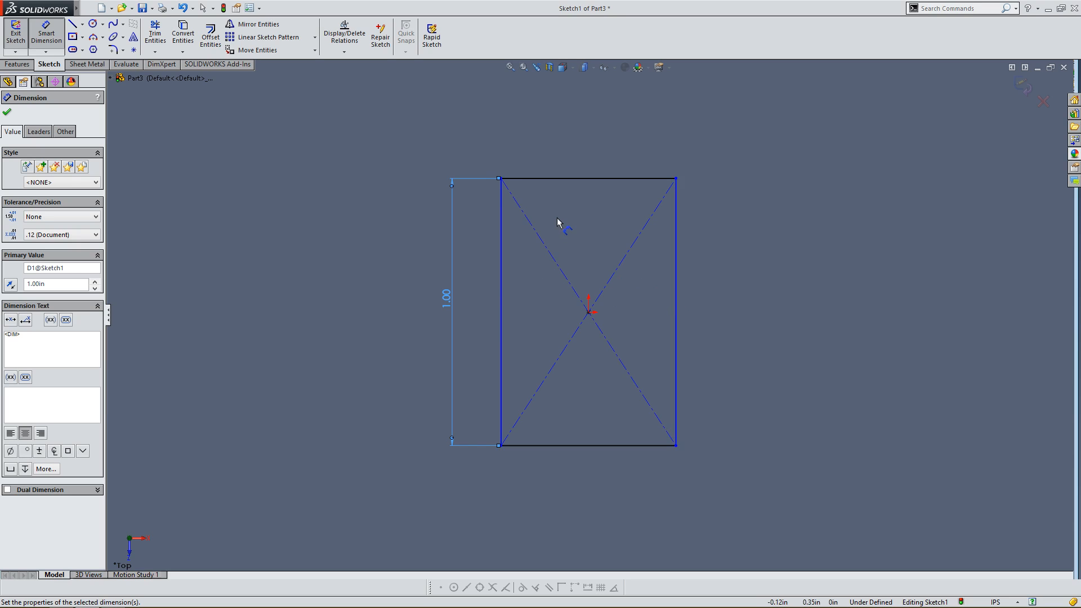
mouse_move(557, 194)
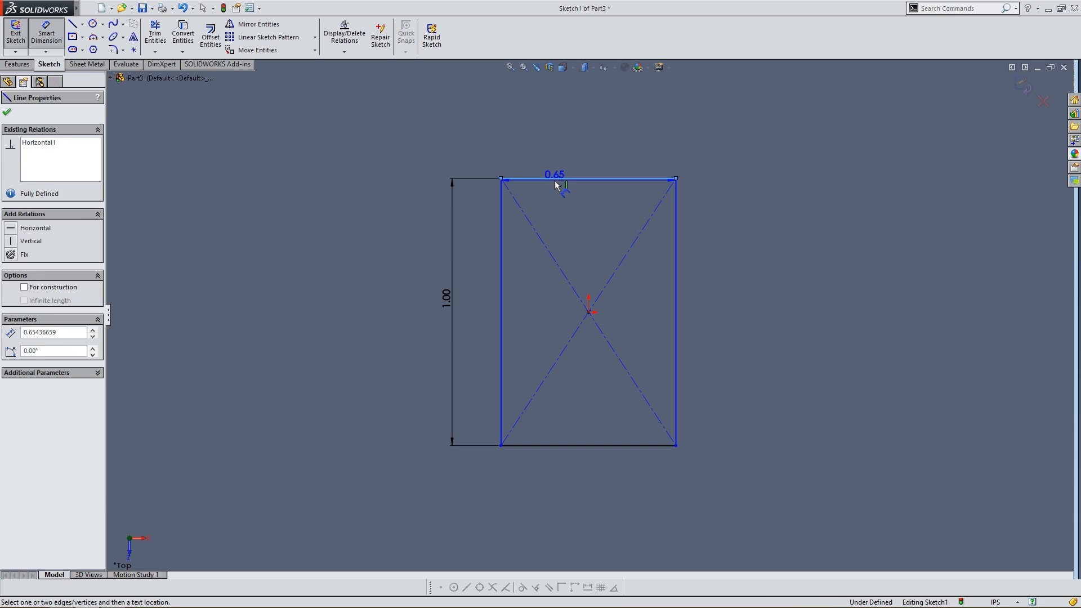
Step: Place a width dimension on the rectangle's top edge with Smart Dimension
click(557, 174)
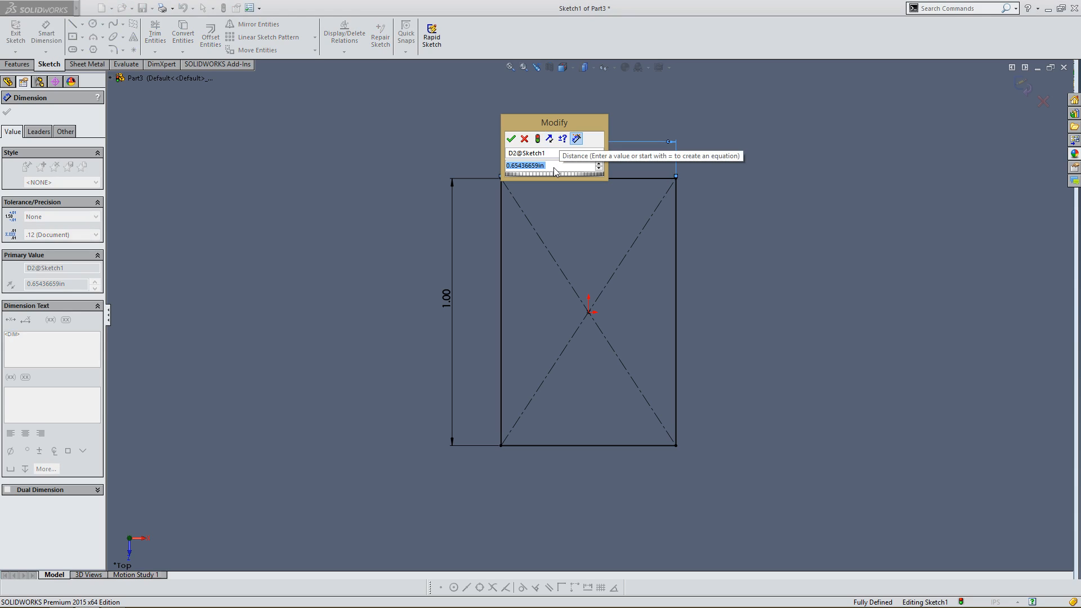
Step: Set the rectangle's width to 1 inch, making Sketch1 a fully defined 1×1 square
text(1)
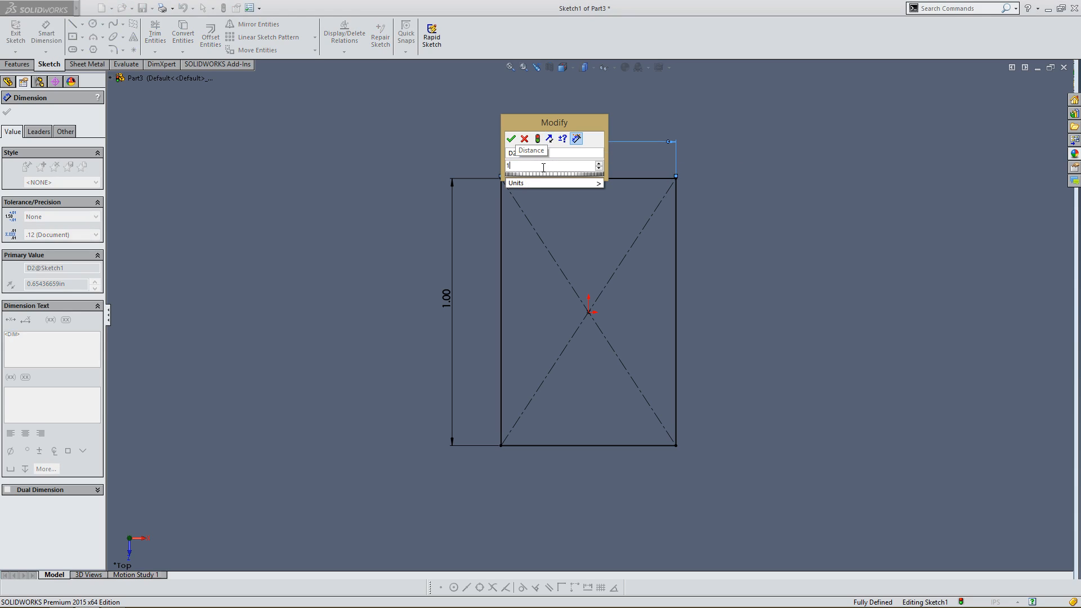
click(512, 139)
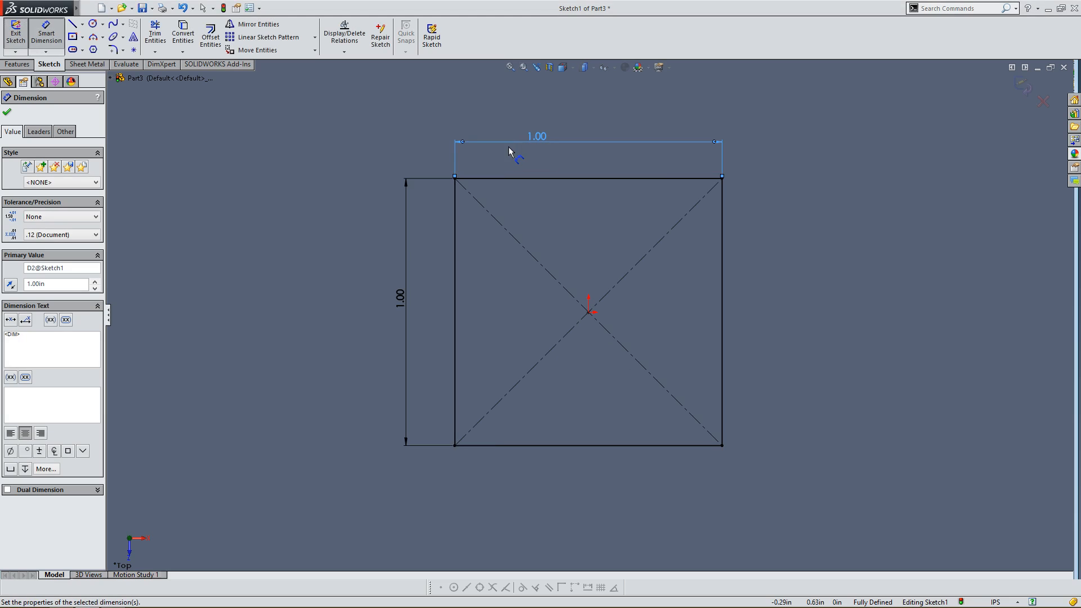
click(399, 300)
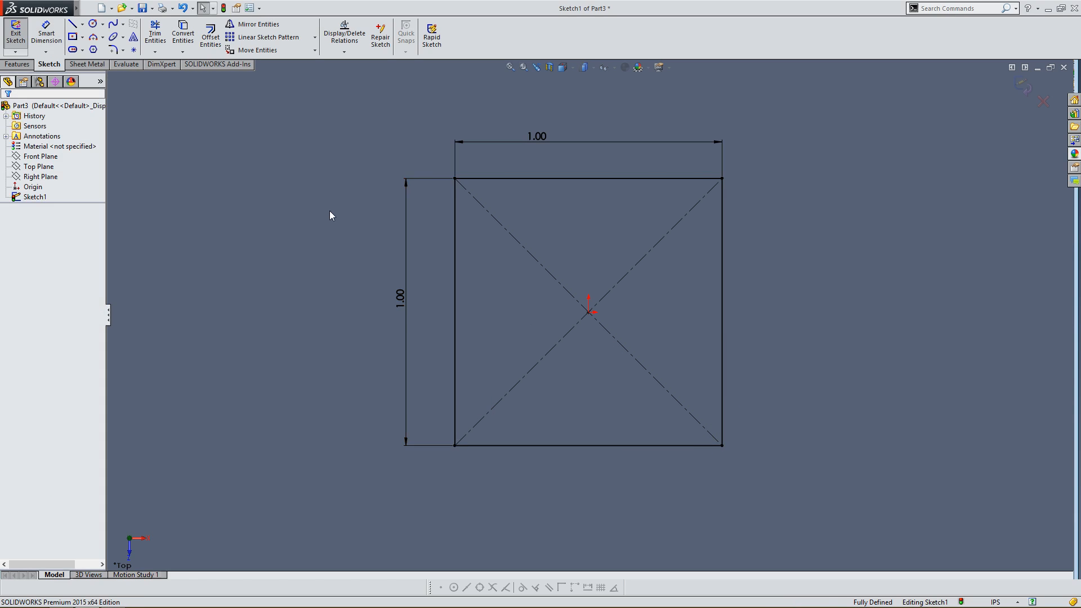
mouse_move(337, 203)
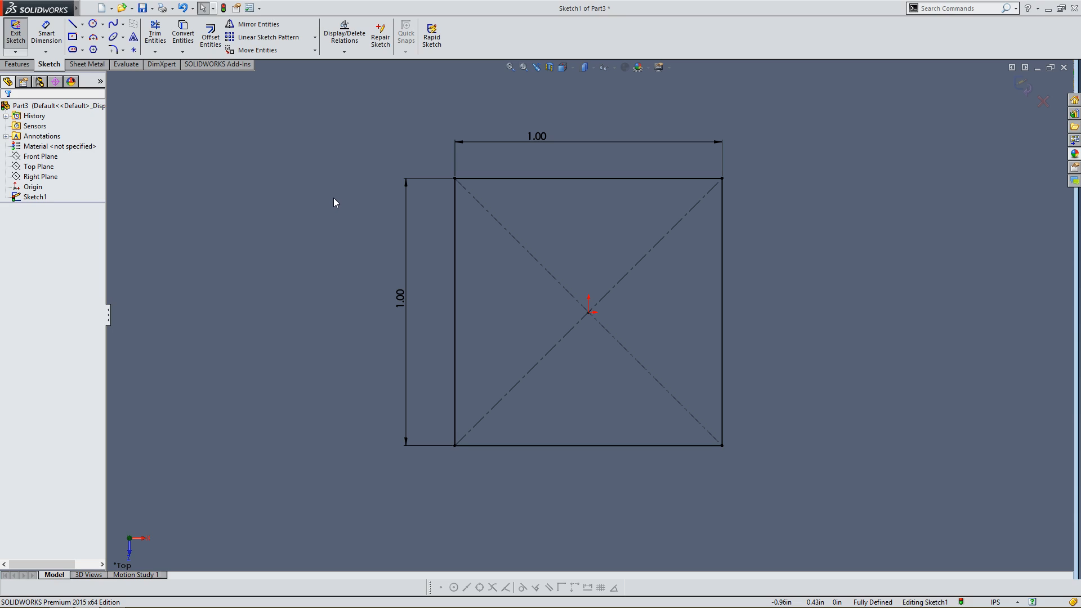
mouse_move(608, 368)
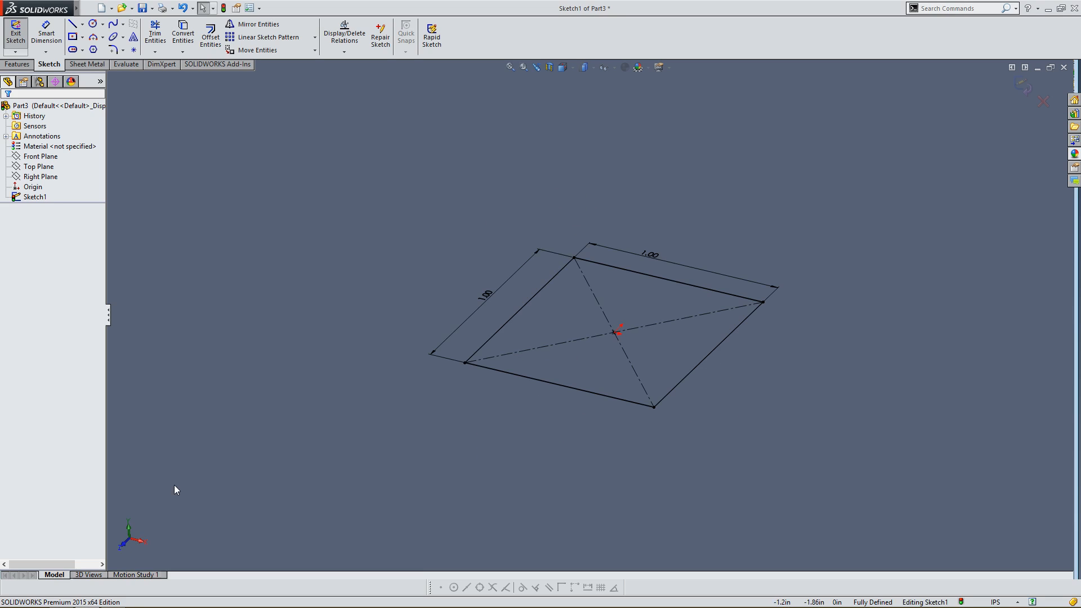
mouse_move(131, 533)
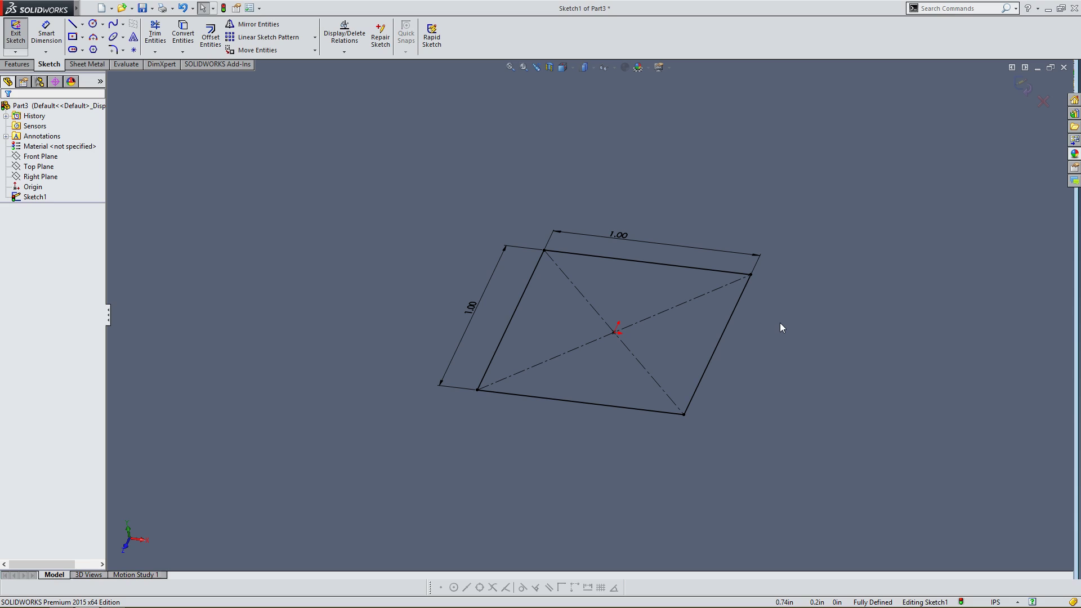
mouse_move(764, 342)
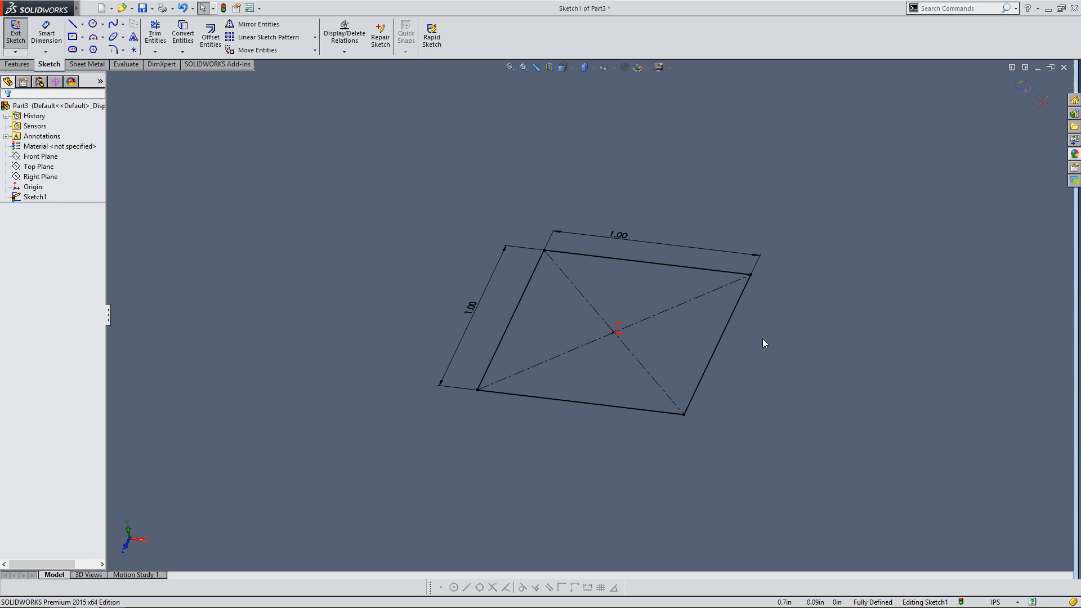
mouse_move(759, 346)
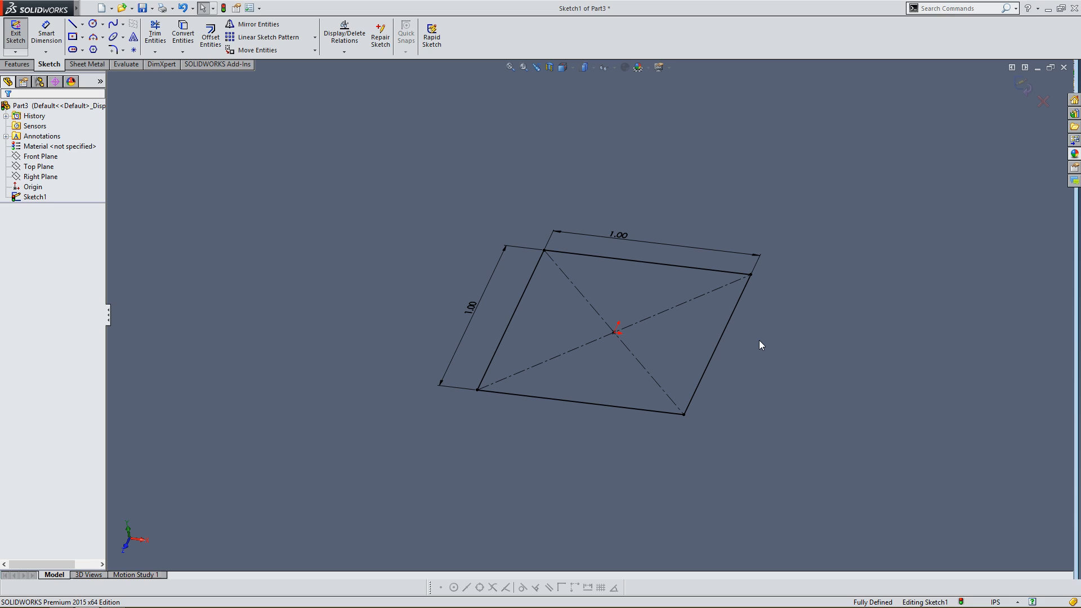
mouse_move(224, 171)
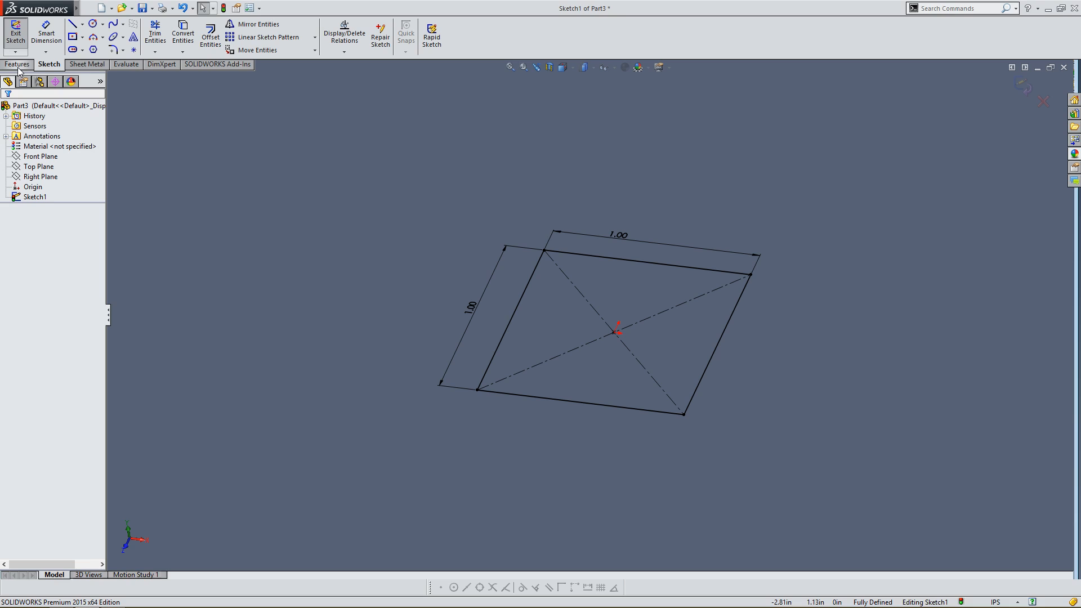
Step: Switch the CommandManager to the Features commands while Sketch1 stays open
click(13, 64)
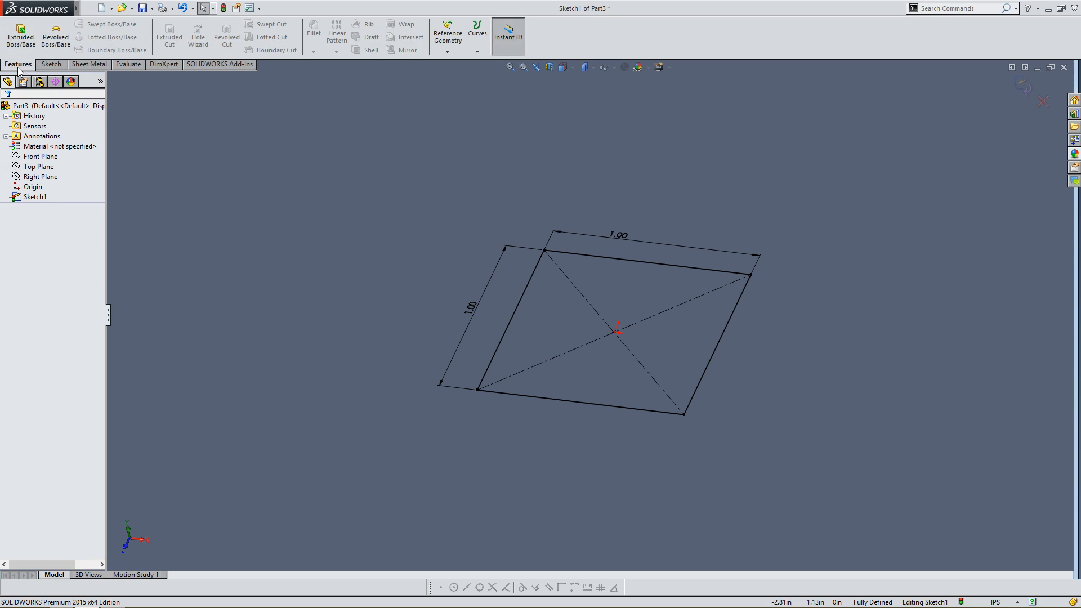
mouse_move(163, 26)
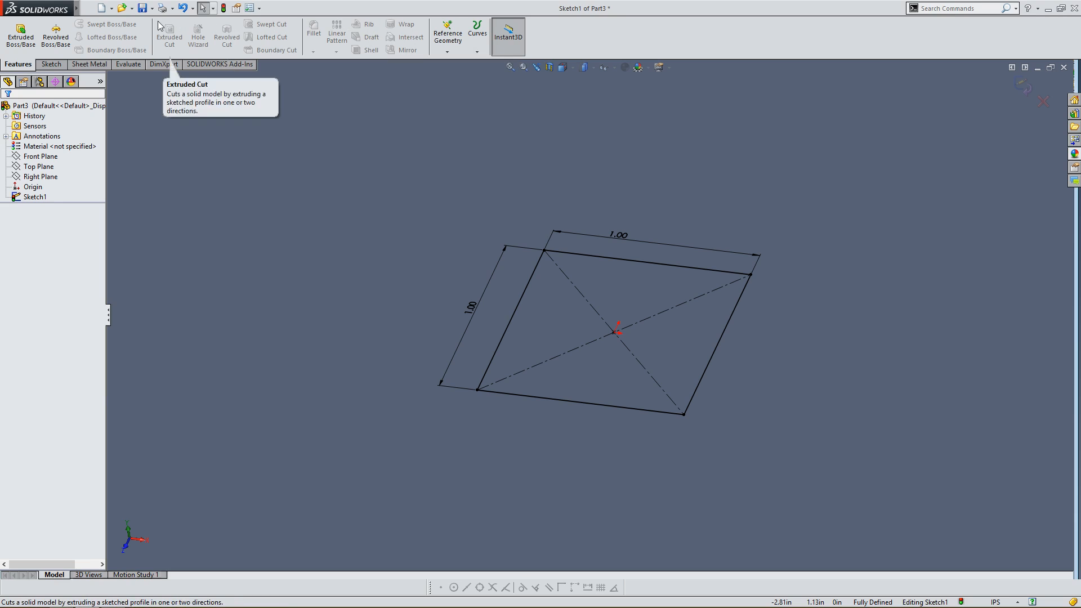
mouse_move(32, 66)
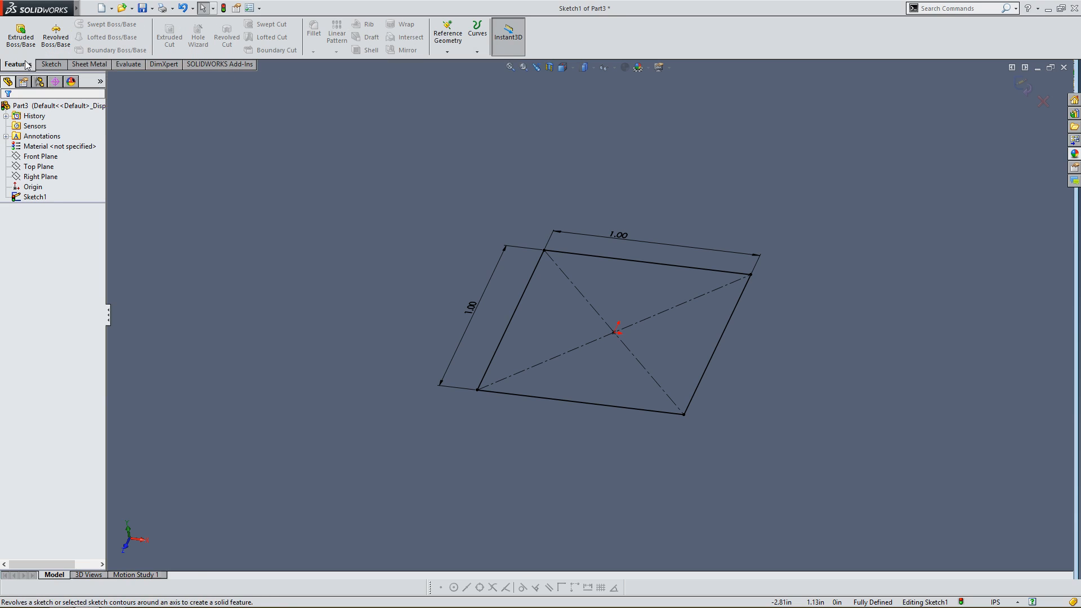
mouse_move(17, 31)
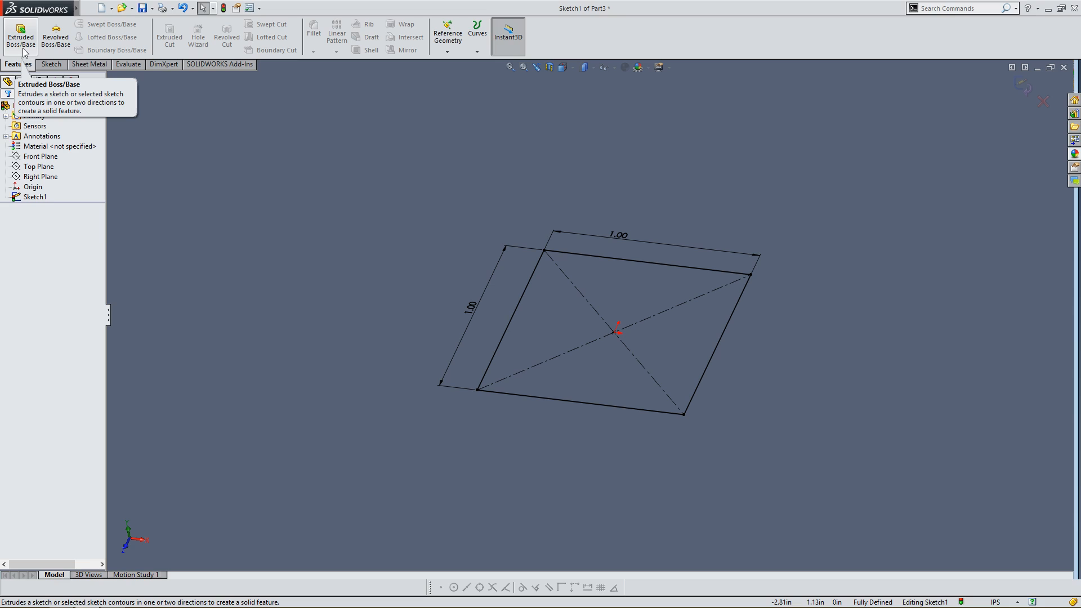
mouse_move(58, 49)
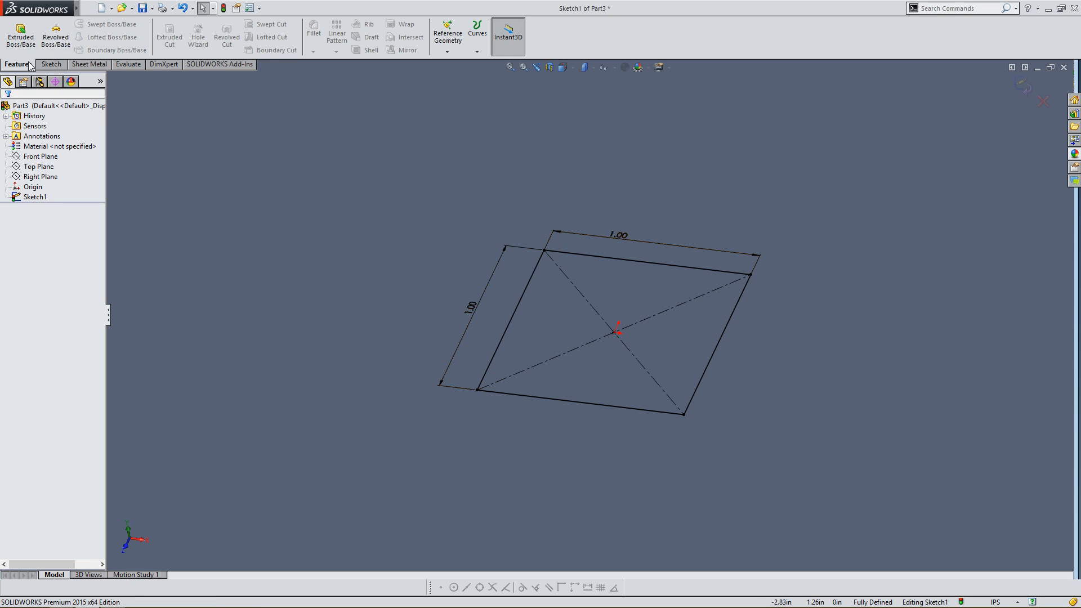
Step: Extrude Sketch1 with Extruded Boss/Base to a Blind depth of 1 in, creating Boss-Extrude1 cube
click(20, 28)
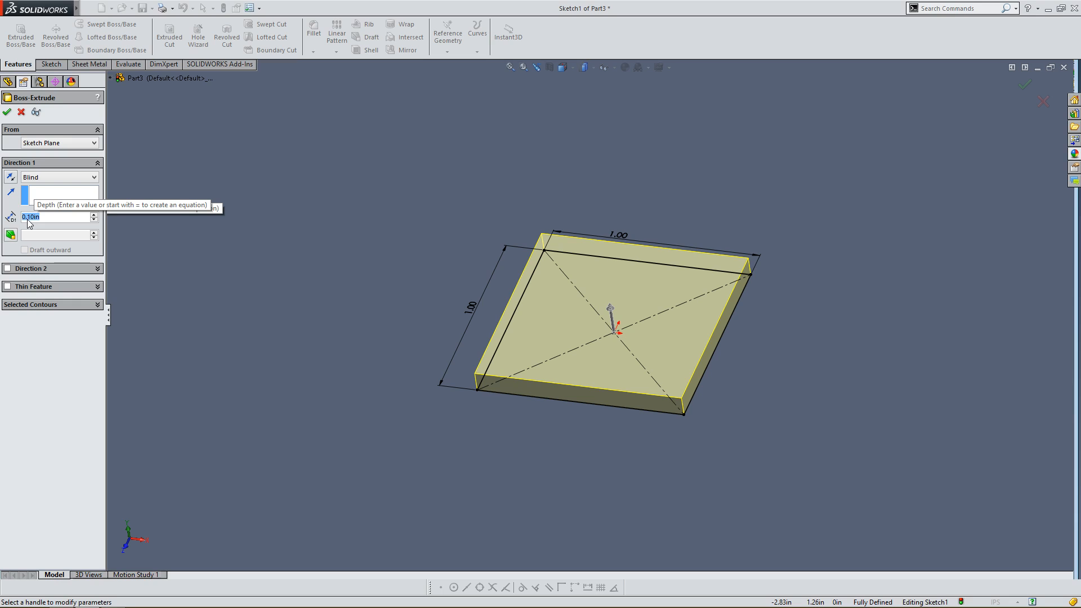
text(1in)
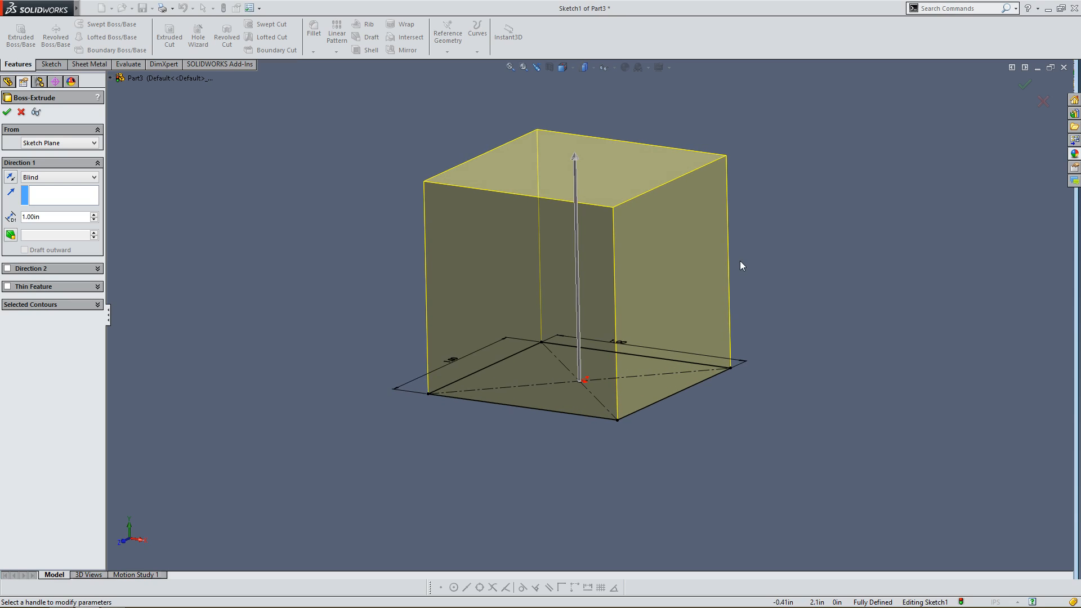
drag(741, 266, 499, 421)
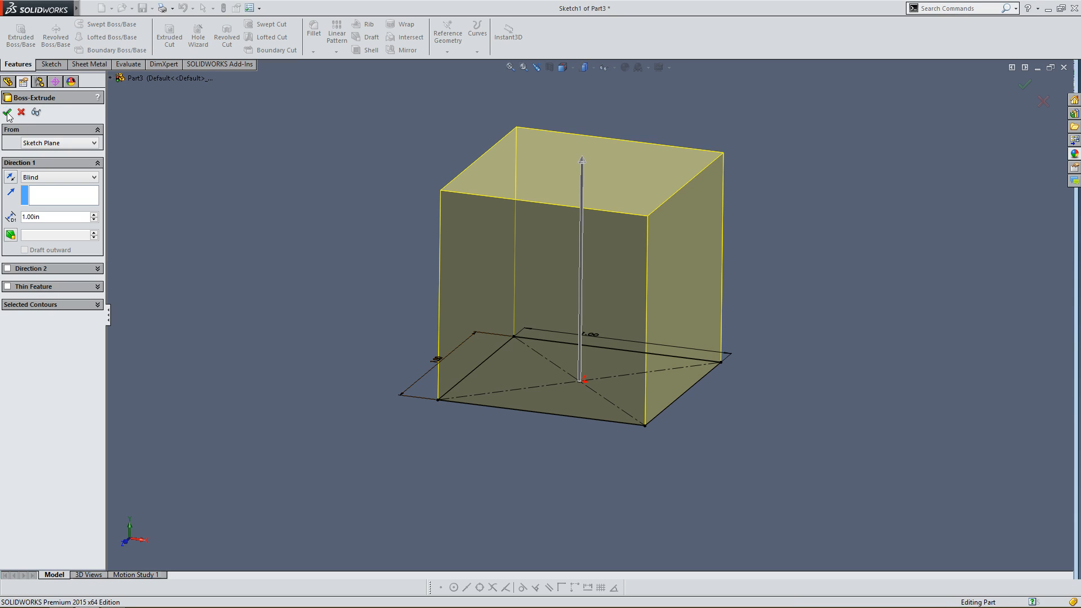
click(9, 113)
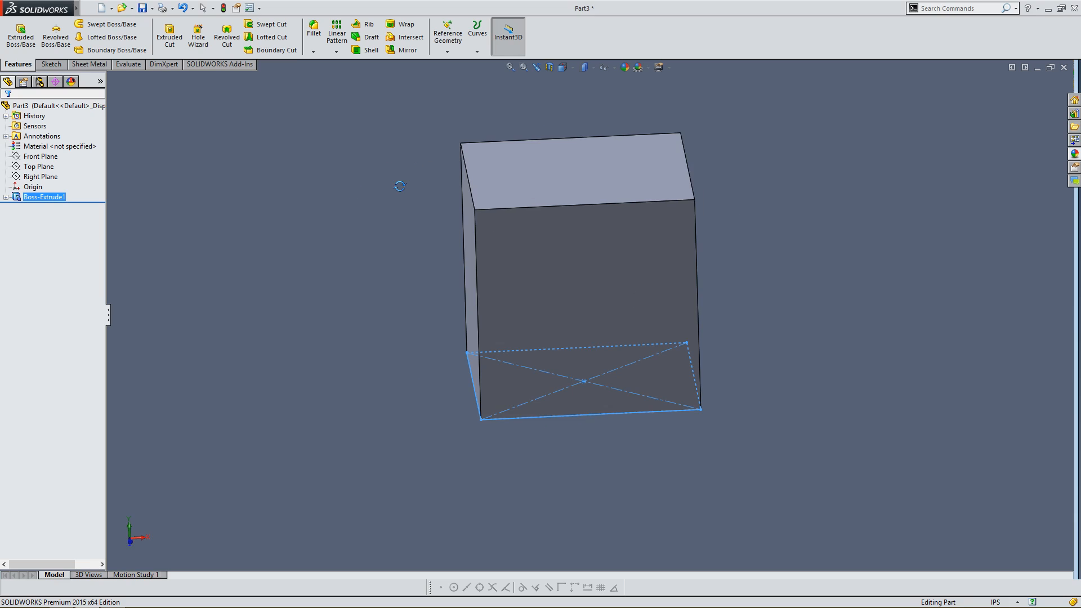
drag(400, 186, 456, 195)
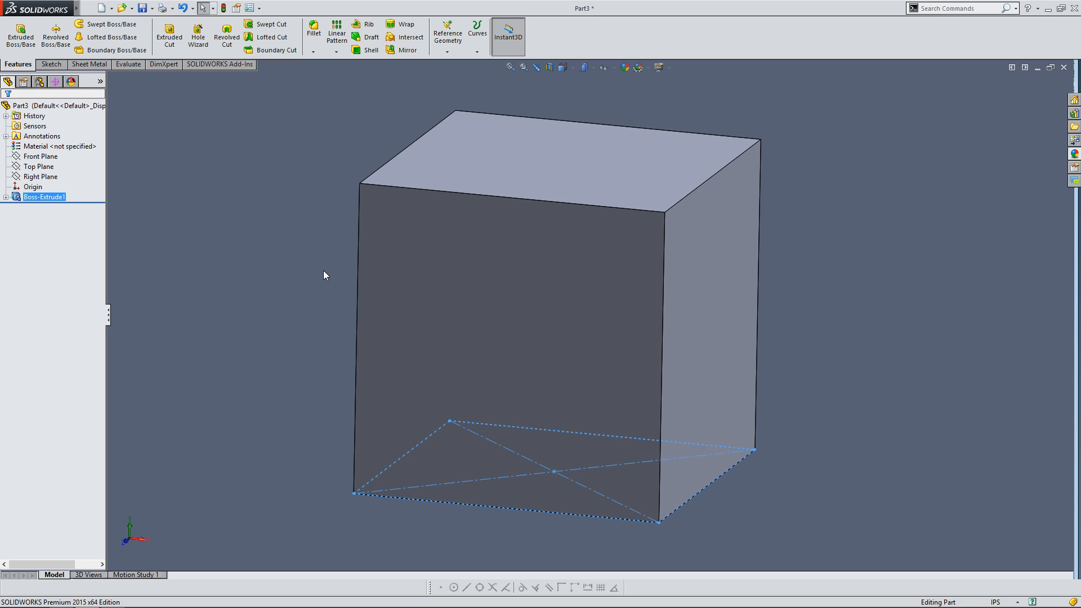
mouse_move(772, 250)
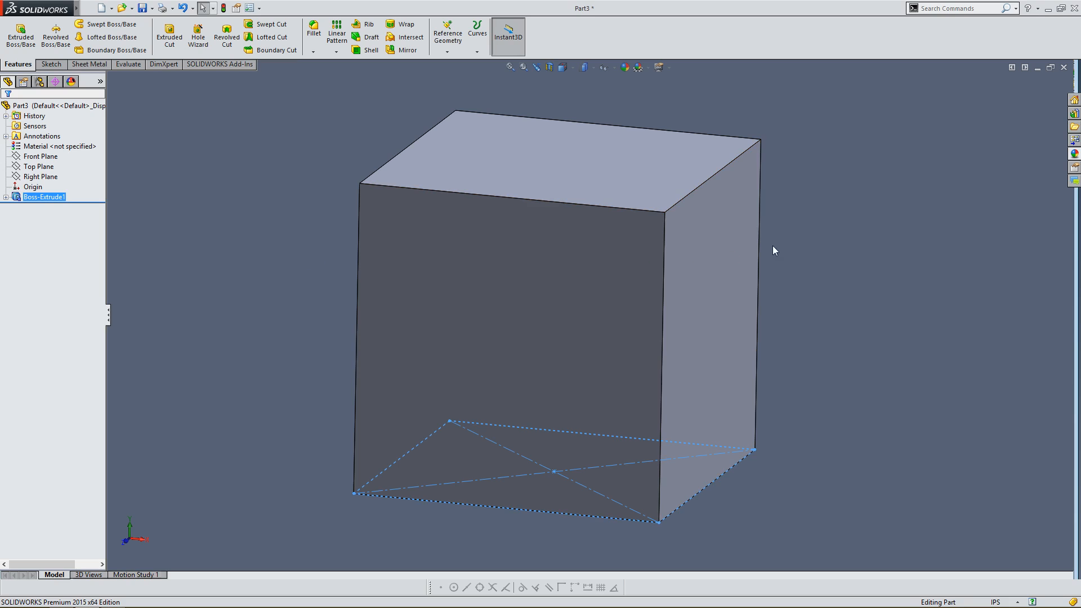
drag(775, 250, 788, 235)
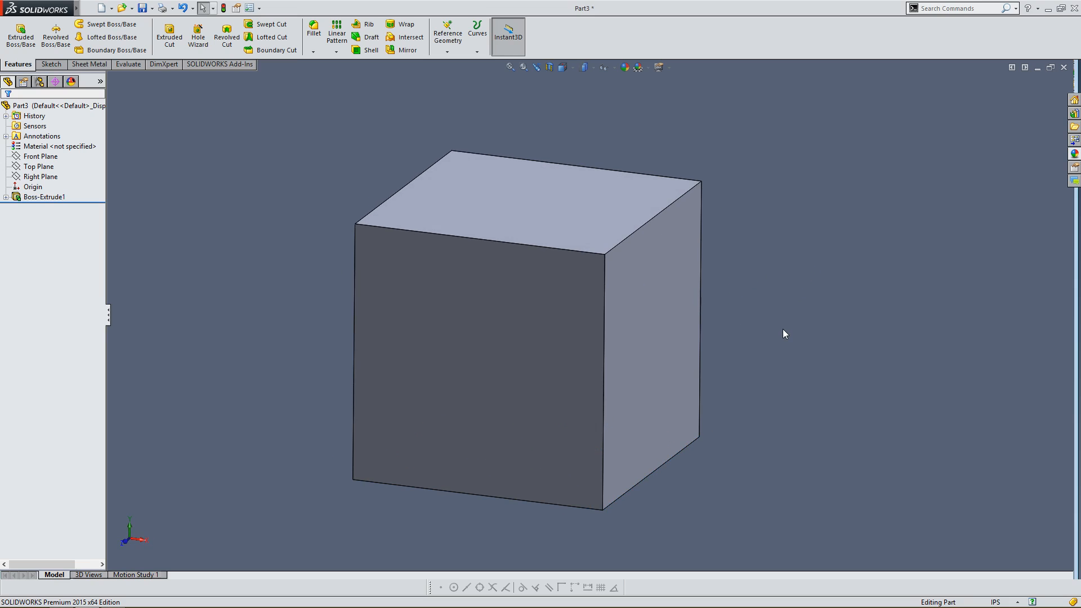
mouse_move(781, 329)
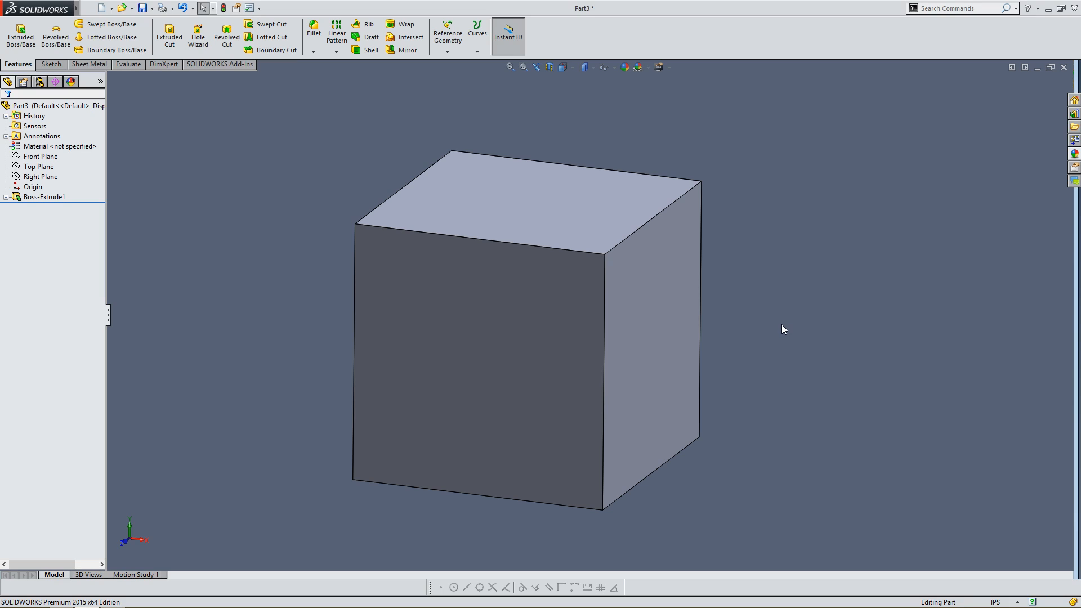
mouse_move(779, 327)
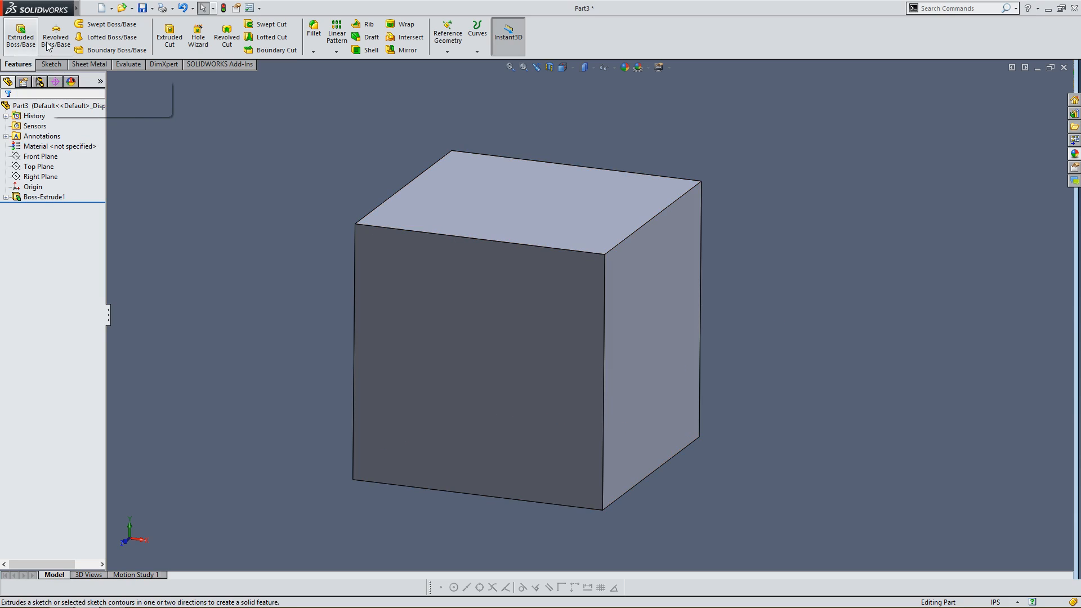
mouse_move(315, 31)
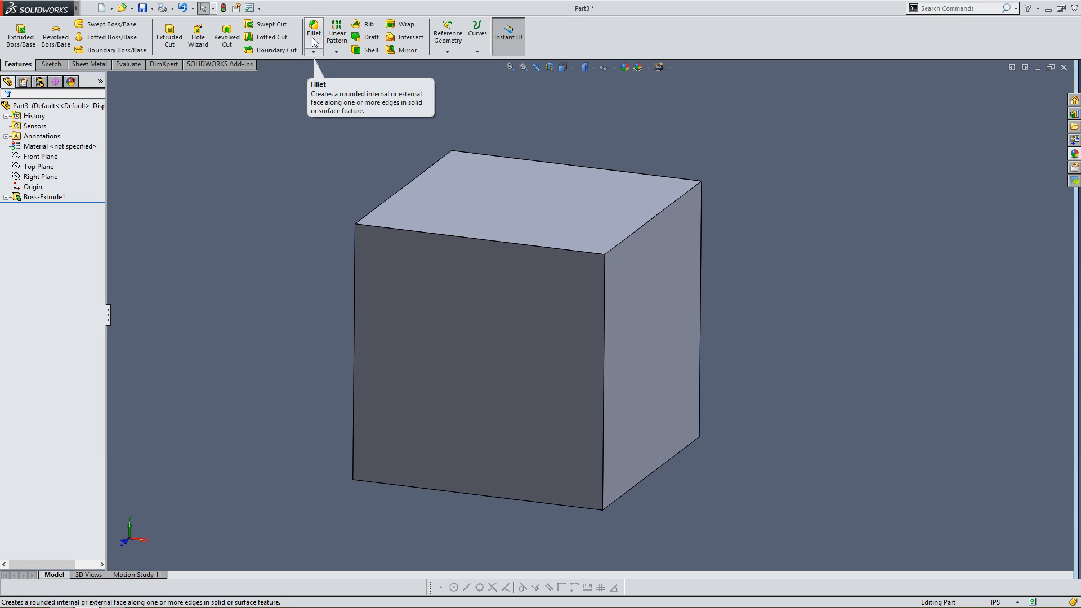
Step: Apply a 0.5-inch Fillet1 to one top edge of the cube
click(313, 29)
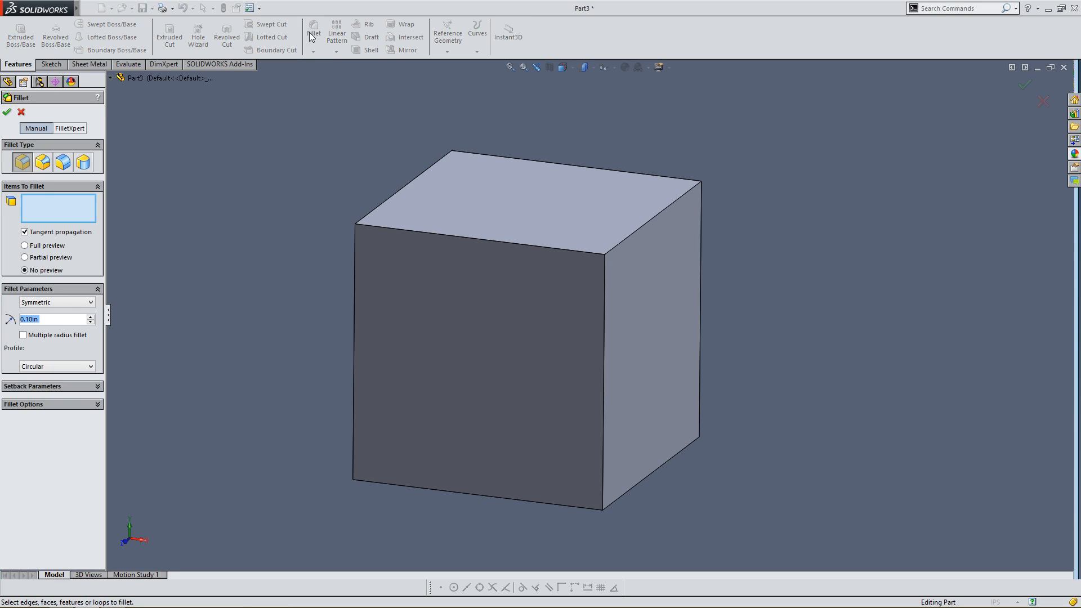
mouse_move(655, 221)
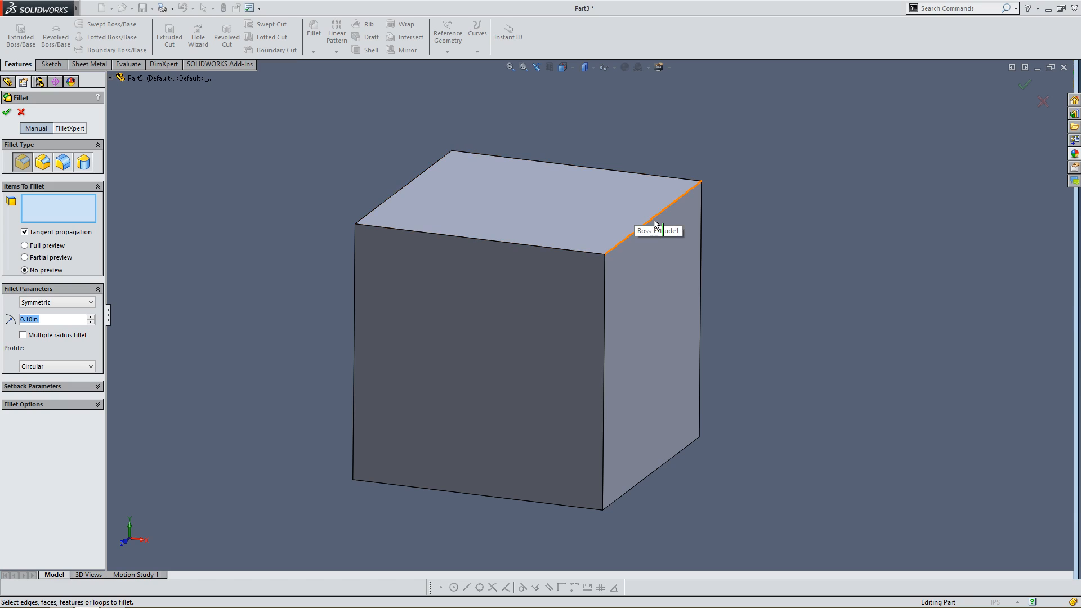
mouse_move(658, 222)
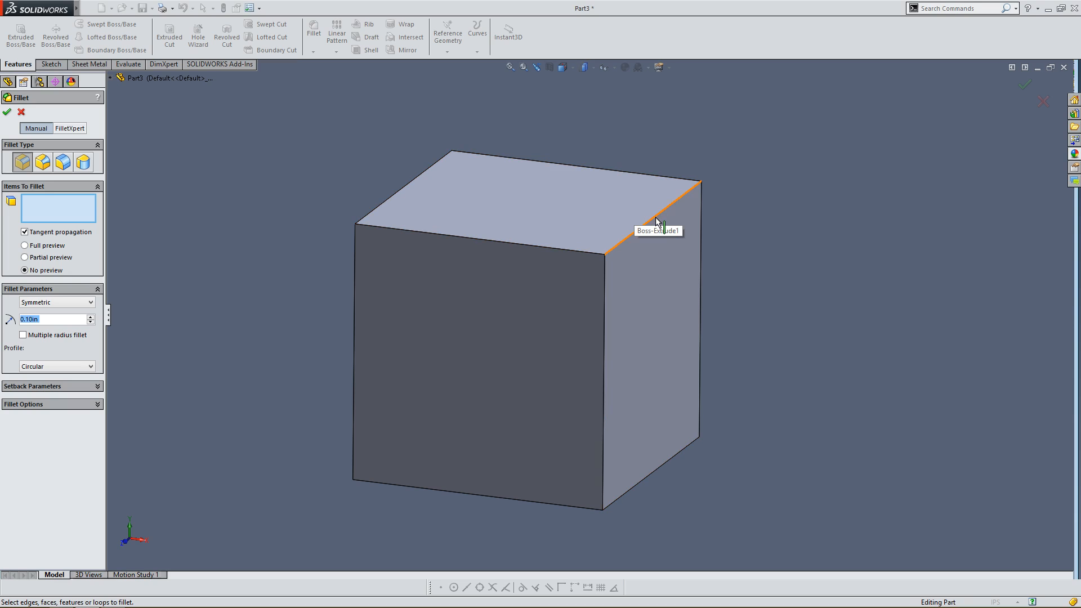
click(653, 217)
text(1)
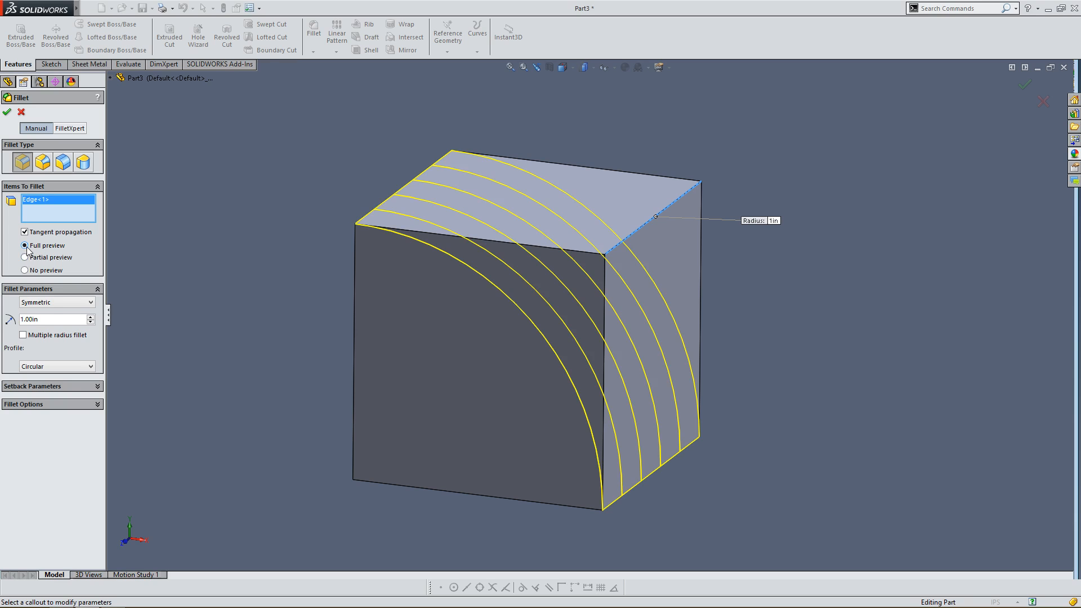
mouse_move(558, 240)
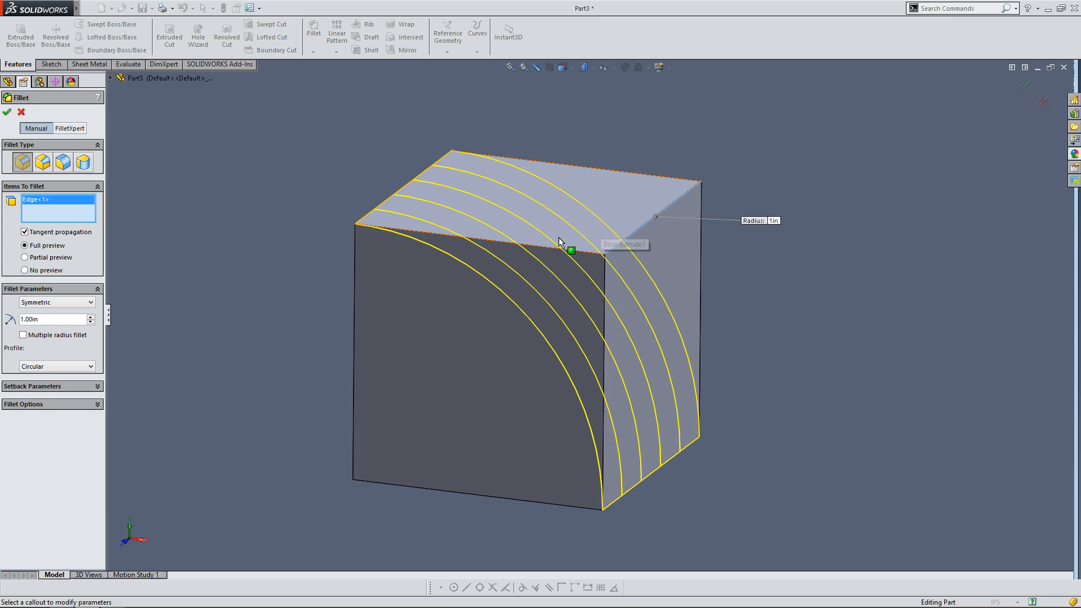
drag(558, 241, 817, 382)
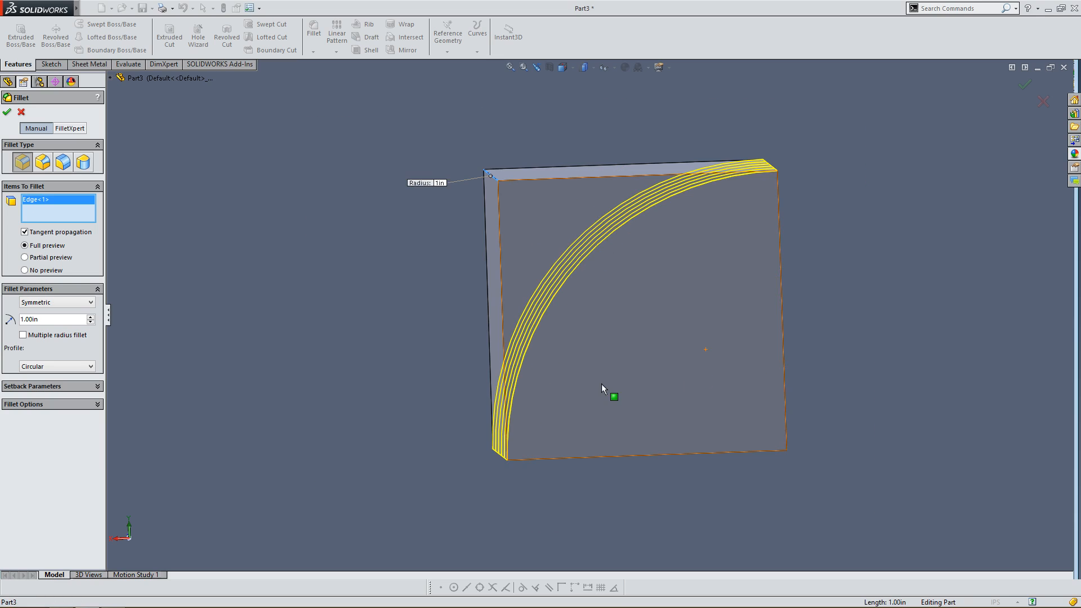
drag(607, 390, 627, 334)
text(0.5)
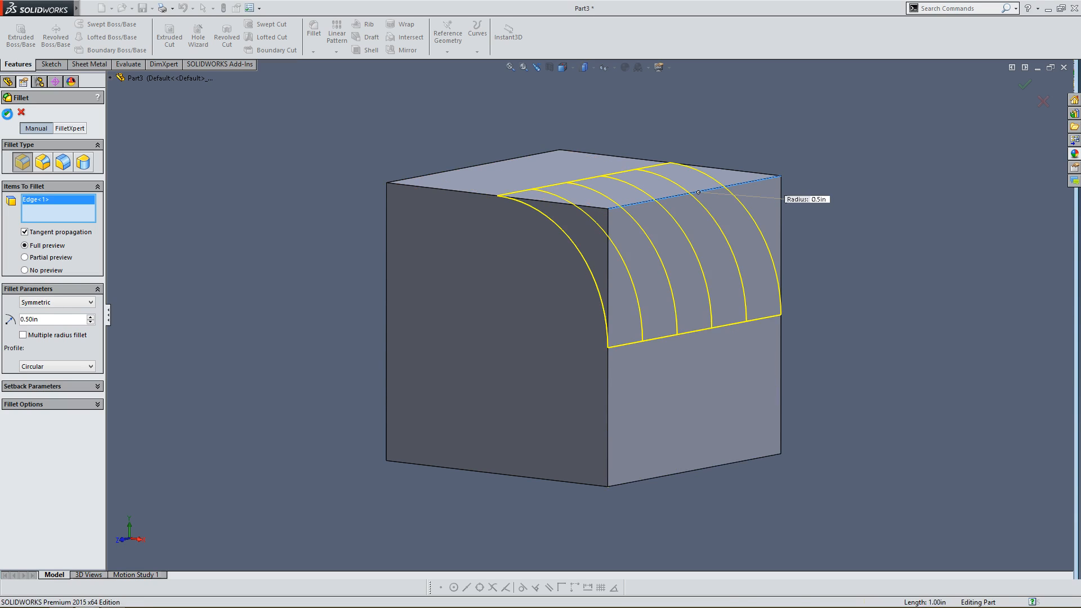
click(8, 103)
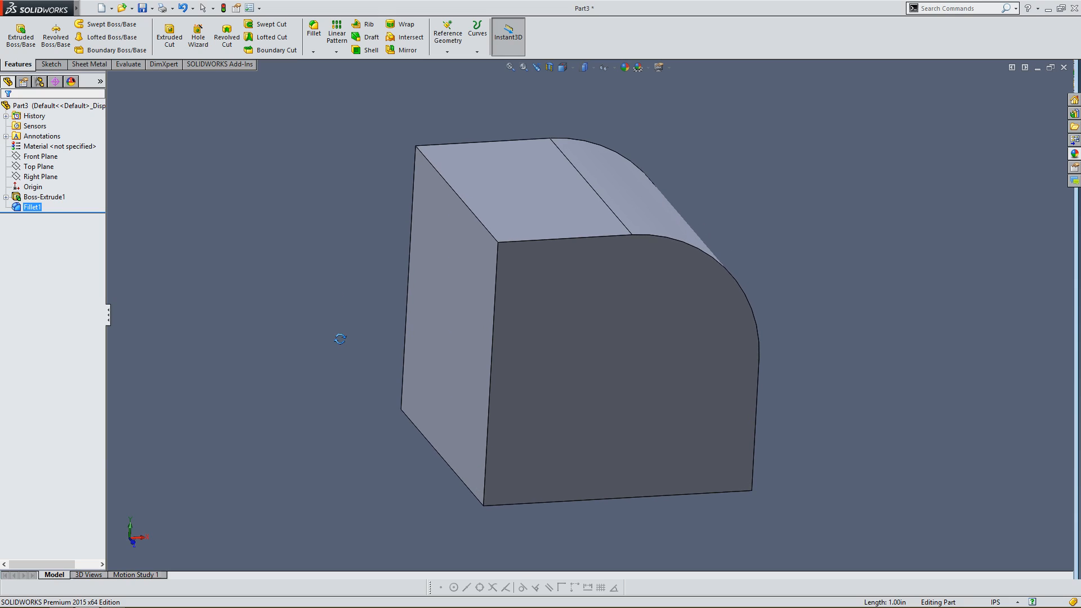
mouse_move(489, 234)
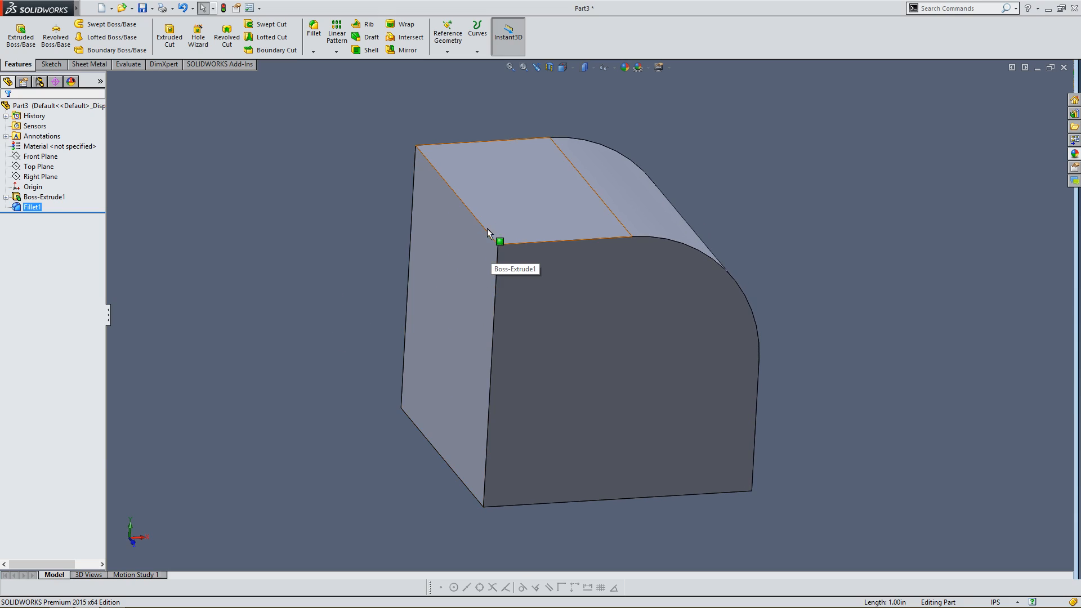
mouse_move(795, 288)
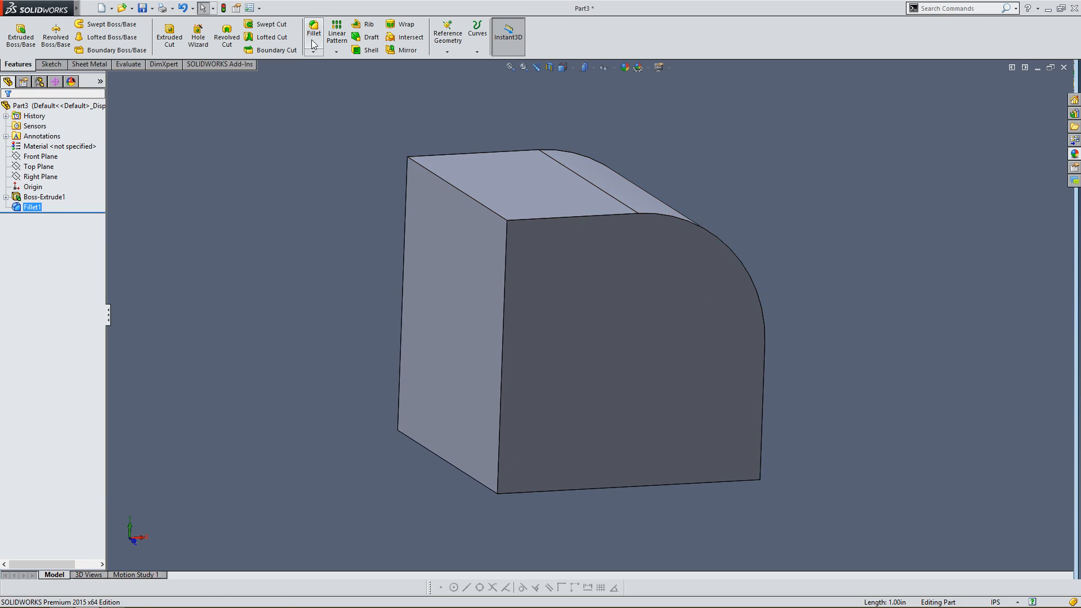
mouse_move(313, 33)
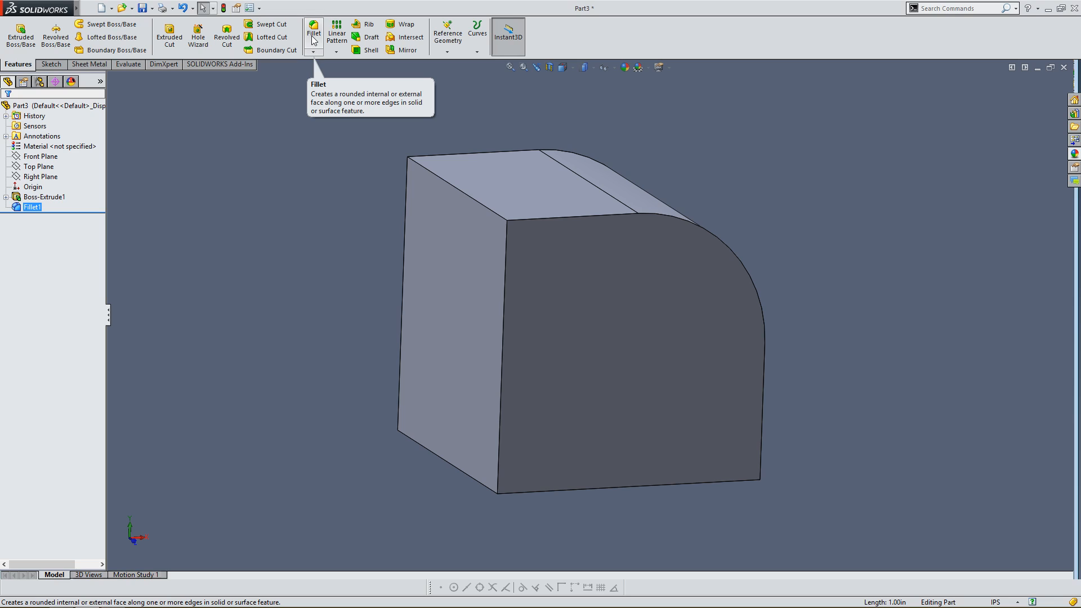
Step: Cancel a stray fillet and start a Chamfer feature, defaulting to 0.10 in at 45°
click(313, 31)
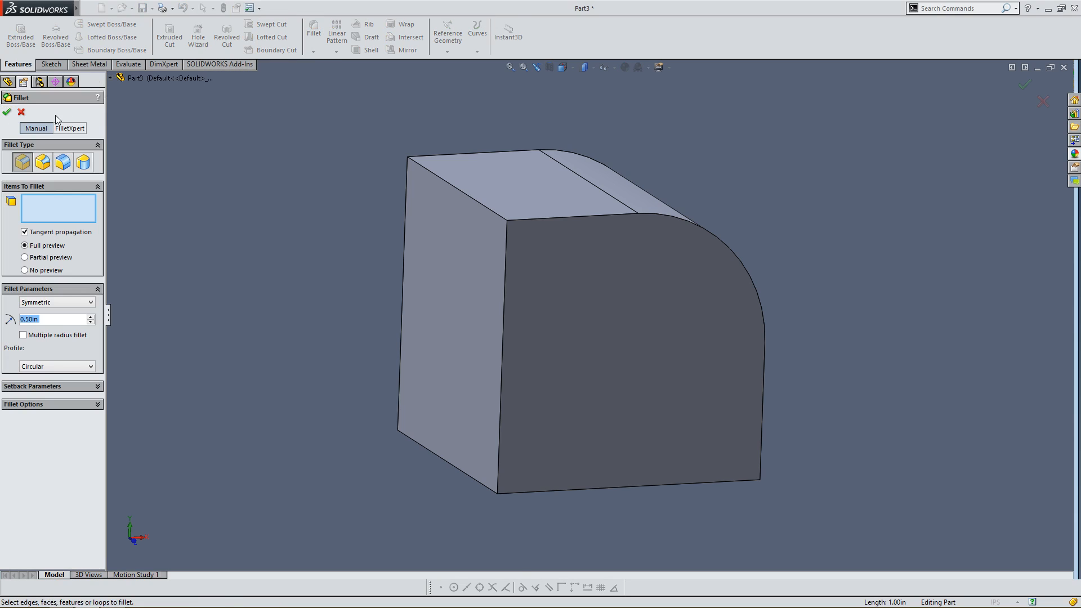
click(7, 101)
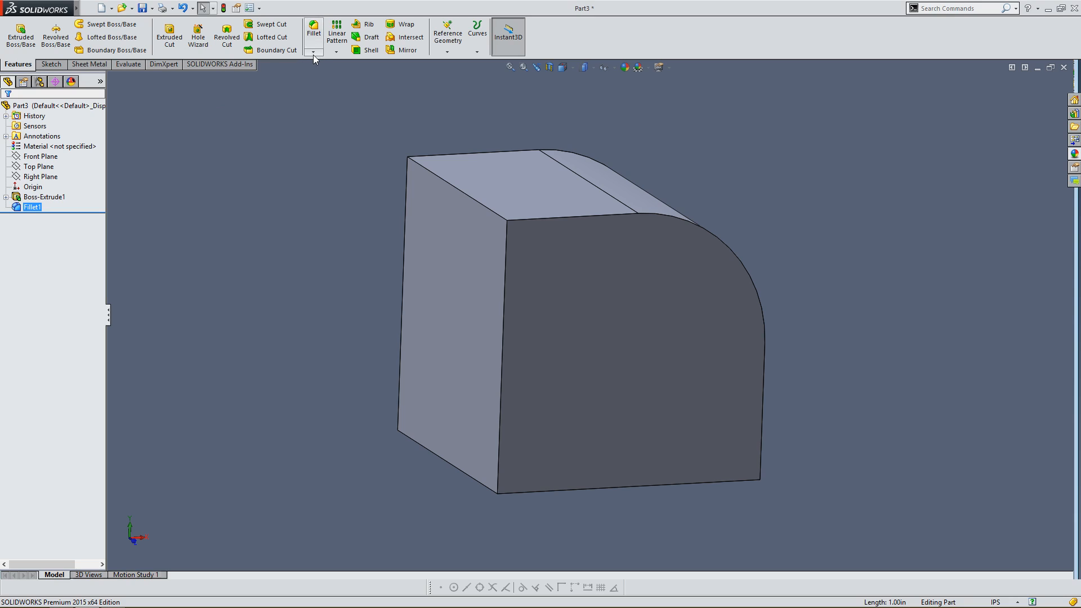
click(313, 51)
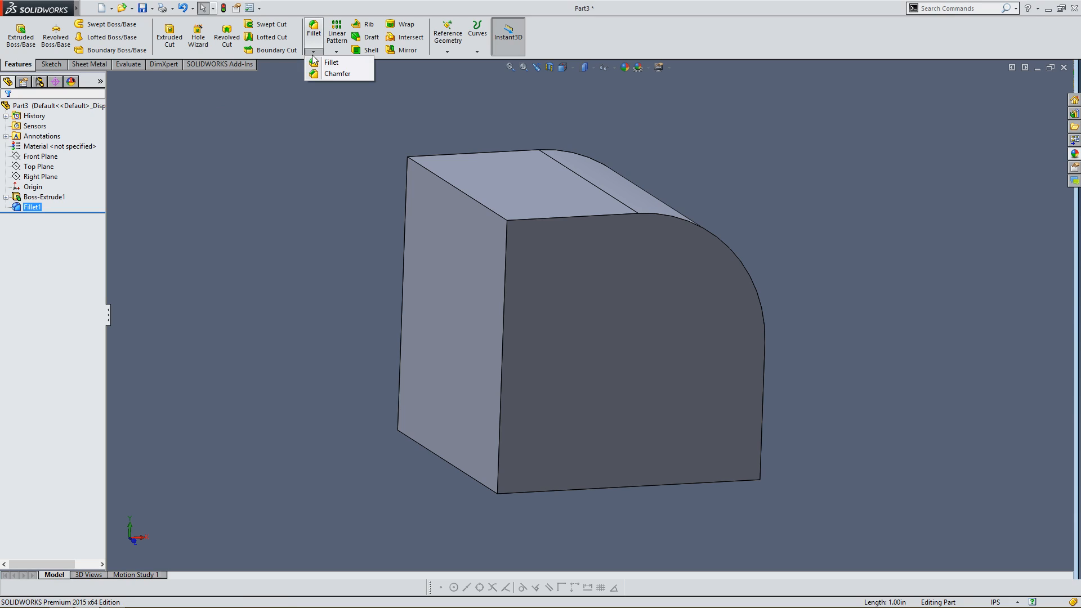
mouse_move(322, 79)
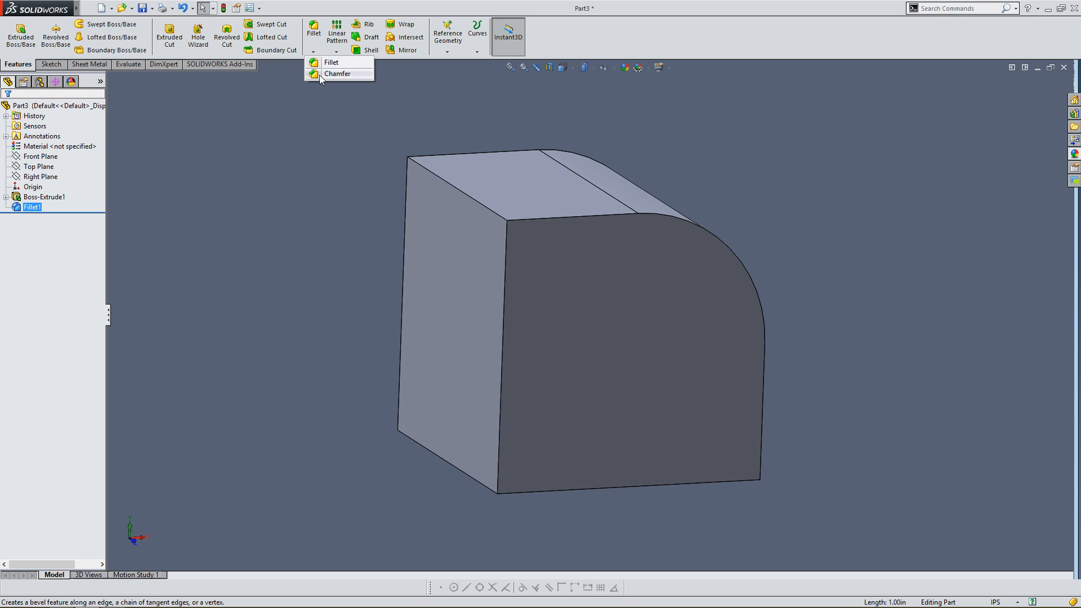
click(338, 73)
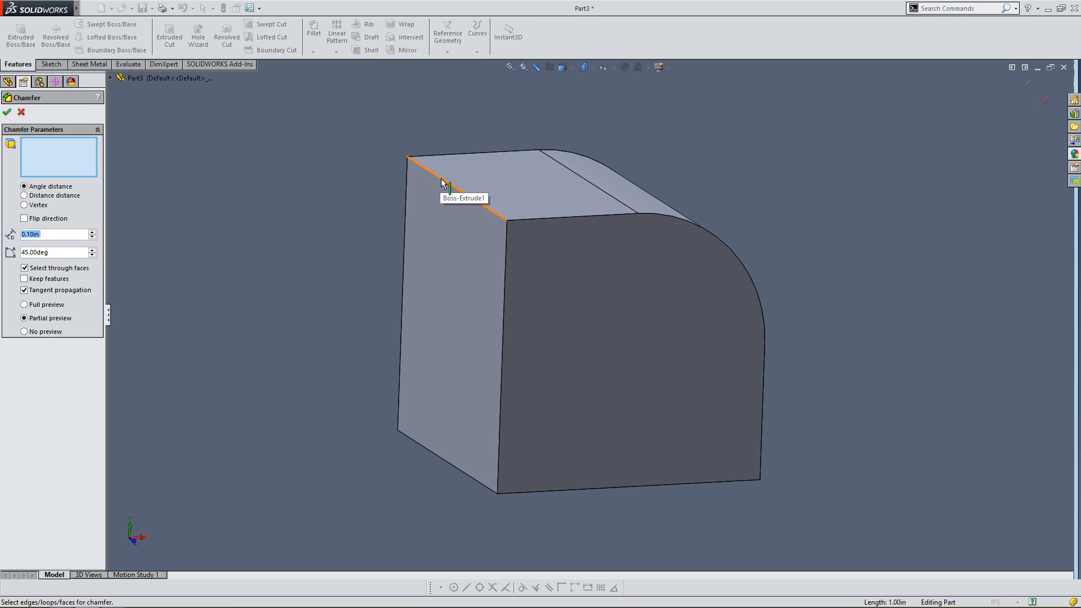
Step: Apply Chamfer1 of 0.10 in at 70° to the cube's top front edge with full preview
click(446, 186)
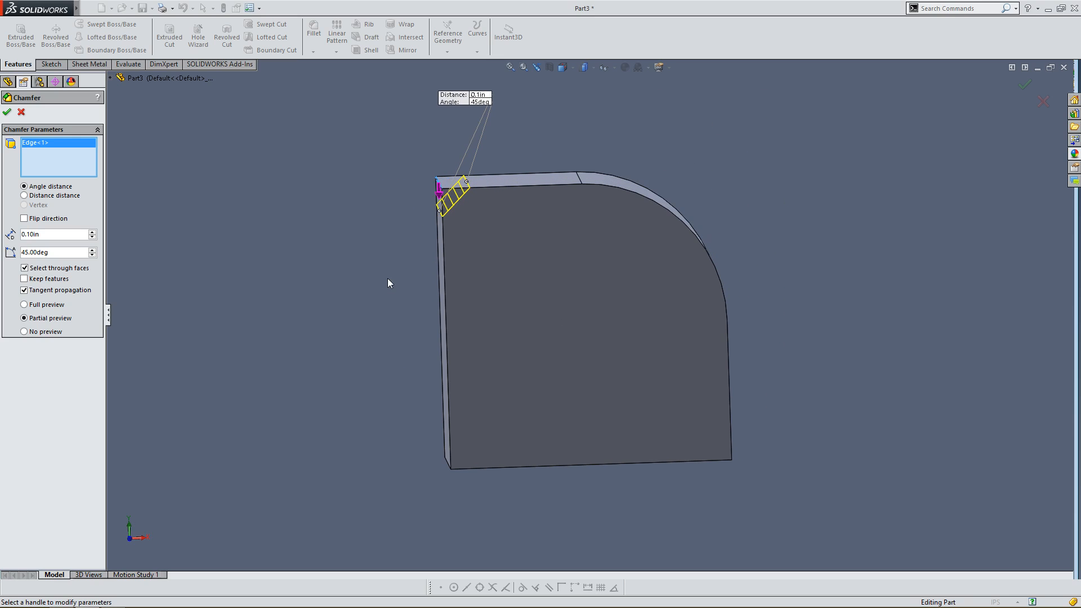
mouse_move(40, 234)
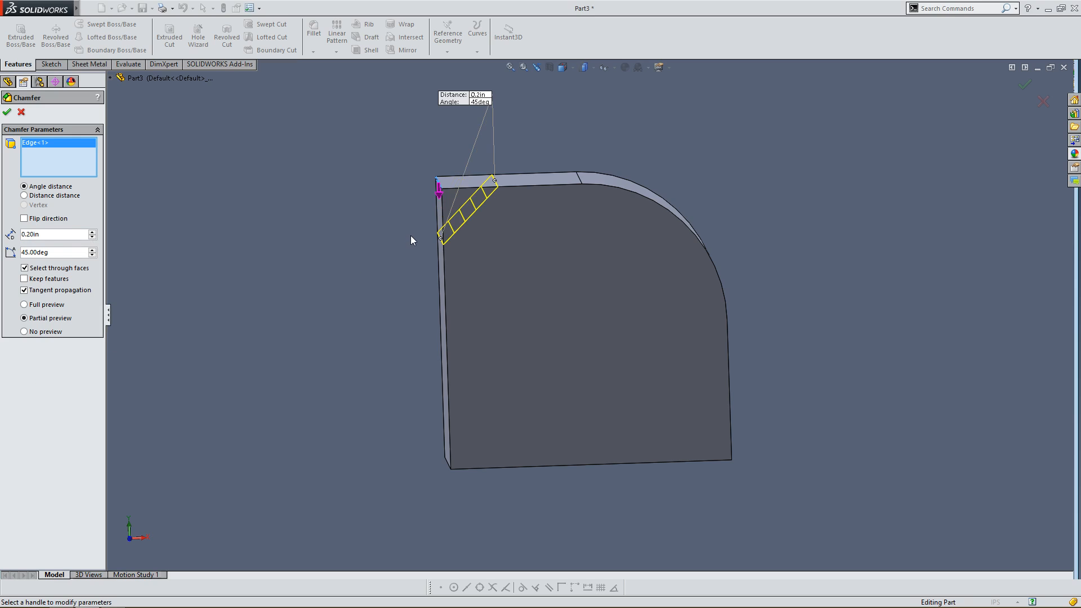
mouse_move(419, 165)
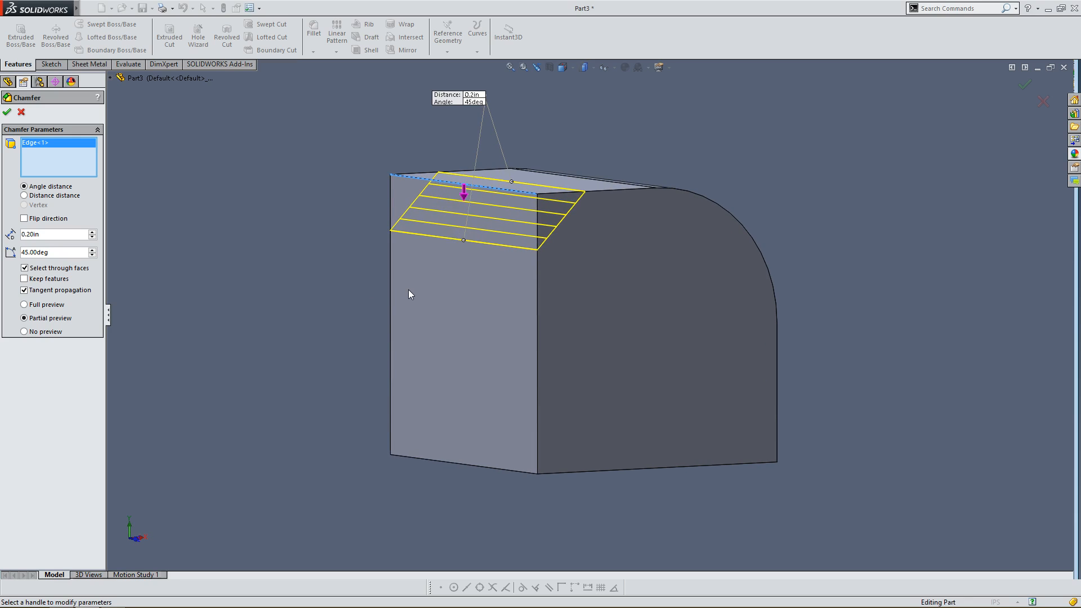
mouse_move(31, 263)
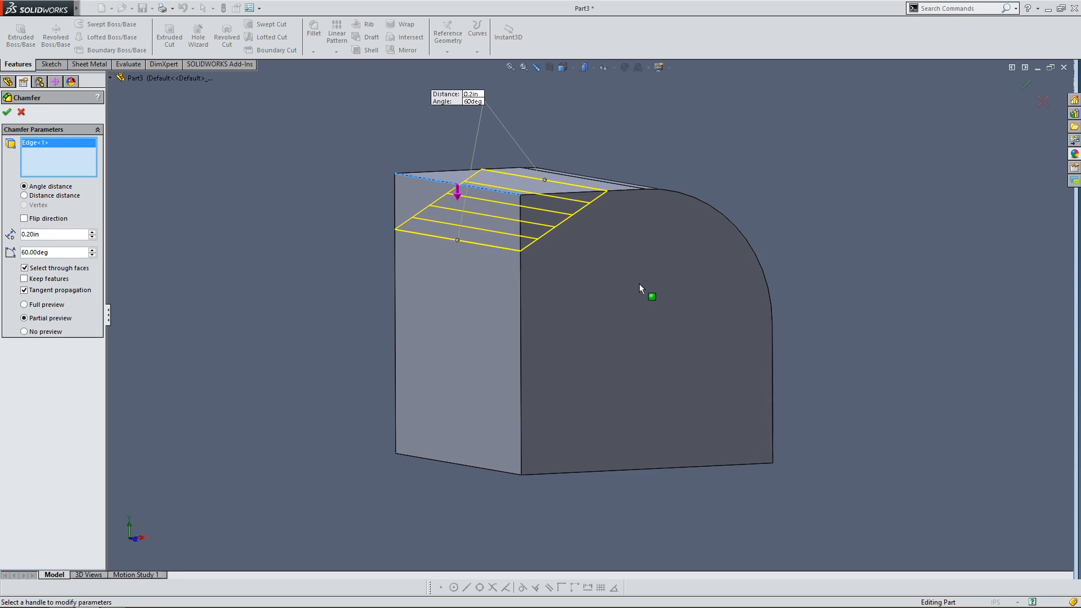
mouse_move(143, 547)
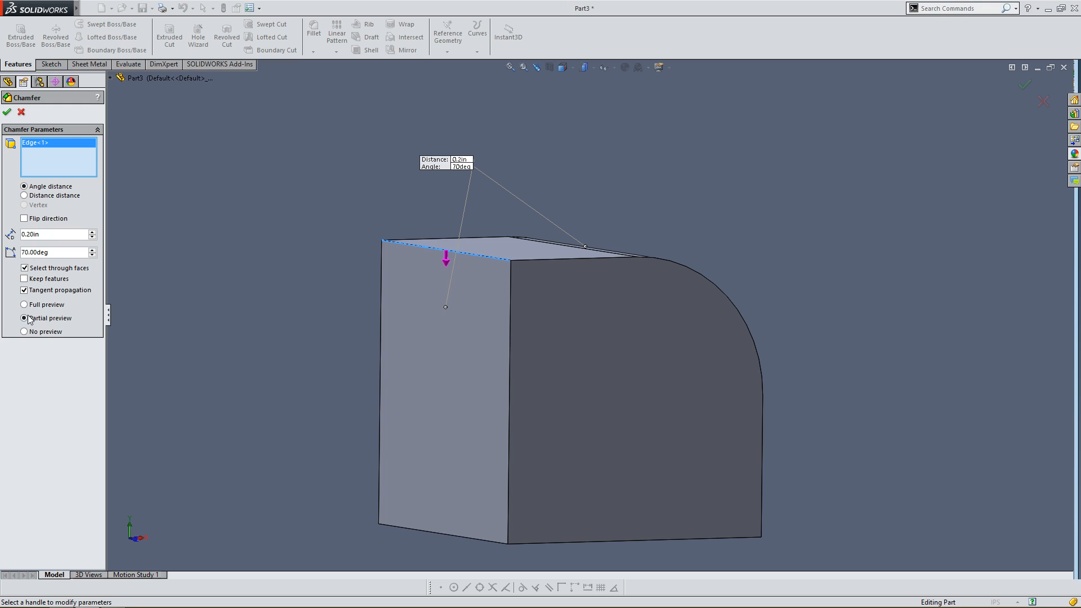
click(23, 304)
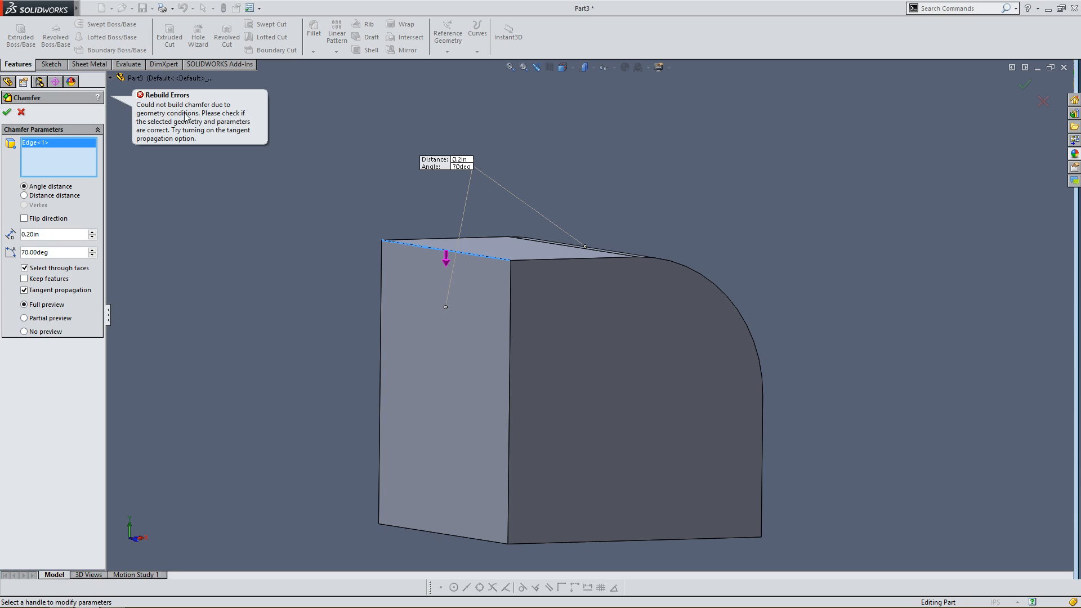
mouse_move(617, 201)
text(0.1)
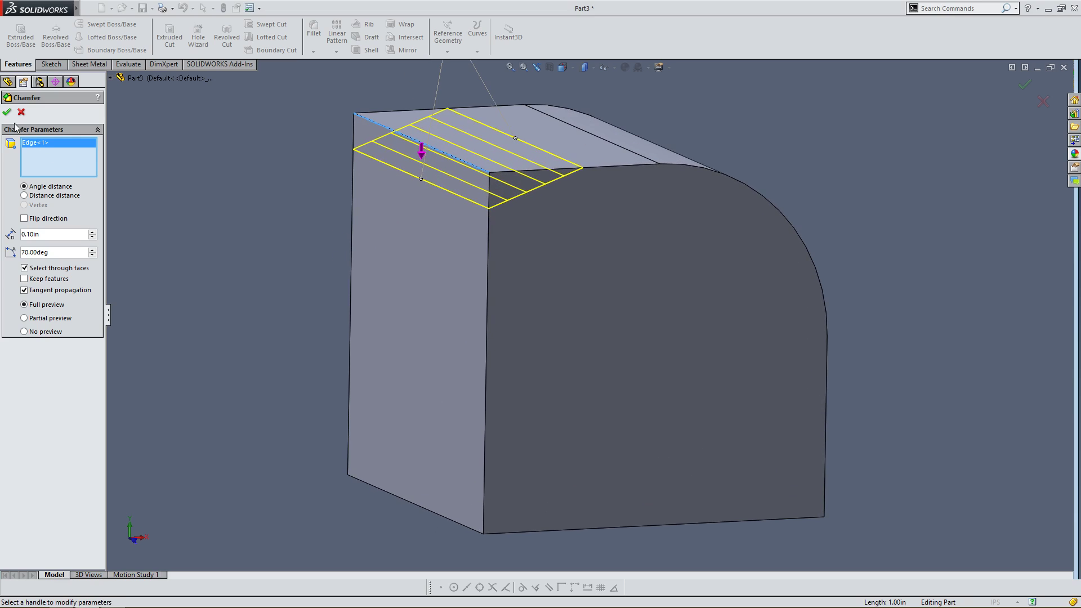
click(7, 109)
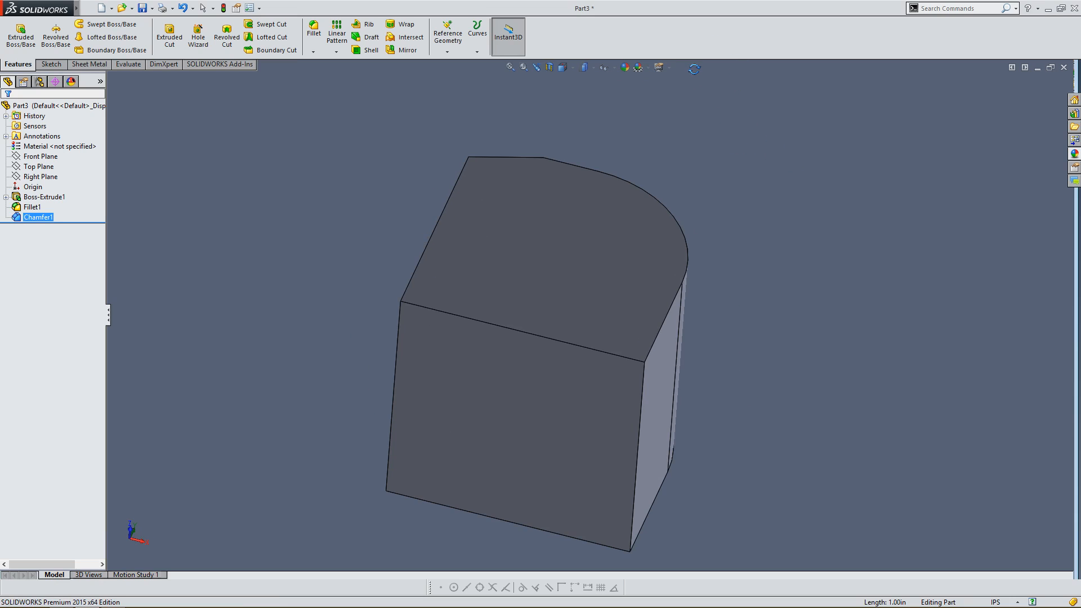
mouse_move(549, 401)
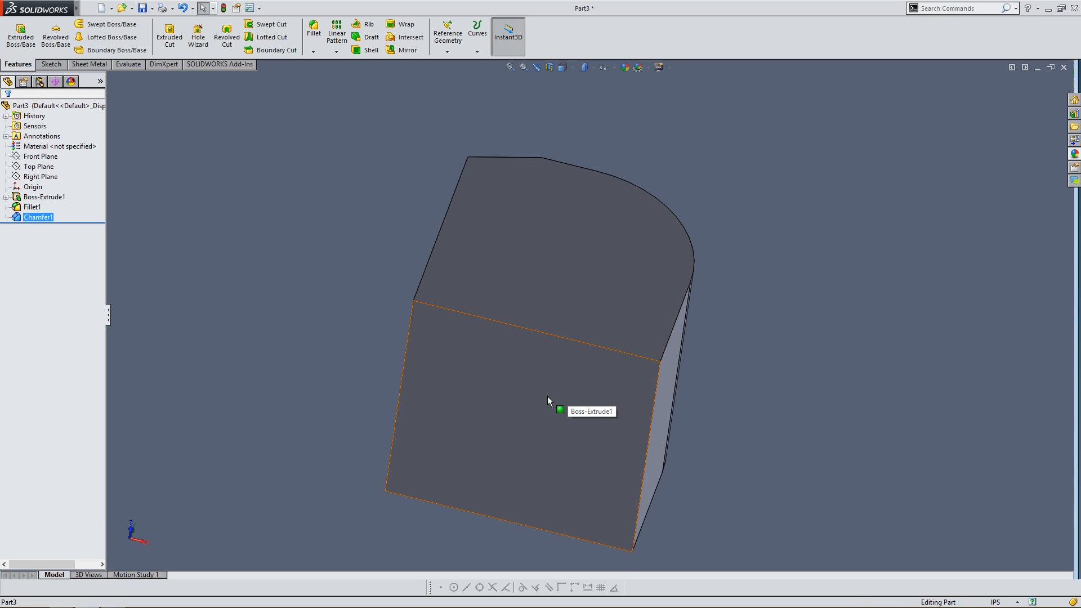
Step: Select the cube's flat square face as the base for the pocket sketch
click(550, 410)
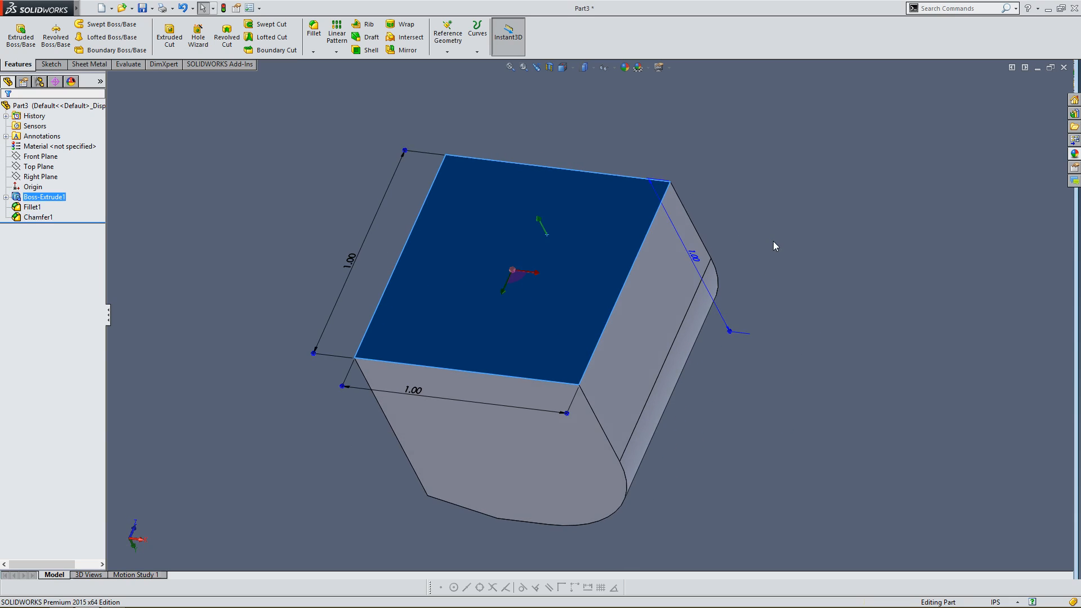
mouse_move(766, 311)
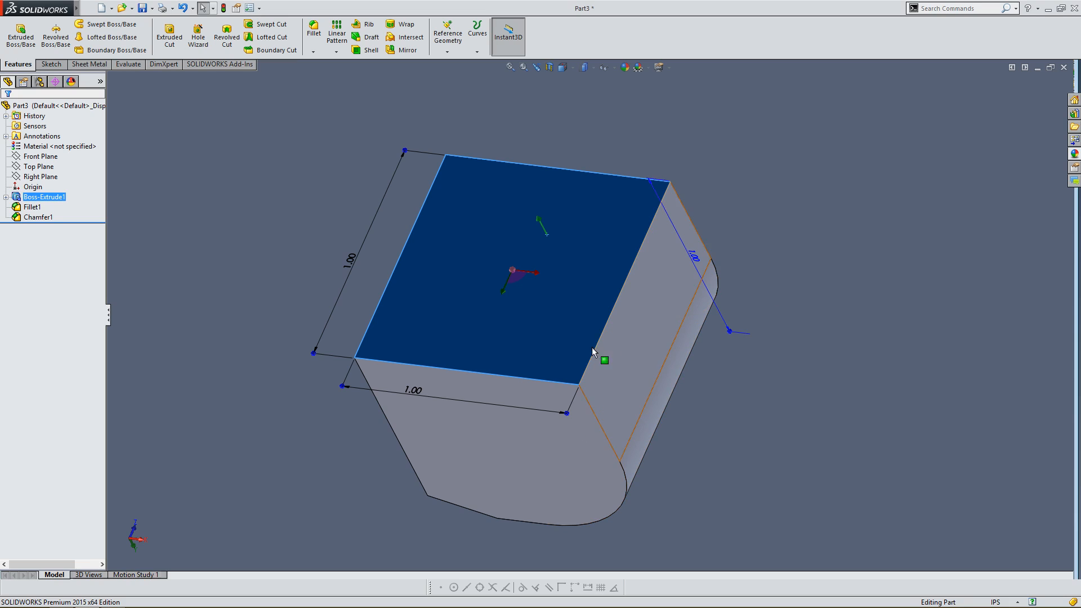
mouse_move(561, 254)
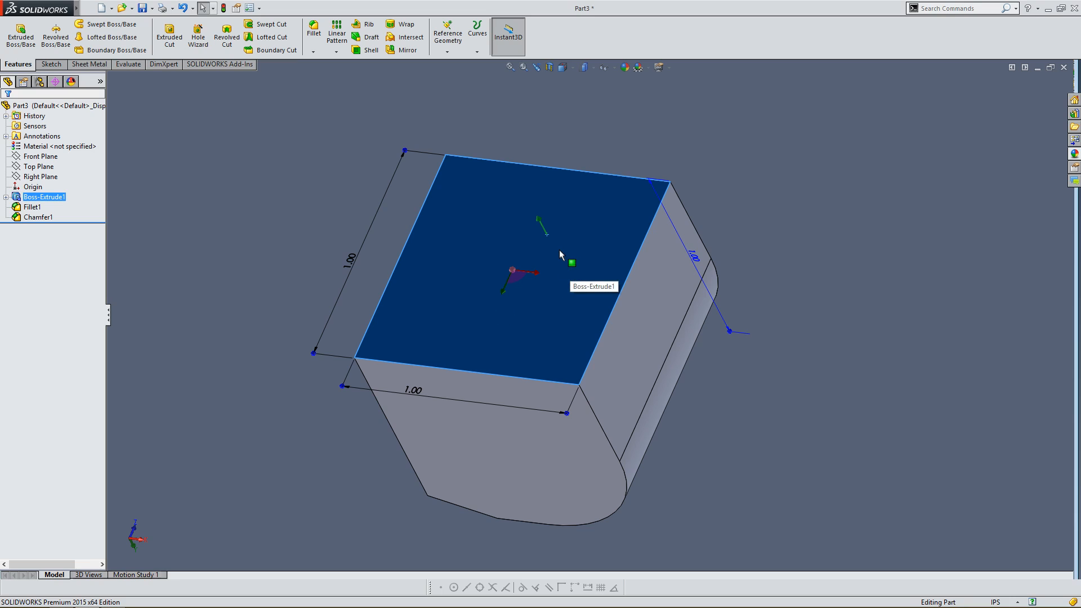
mouse_move(474, 259)
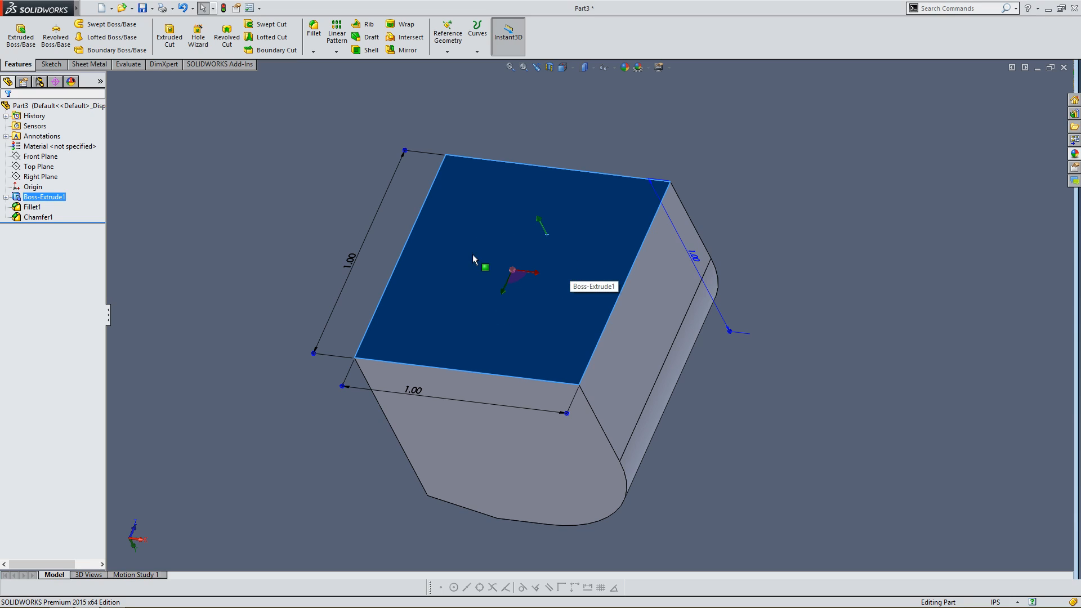
mouse_move(125, 117)
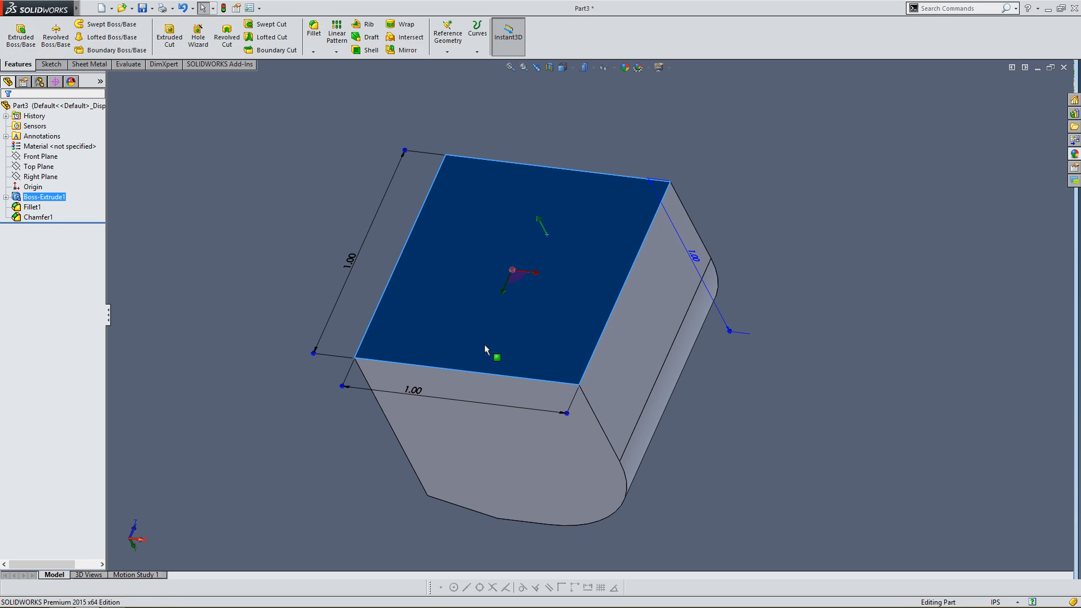
mouse_move(514, 316)
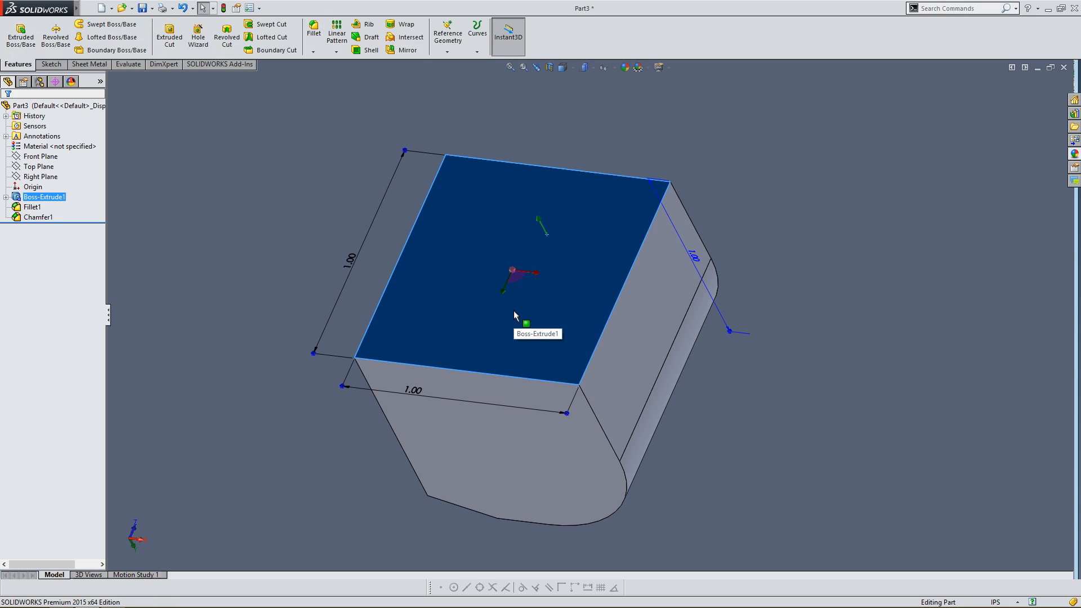
mouse_move(515, 313)
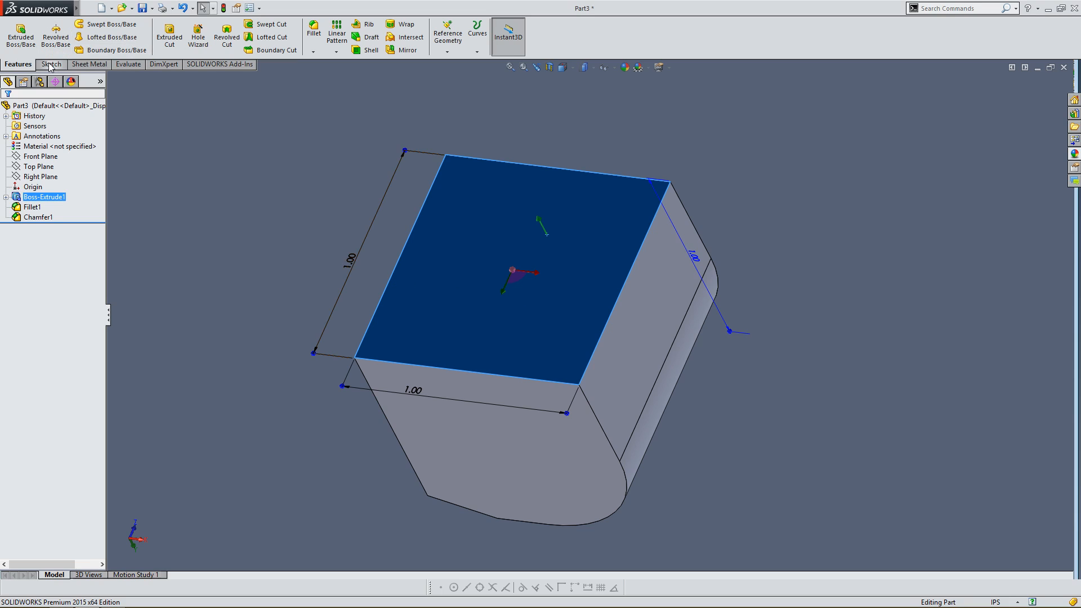
Step: Start Sketch2 on the face and draw a Center Rectangle snapped to the origin
click(52, 63)
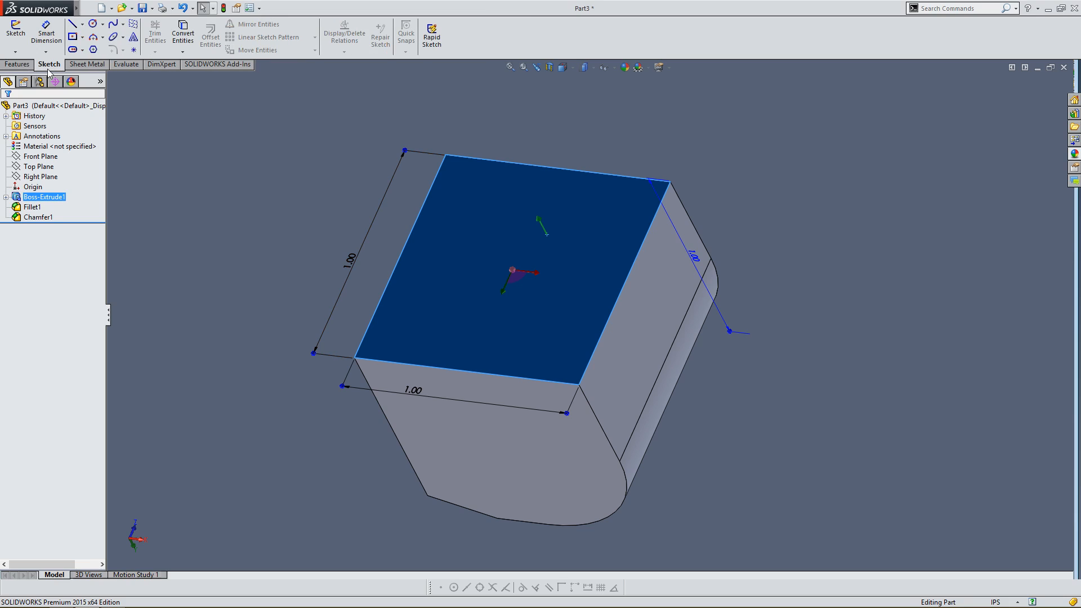
mouse_move(13, 28)
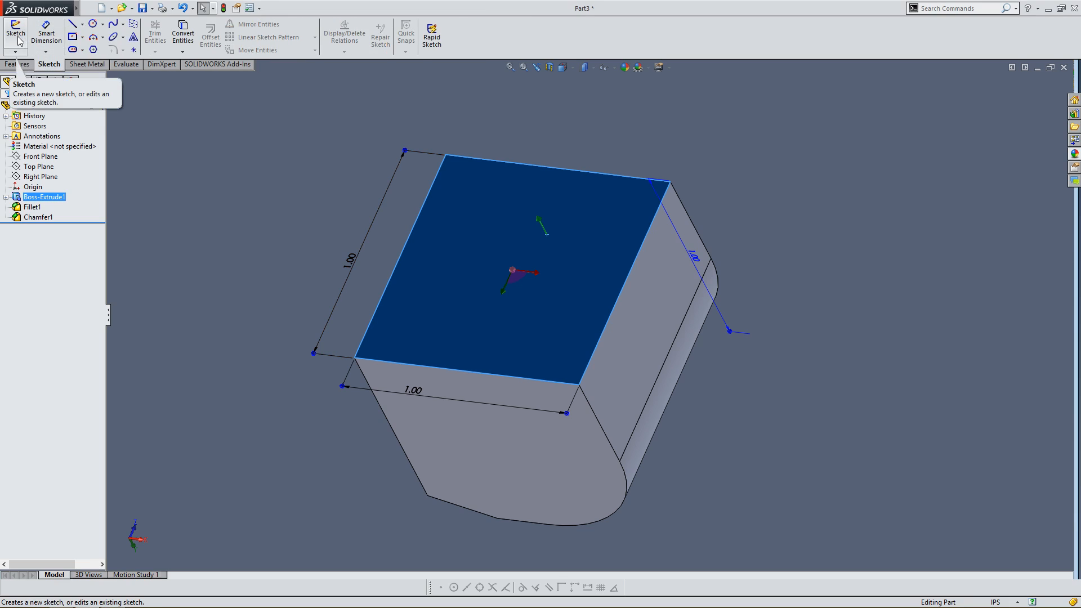
click(13, 28)
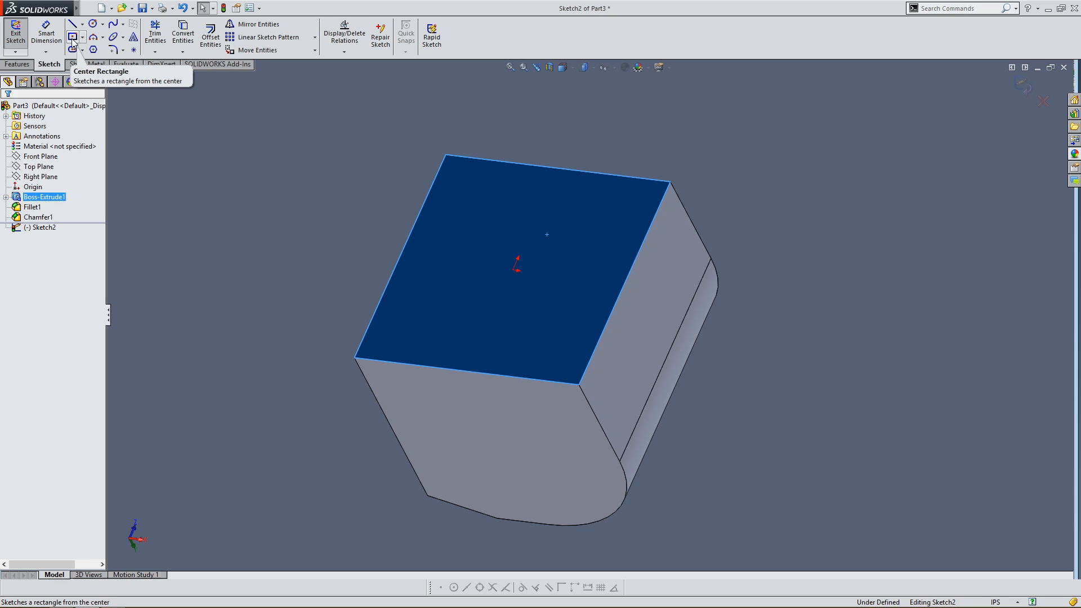
click(69, 34)
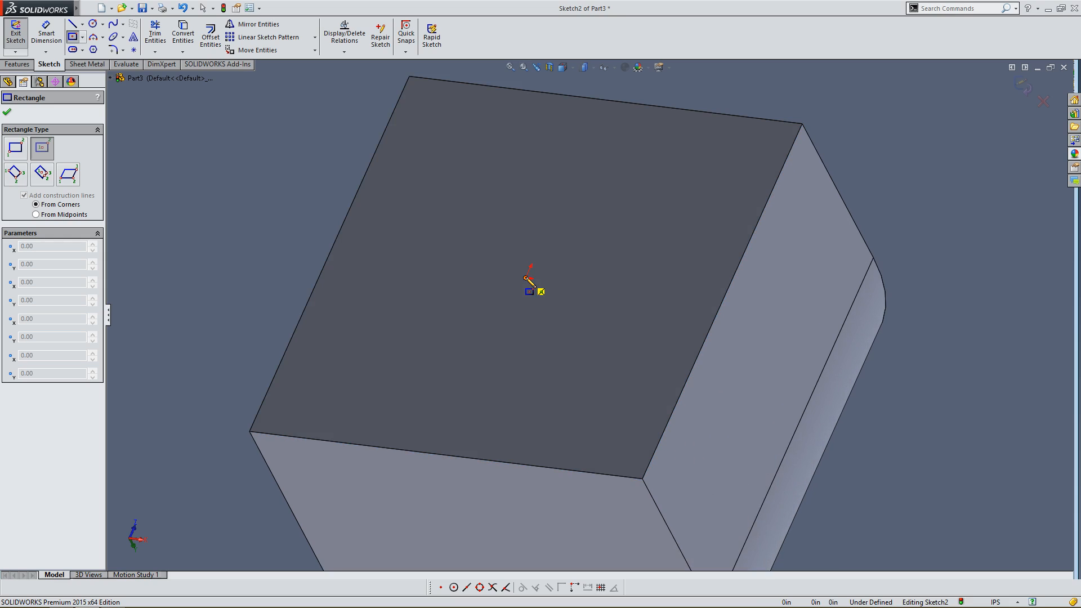
drag(531, 289, 438, 361)
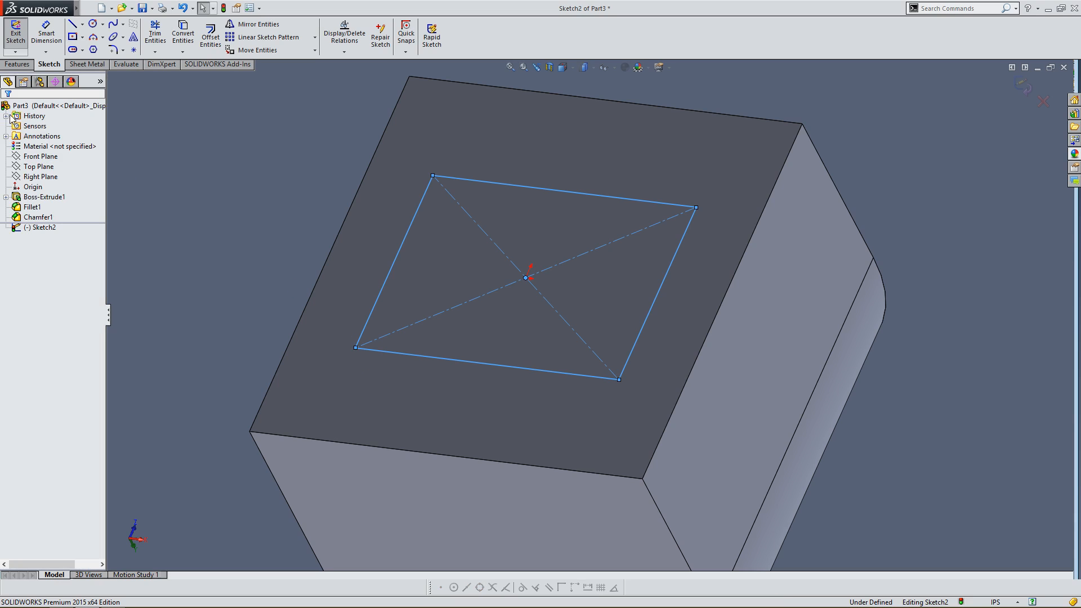
mouse_move(38, 28)
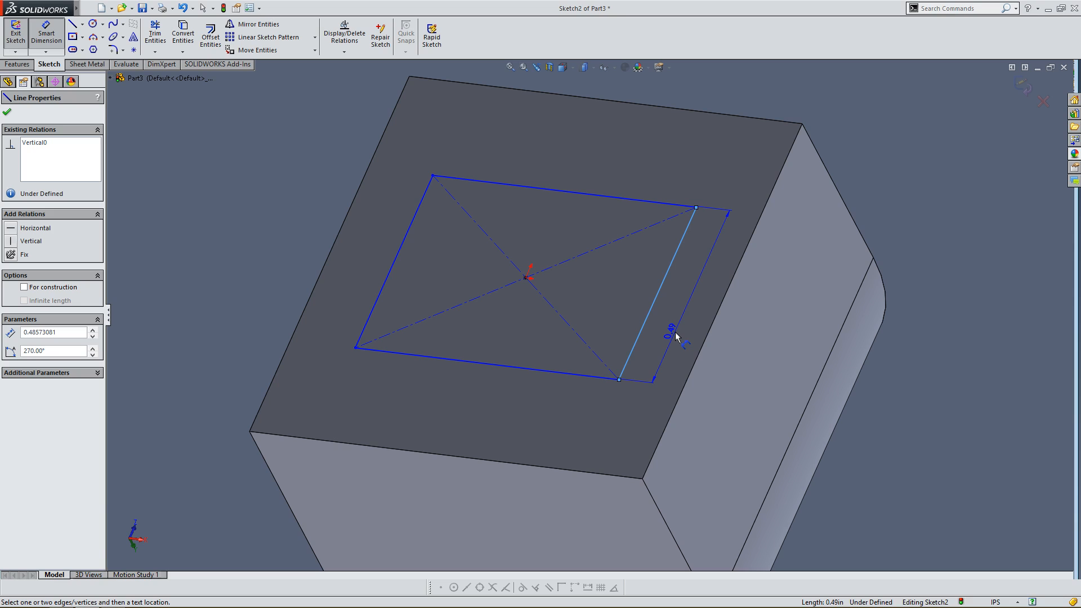
Step: Dimension the rectangle's right and top sides to 0.50 in each, fully defining Sketch2
click(681, 338)
text(.5)
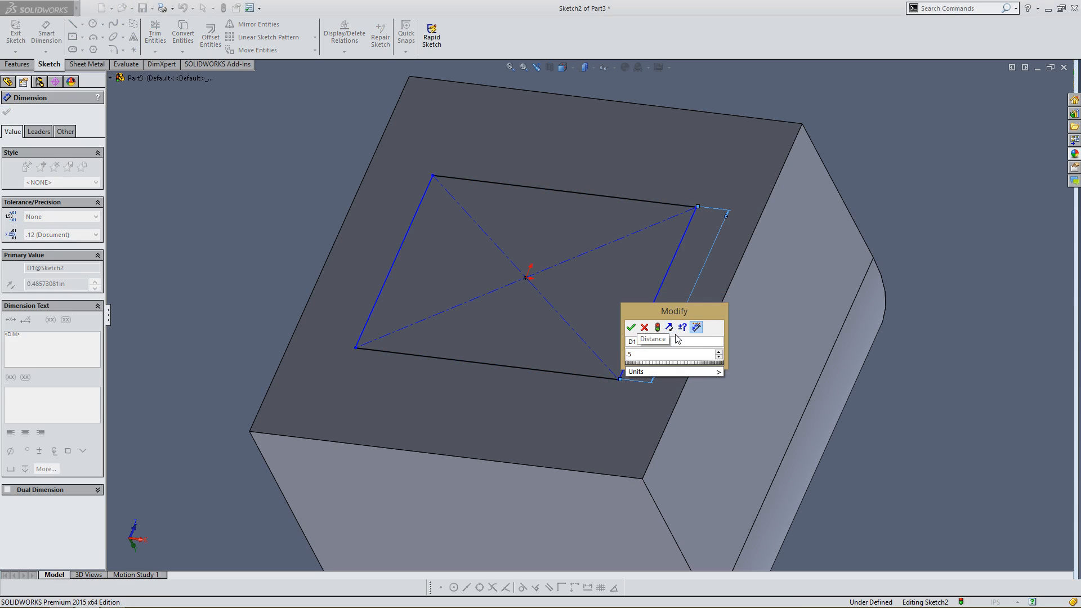
click(633, 328)
text(.5)
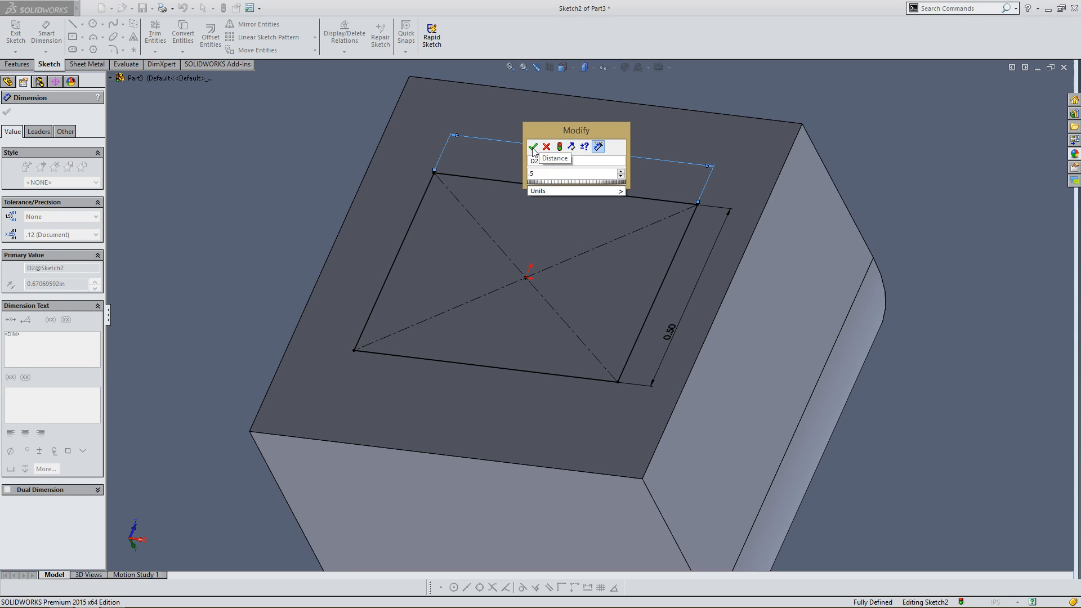
click(533, 146)
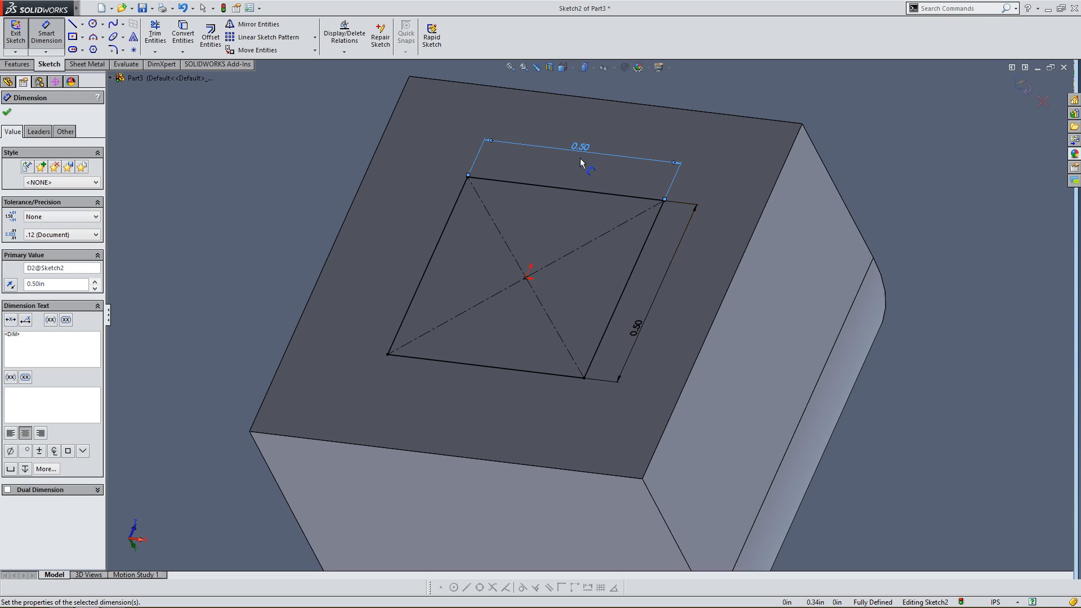
mouse_move(376, 196)
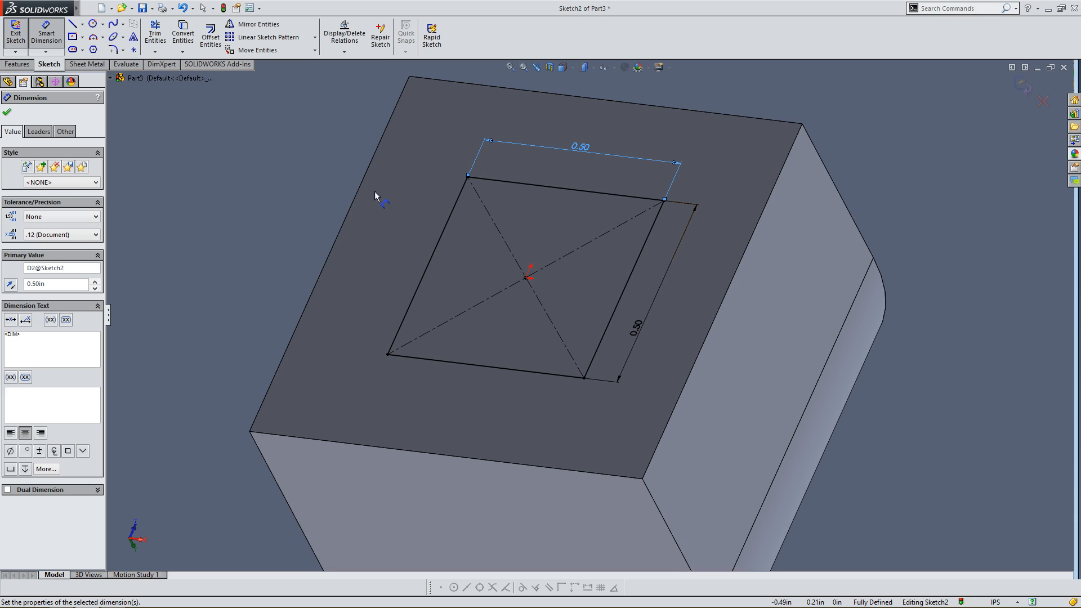
mouse_move(525, 281)
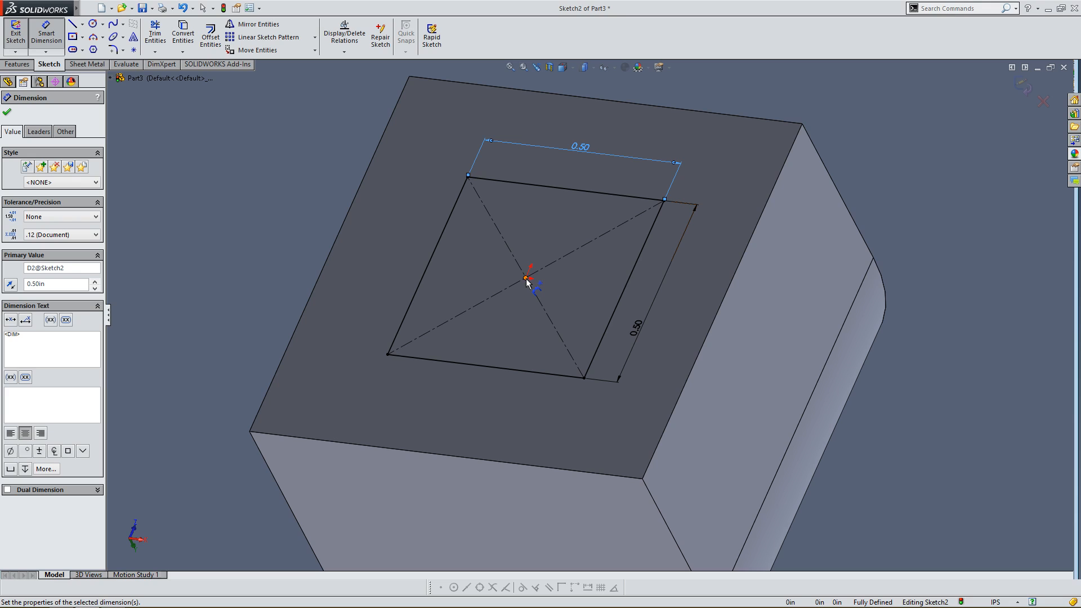
mouse_move(6, 116)
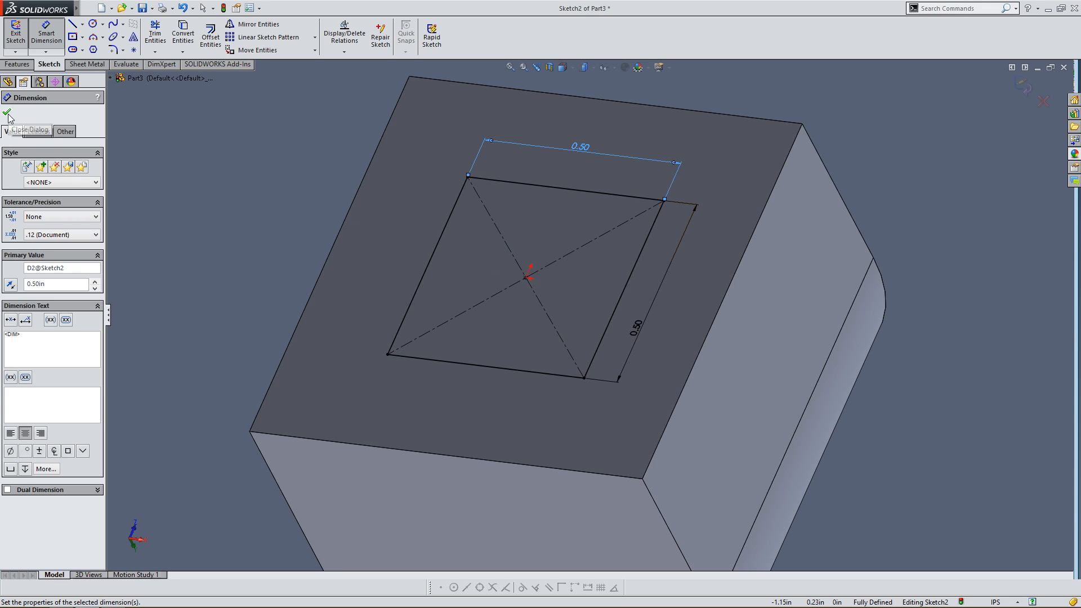
click(7, 109)
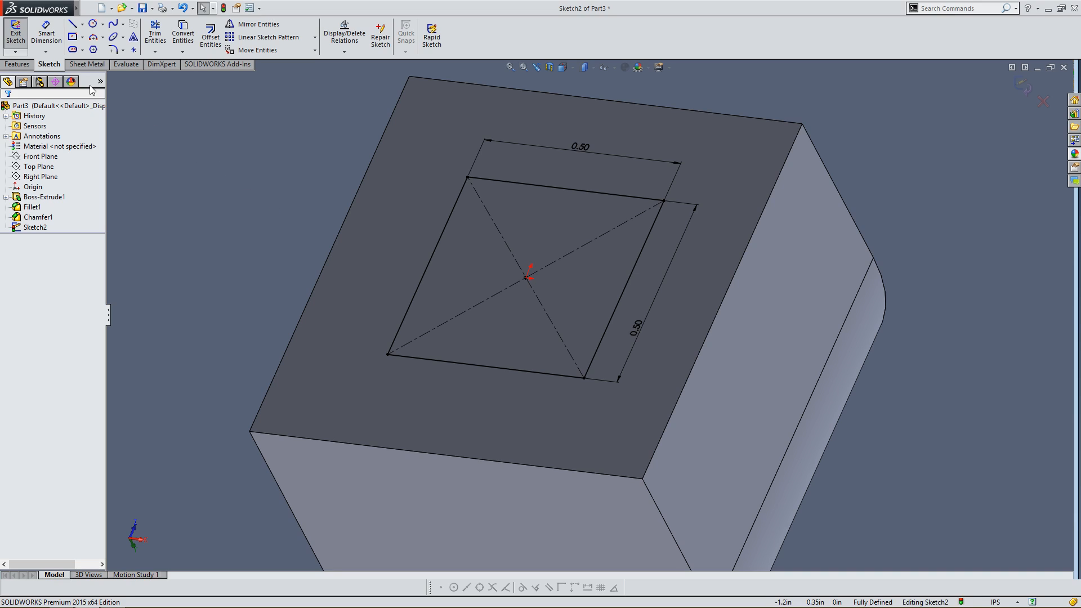
mouse_move(28, 60)
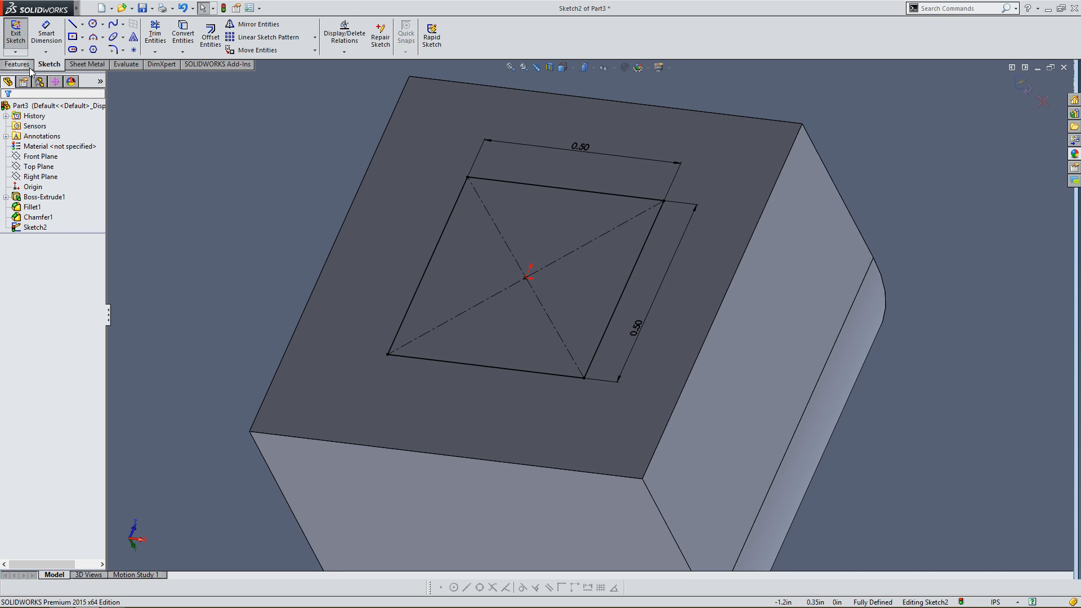
Step: Start an Extruded Cut from Sketch2's 0.50 in square, previewing a blind 1.00 in depth
click(16, 63)
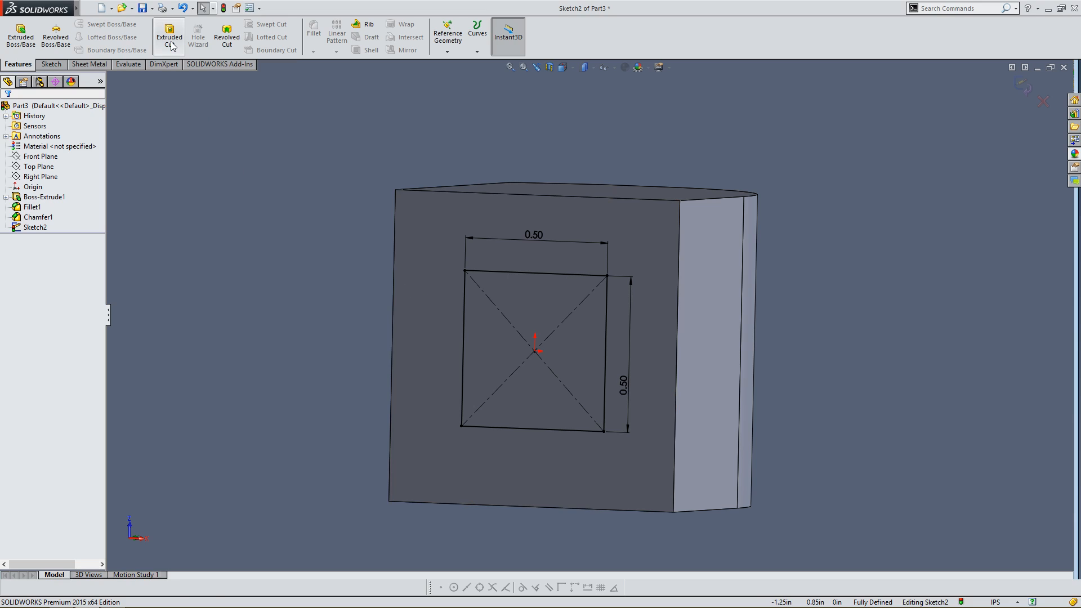
mouse_move(174, 39)
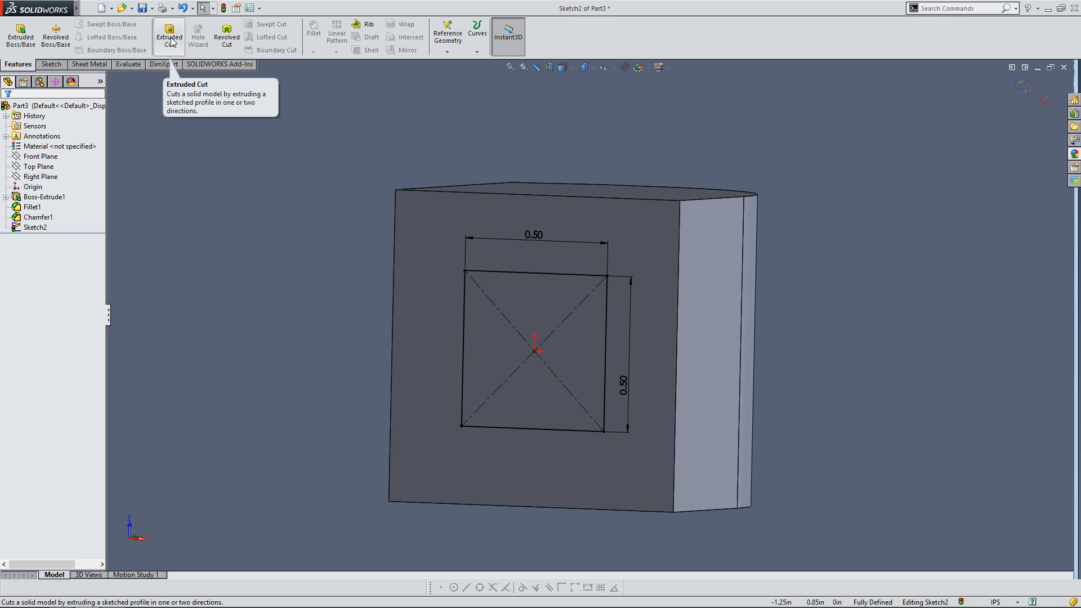
mouse_move(35, 69)
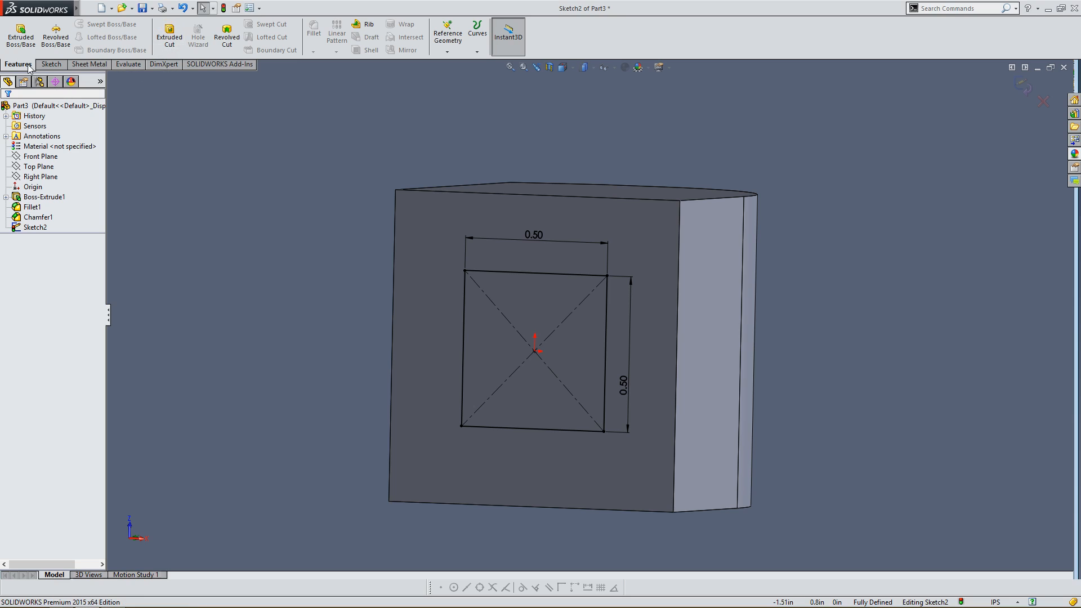
mouse_move(18, 31)
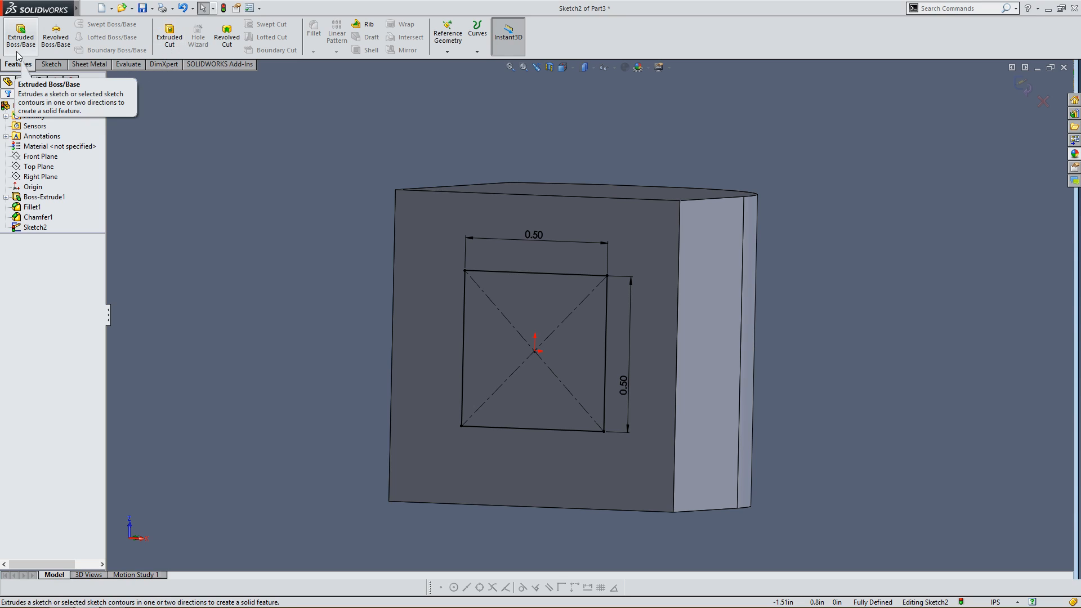
mouse_move(167, 35)
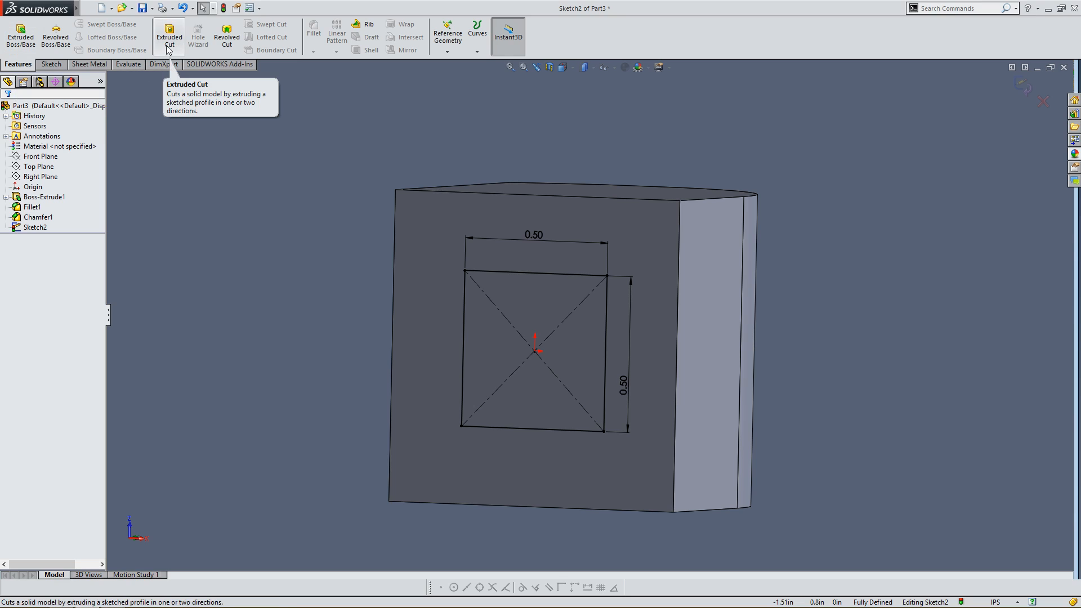
click(167, 34)
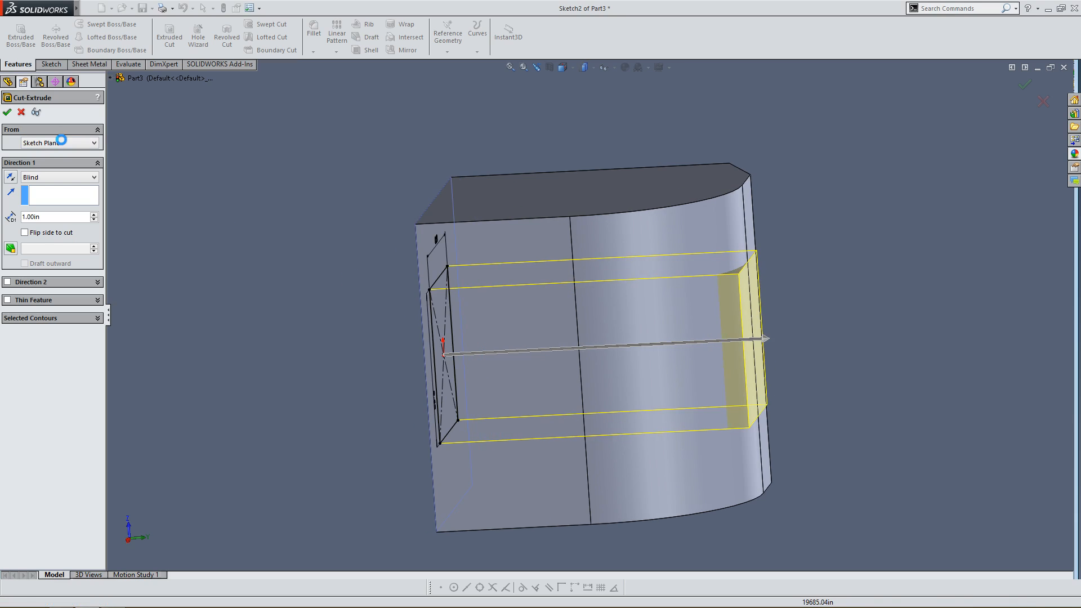
Step: Accept the cut, creating Cut-Extrude1 as a 0.50 in square opening through the part
click(7, 110)
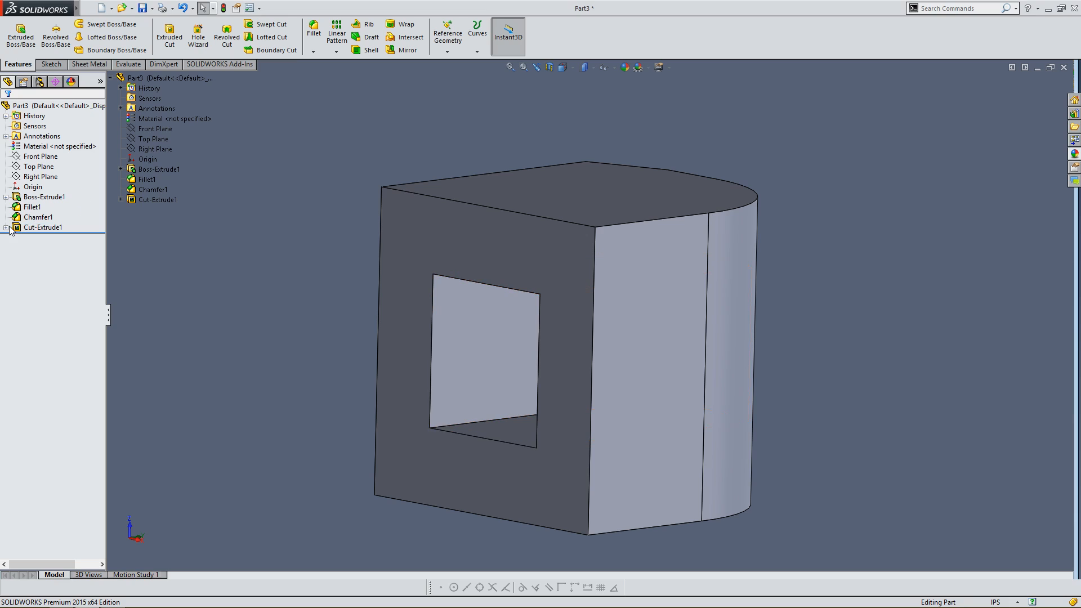
click(43, 227)
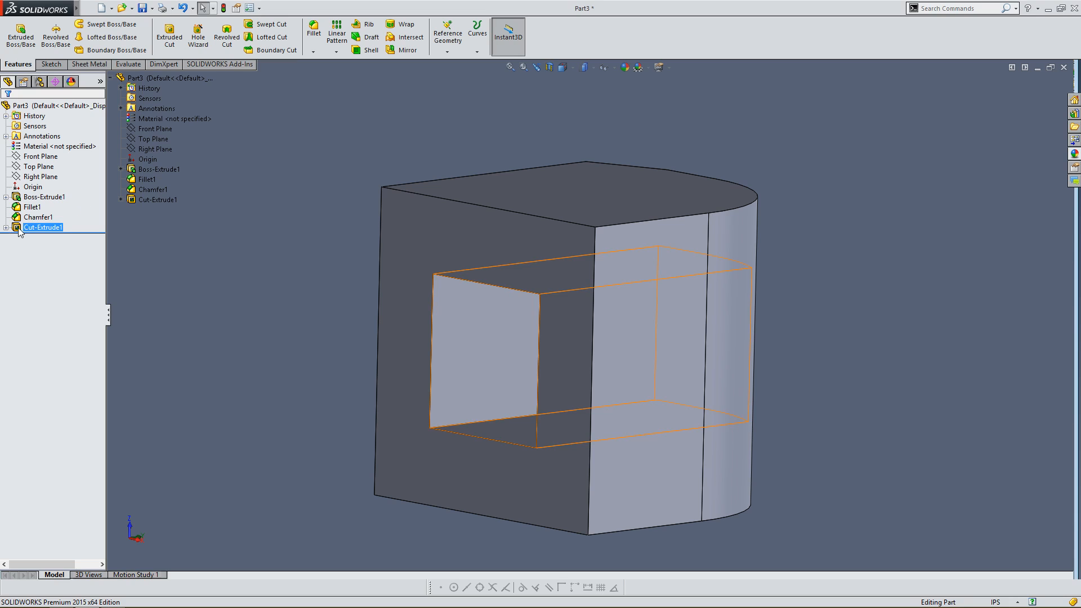
Step: Edit Cut-Extrude1's depth to 0.25 in, making the opening a shallow square pocket
right_click(41, 227)
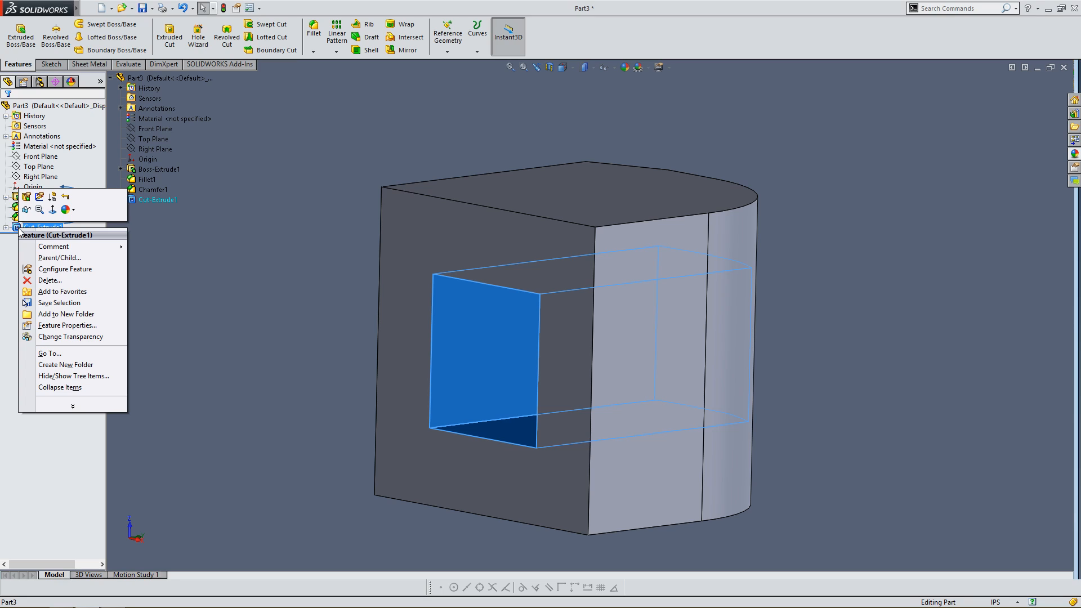
mouse_move(27, 196)
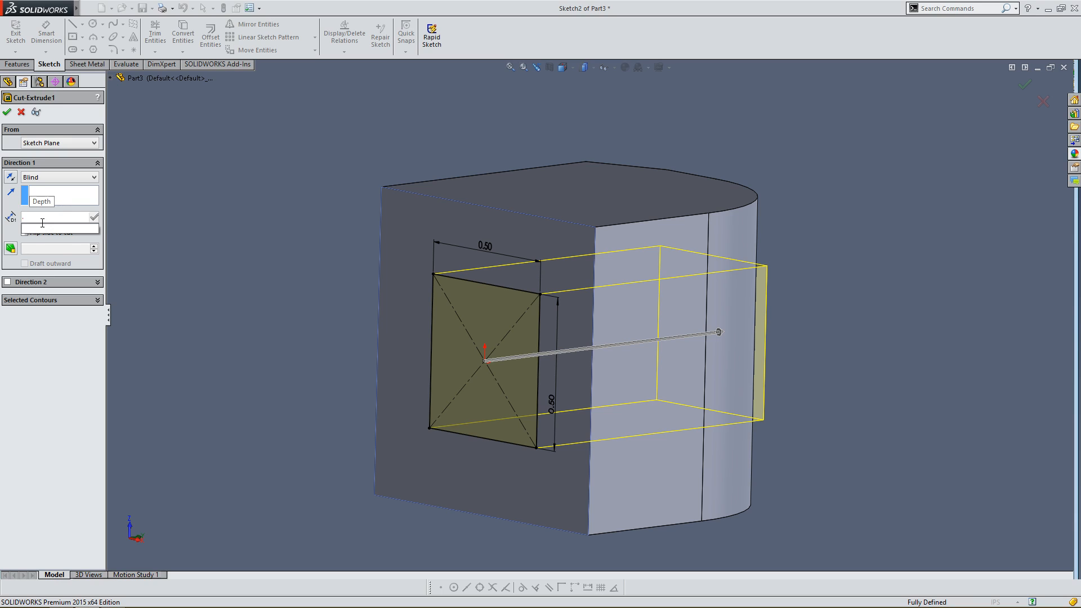
text(.25in)
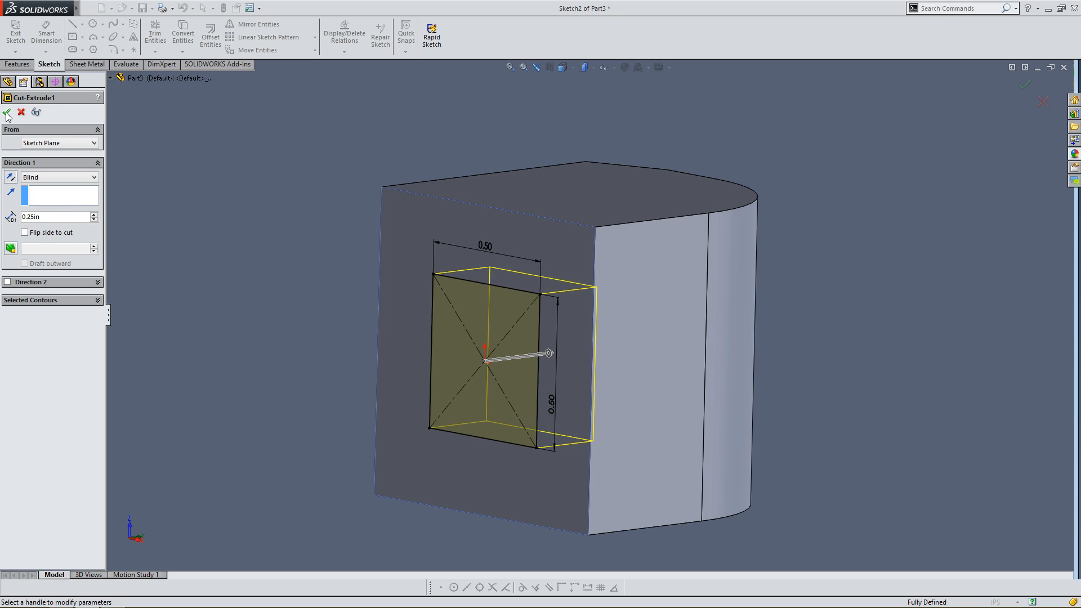
click(12, 113)
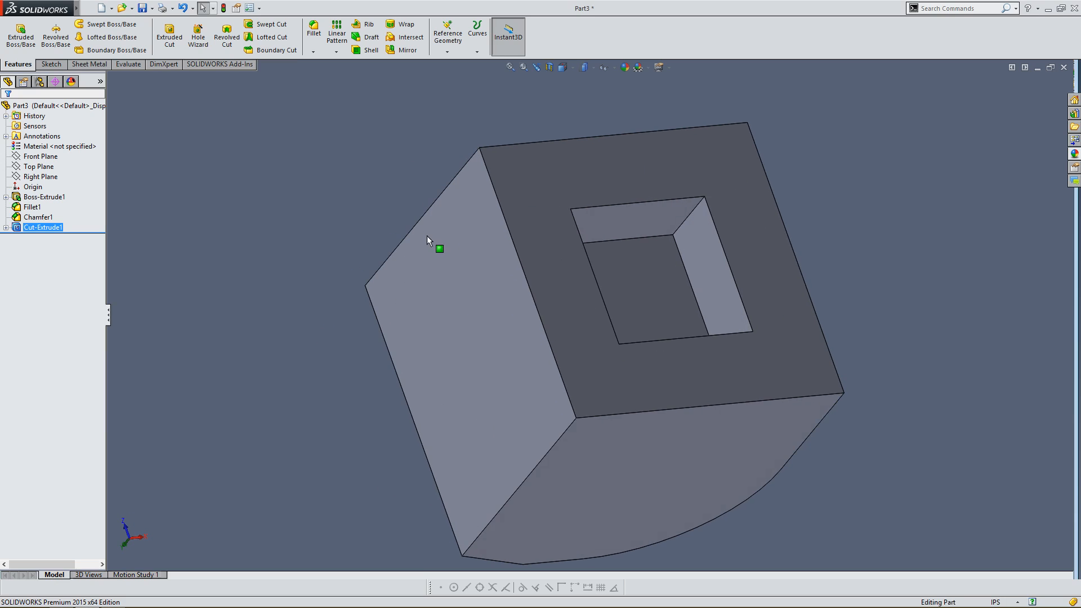
drag(428, 241, 336, 214)
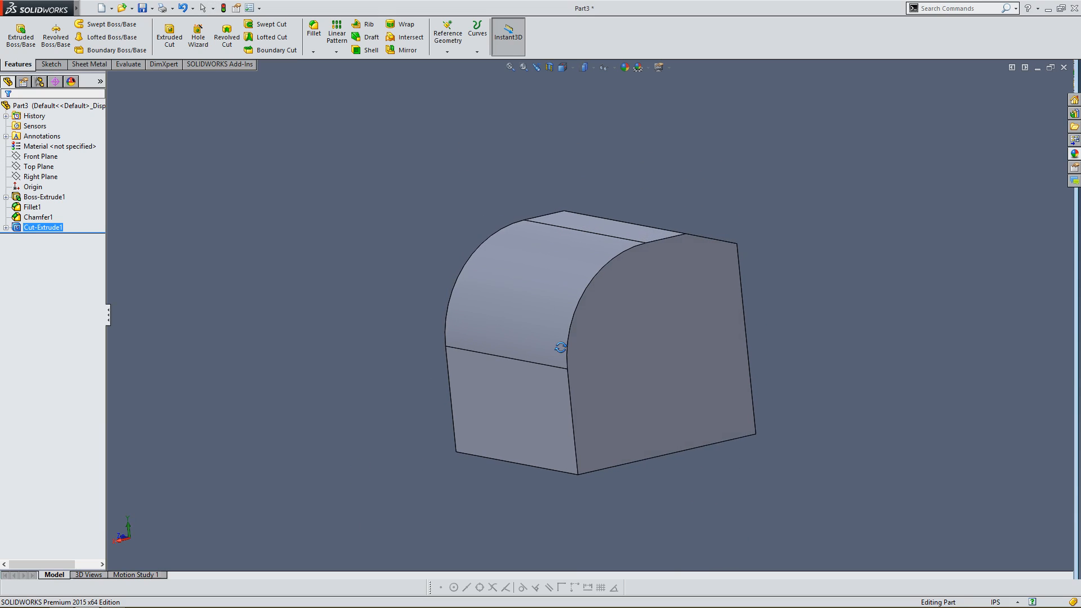
drag(562, 347, 703, 302)
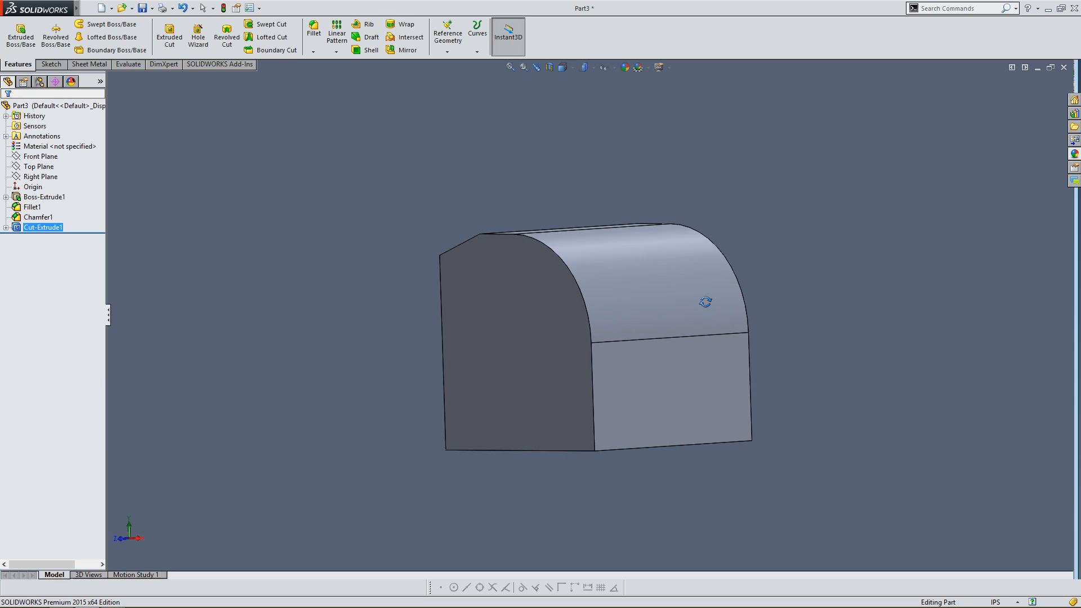
drag(703, 301, 735, 333)
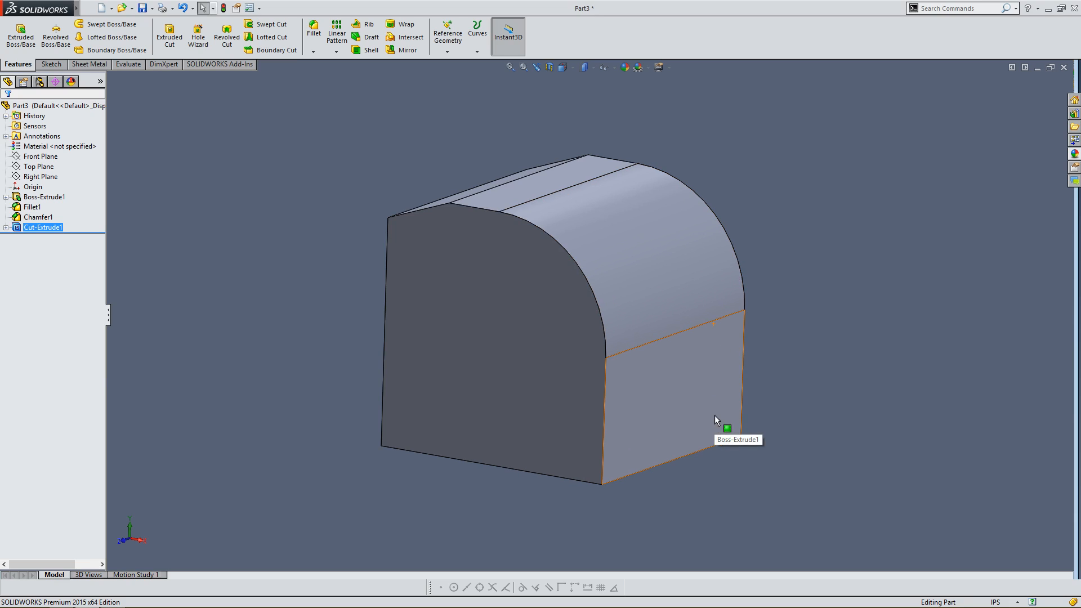
drag(718, 421, 683, 355)
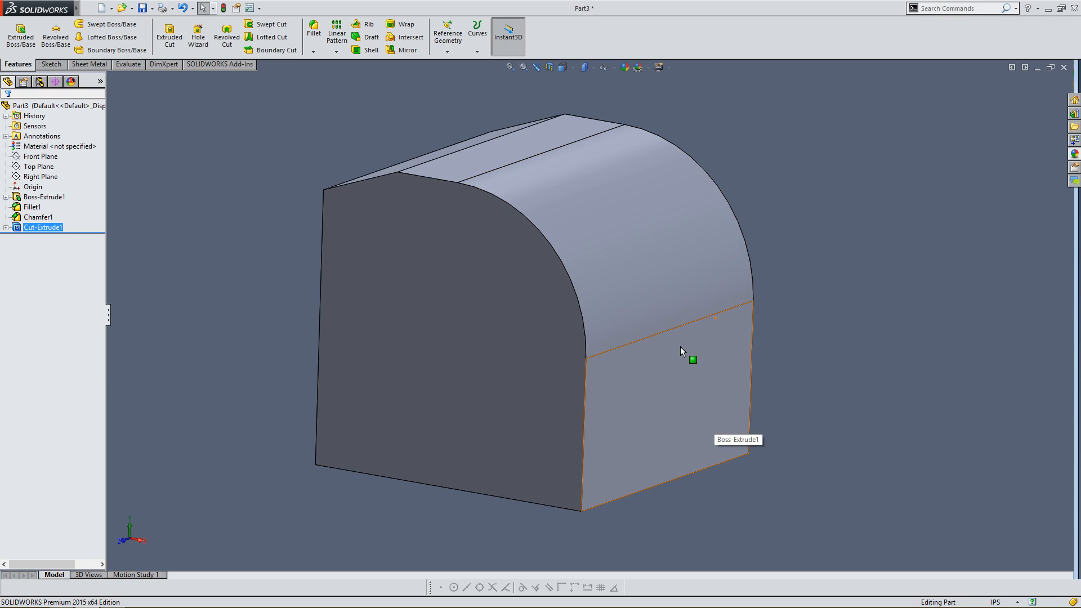